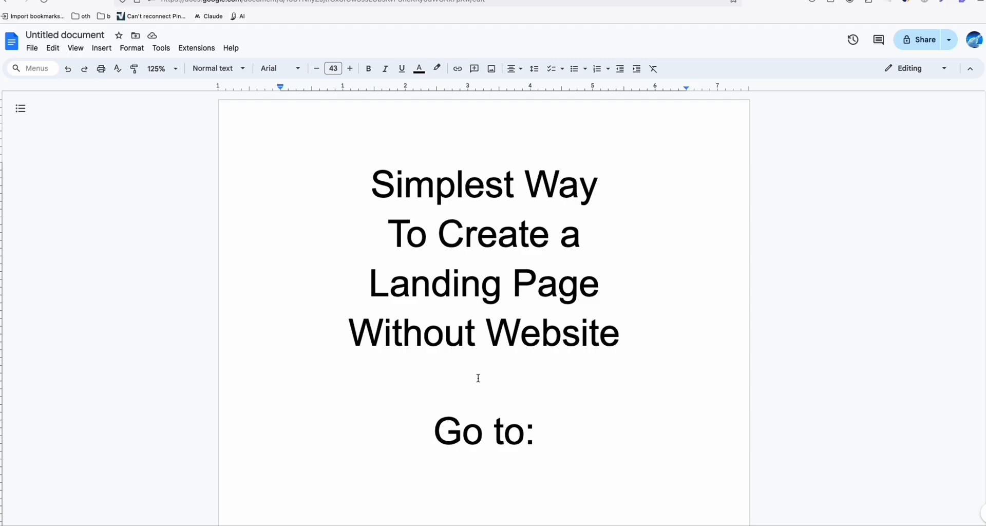
{"action": "left_click", "coordinate": [544, 431]}
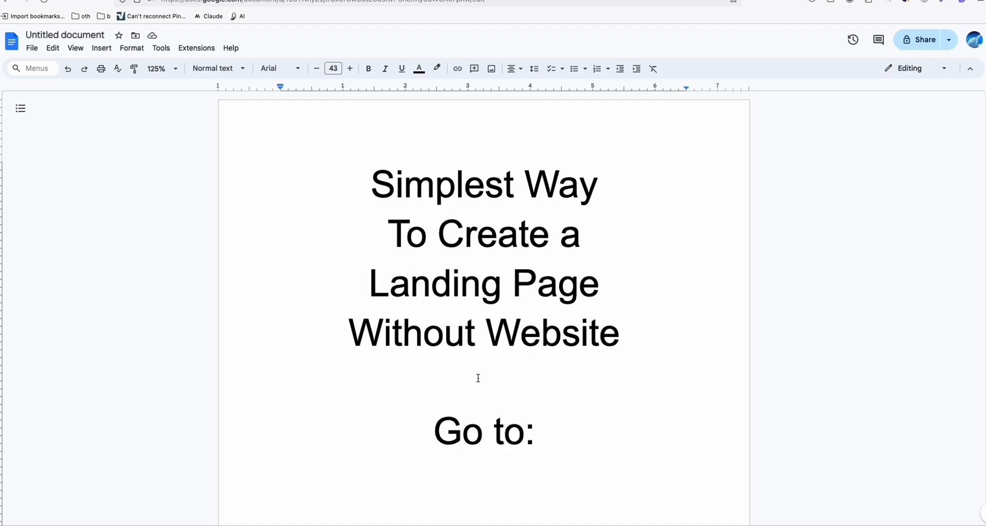
{"action": "left_click", "coordinate": [544, 431]}
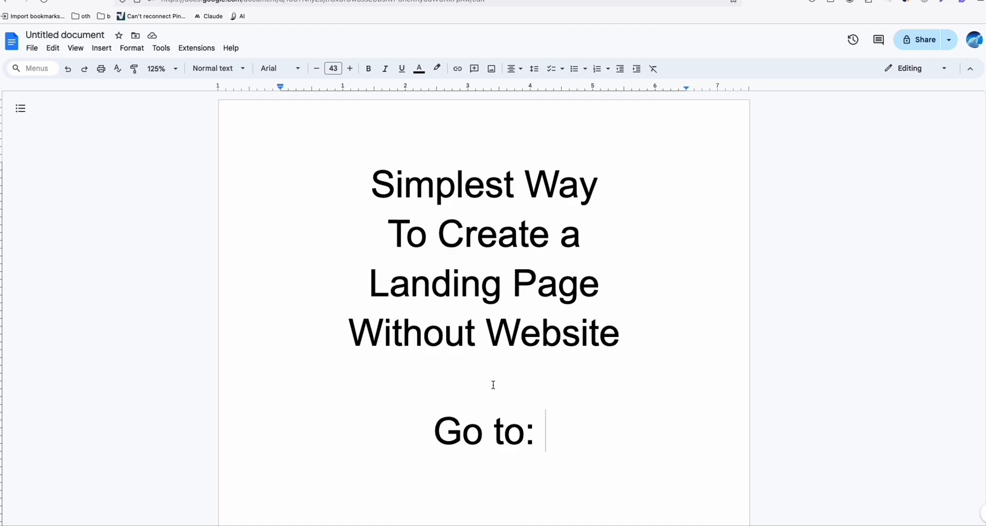
{"action": "scroll", "scroll_direction": "up", "scroll_amount": 3}
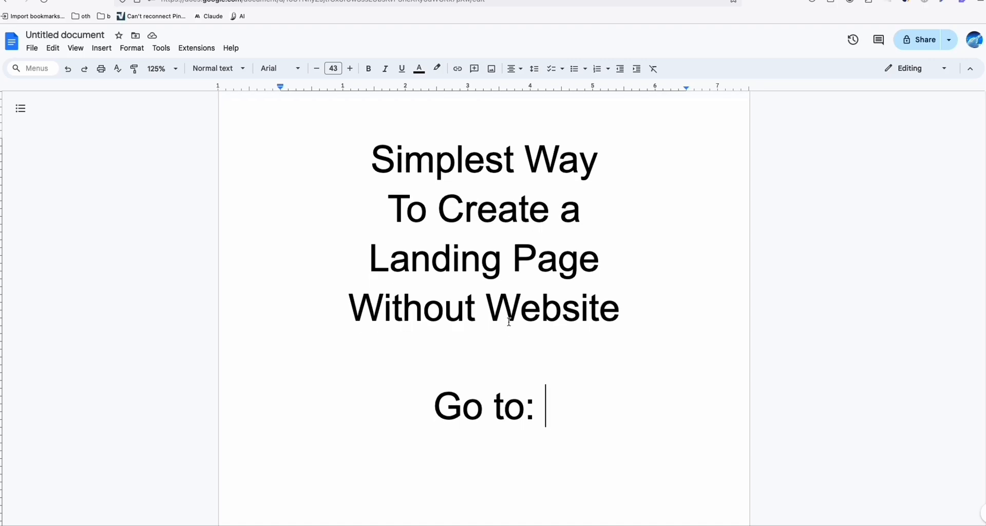
{"action": "type", "text": "https://freepage.pro/register"}
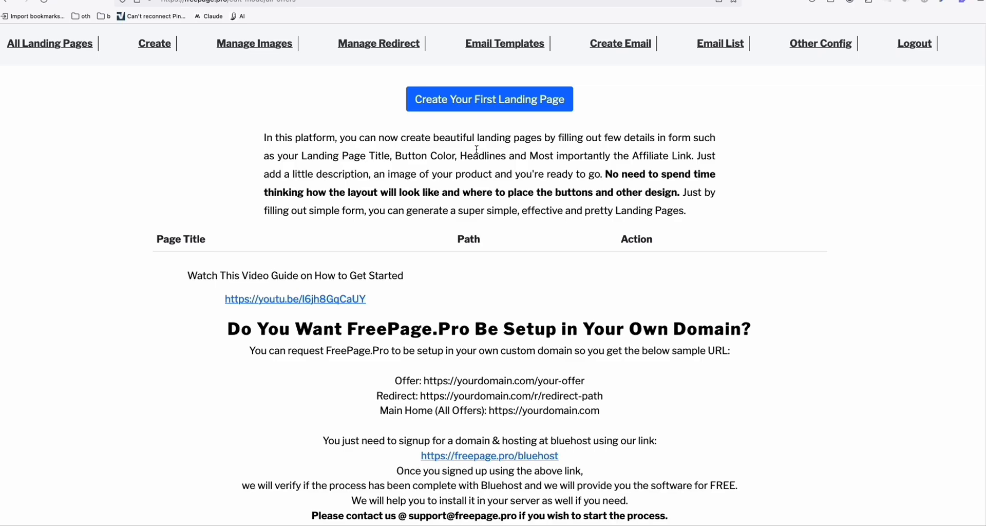
{"action": "mouse_move", "coordinate": [492, 152]}
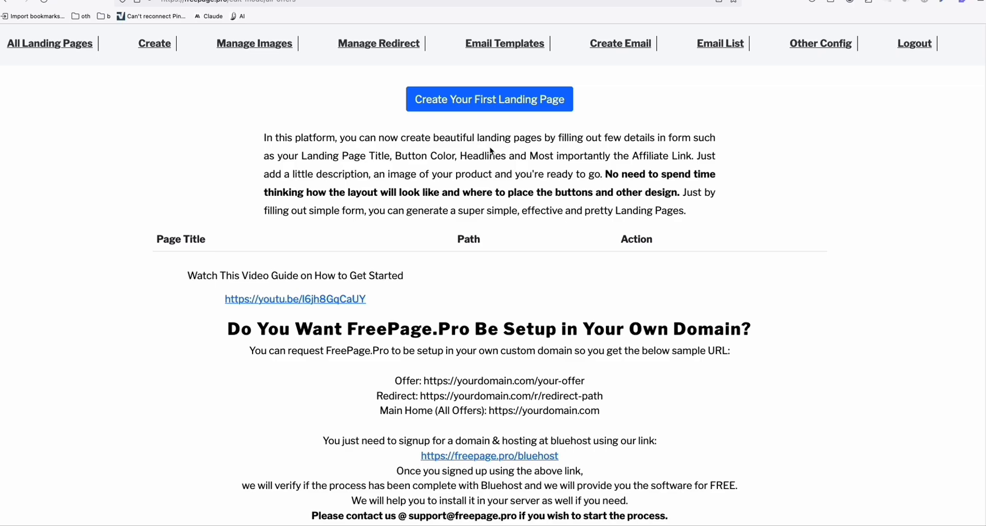
{"action": "mouse_move", "coordinate": [239, 134]}
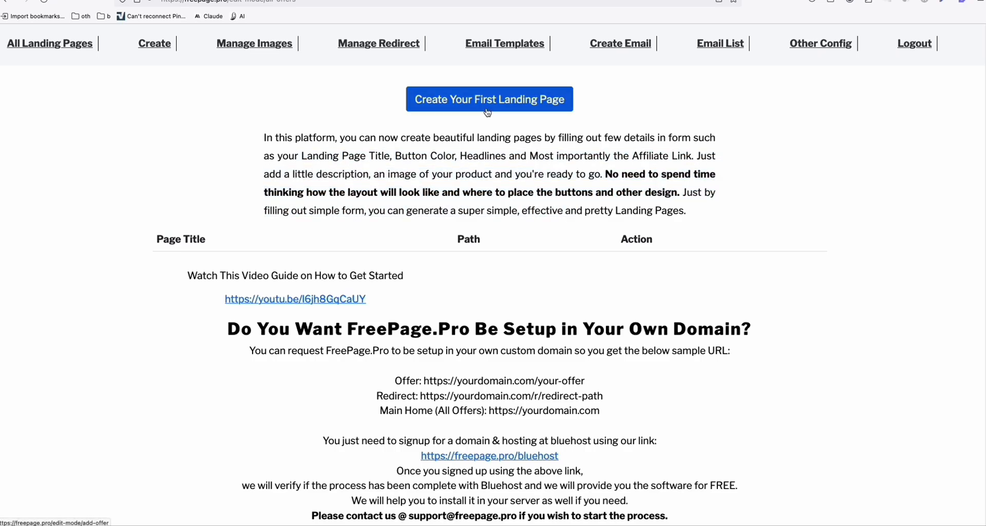
Create the first landing page from the dashboard, reaching the blank Page Details form.
{"action": "left_click", "coordinate": [489, 99]}
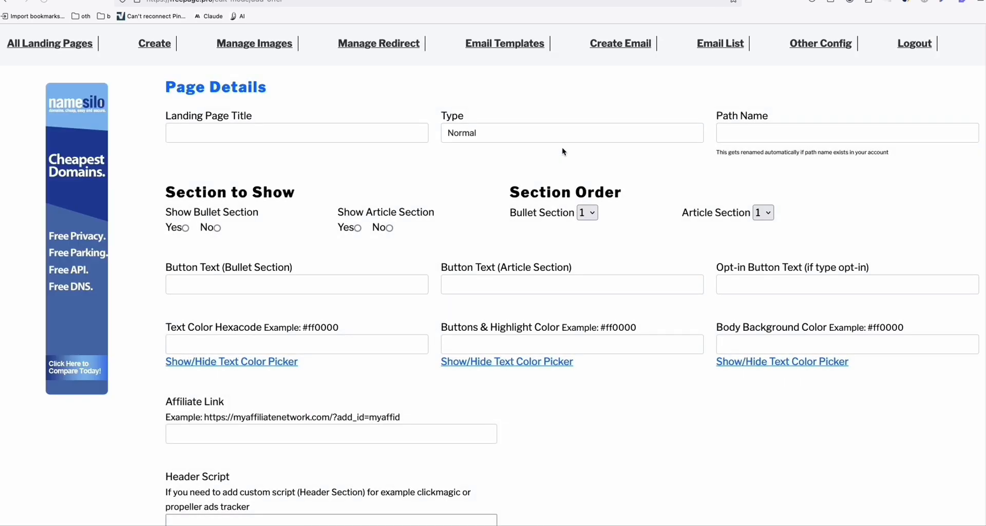
{"action": "mouse_move", "coordinate": [560, 147]}
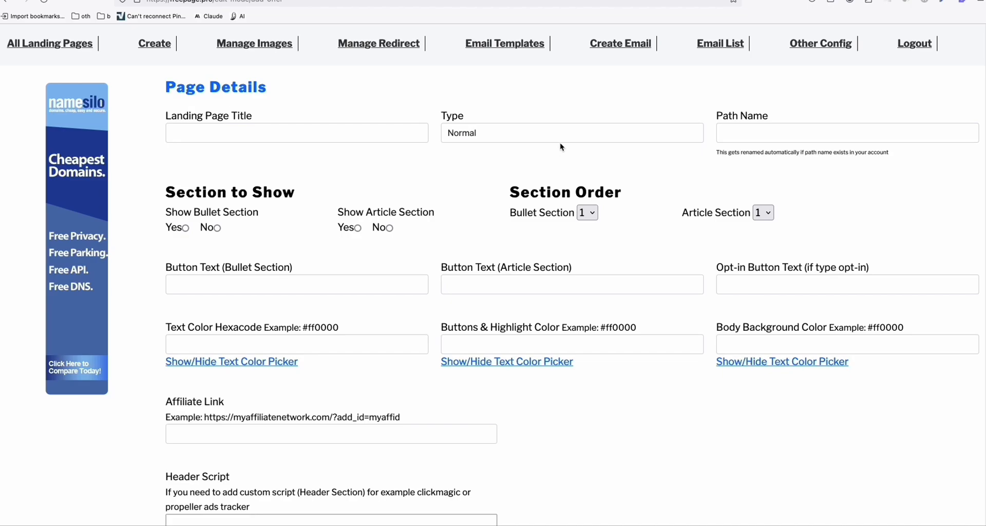
{"action": "mouse_move", "coordinate": [512, 157]}
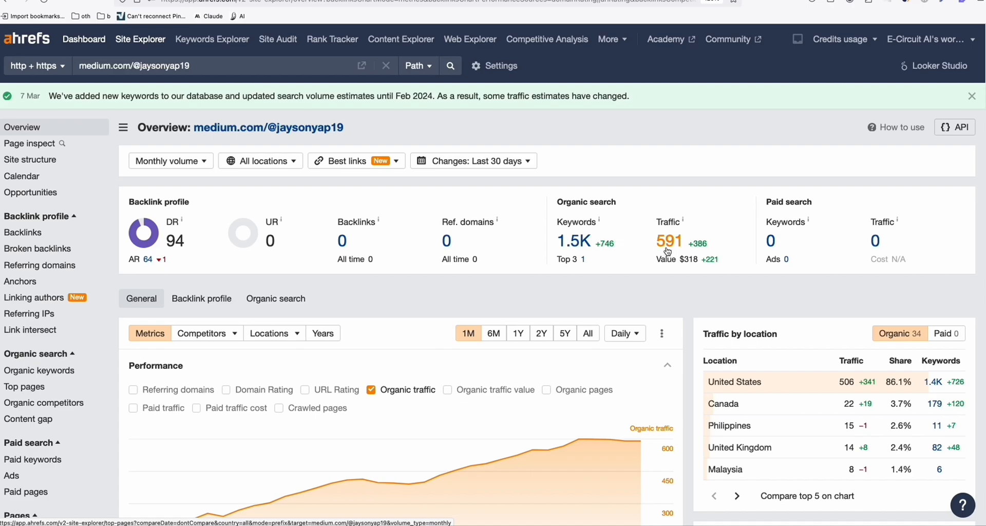
{"action": "left_click", "coordinate": [39, 370]}
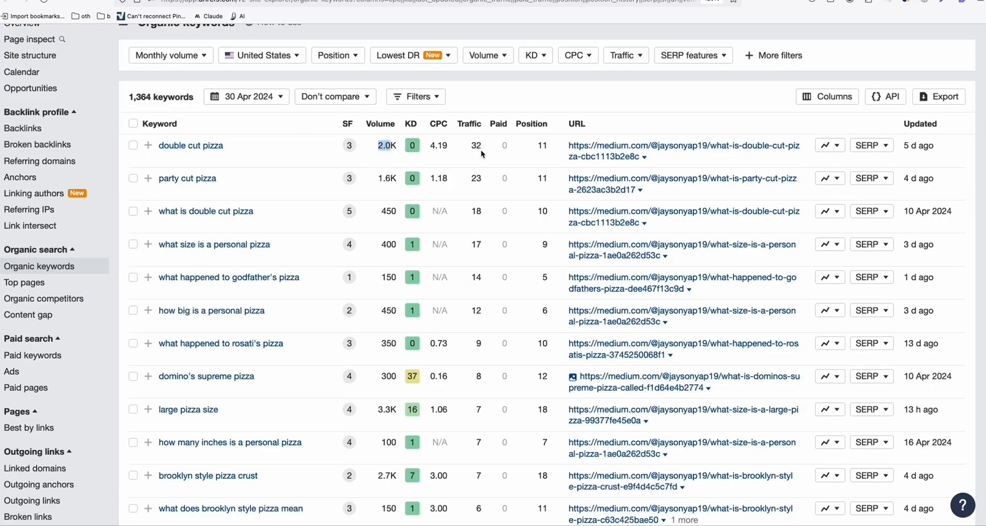
{"action": "mouse_move", "coordinate": [479, 231]}
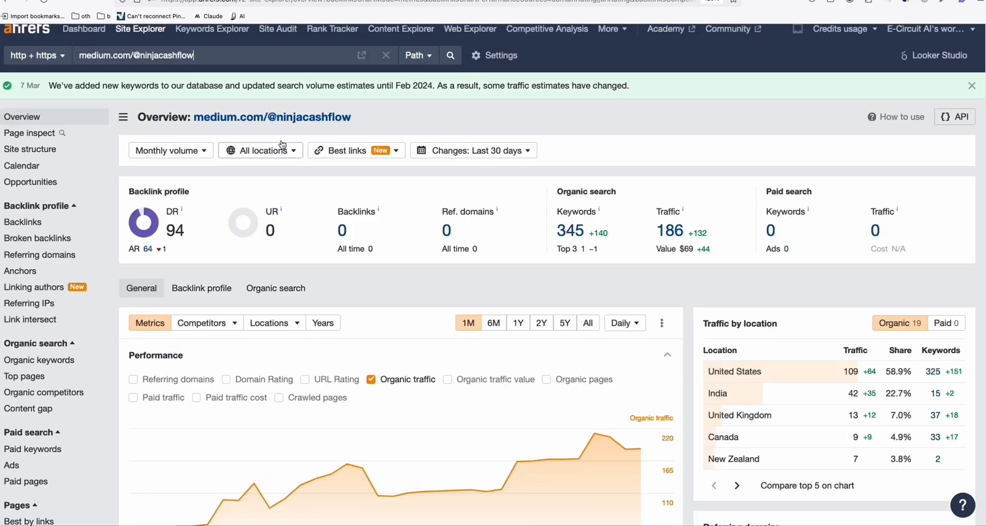
{"action": "mouse_move", "coordinate": [272, 117]}
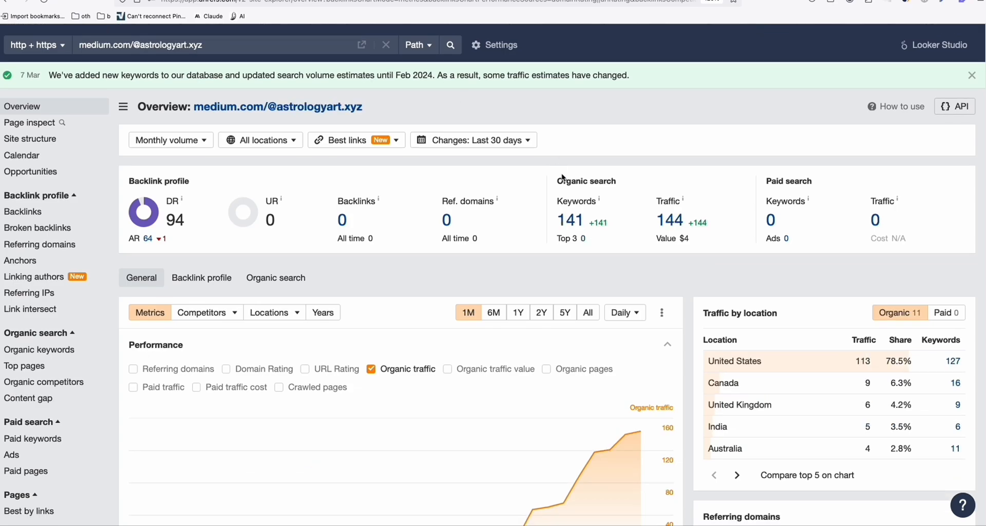
{"action": "mouse_move", "coordinate": [306, 107]}
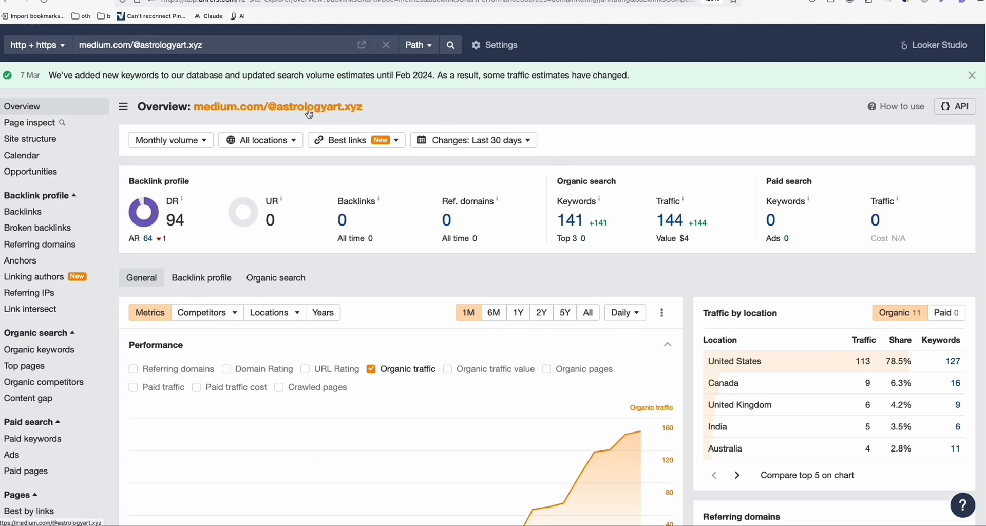
{"action": "mouse_move", "coordinate": [571, 221]}
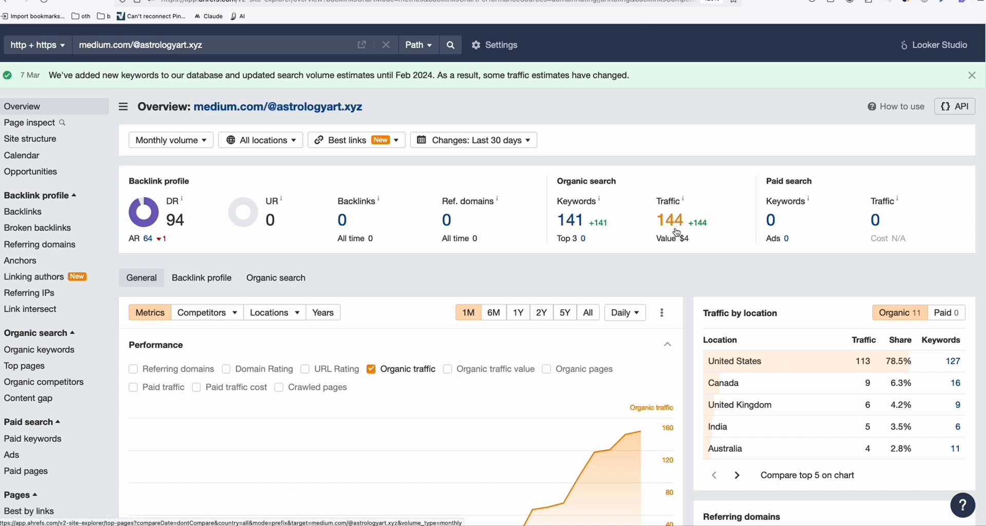
{"action": "mouse_move", "coordinate": [338, 115]}
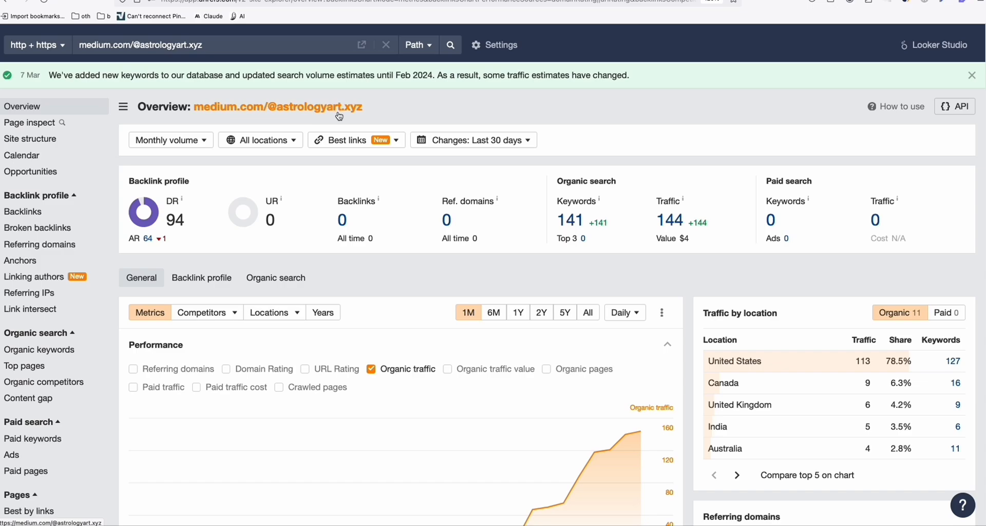
{"action": "mouse_move", "coordinate": [672, 220]}
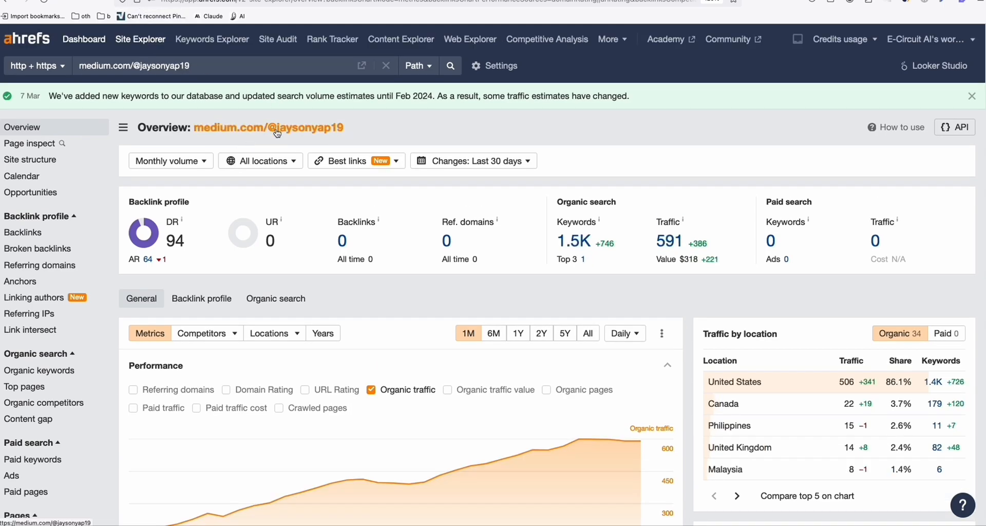
{"action": "mouse_move", "coordinate": [880, 56]}
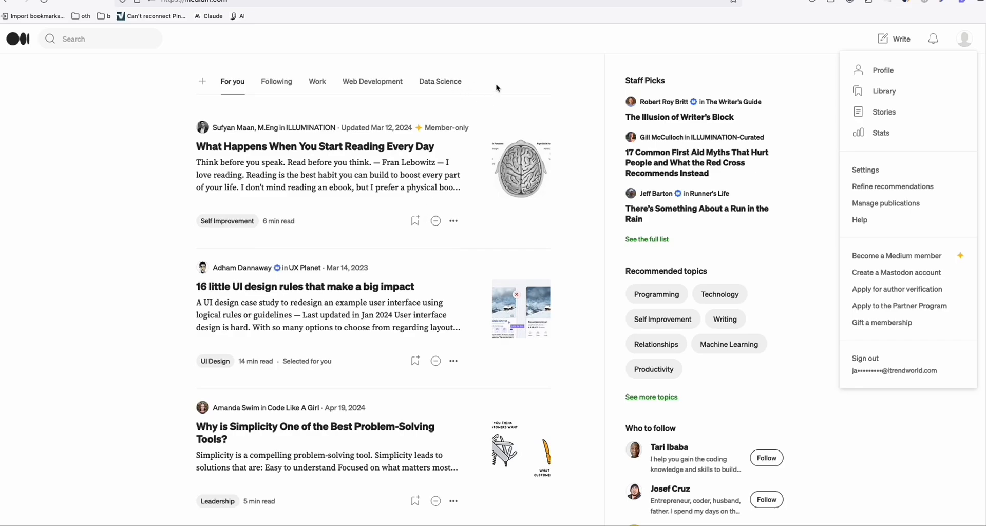
From Stories > Published, open the What Is A Margherita Pizza article and skim it.
{"action": "left_click", "coordinate": [883, 111]}
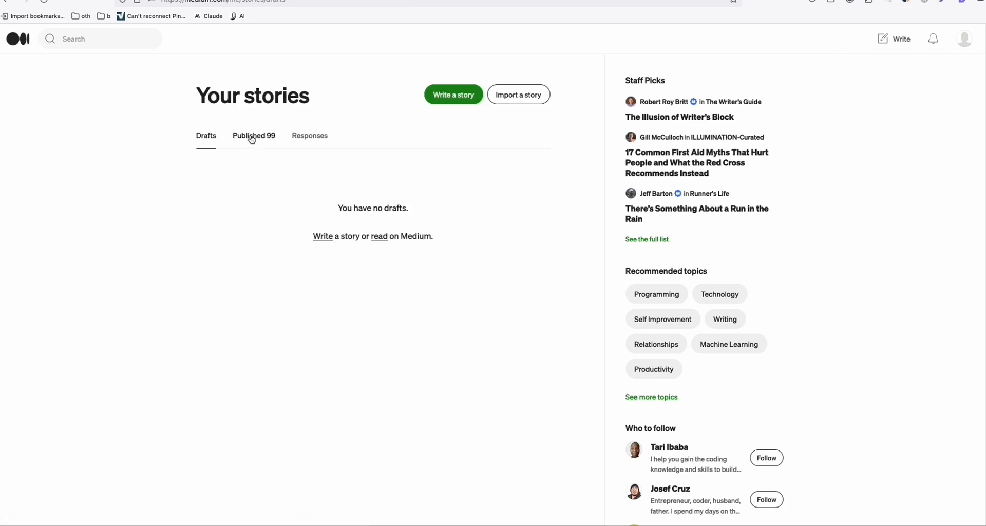
{"action": "left_click", "coordinate": [253, 135]}
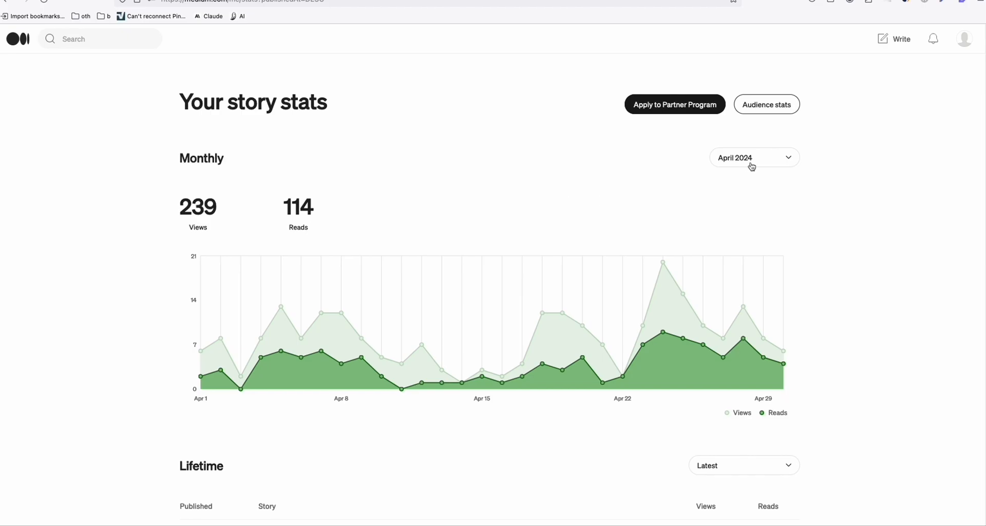
{"action": "double_click", "coordinate": [297, 206]}
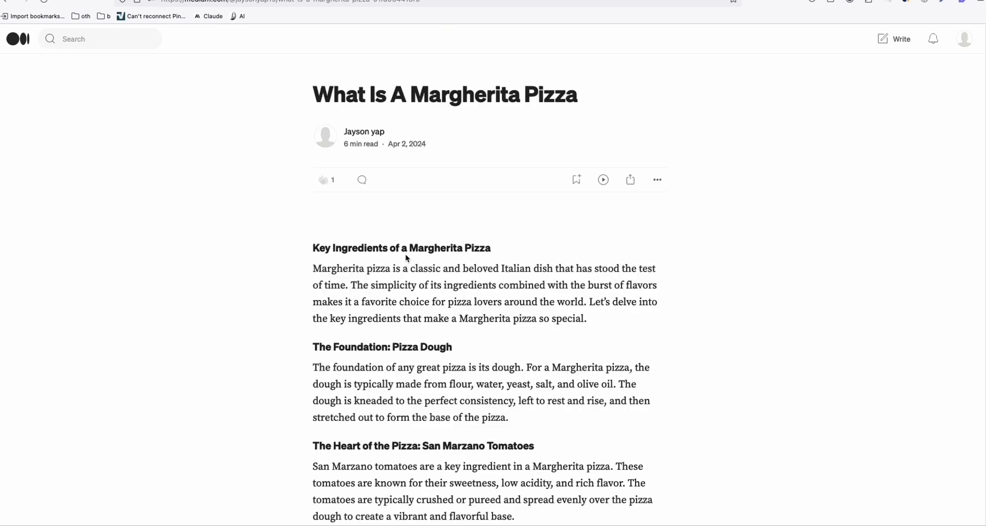
{"action": "scroll", "scroll_direction": "up", "scroll_amount": 3}
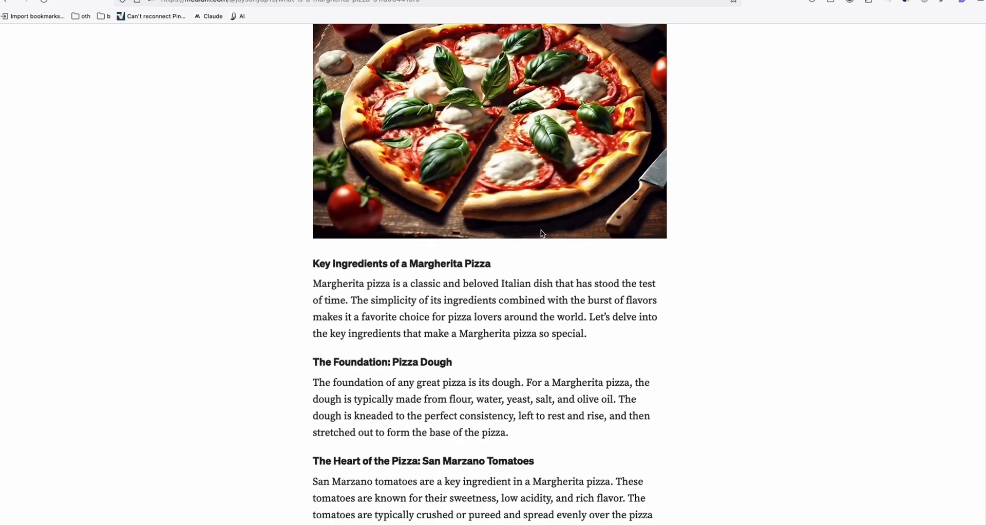
{"action": "scroll", "scroll_direction": "down", "scroll_amount": 3}
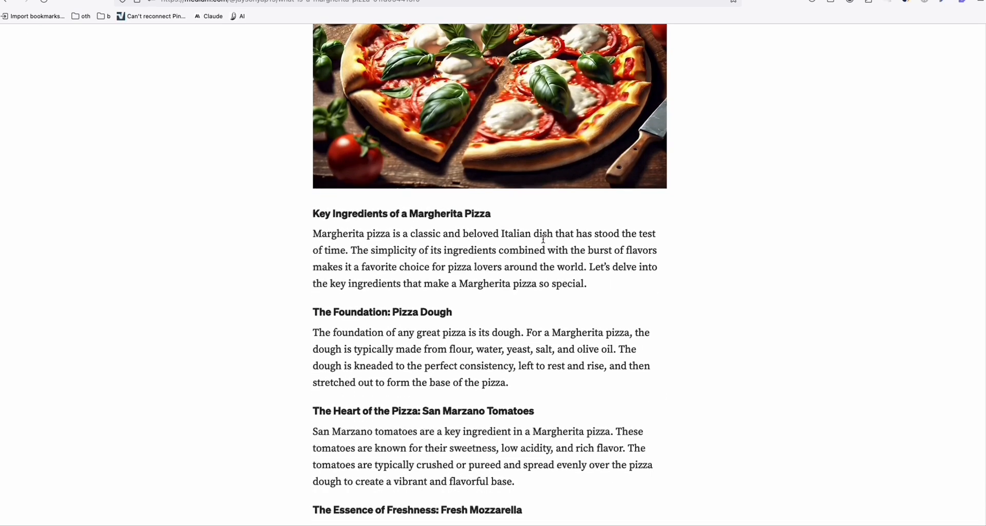
{"action": "mouse_move", "coordinate": [632, 181]}
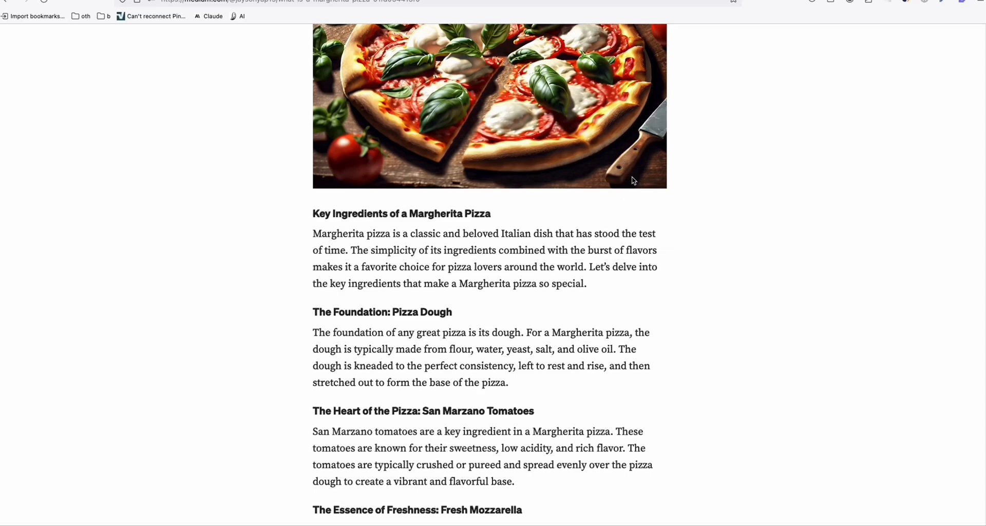
{"action": "scroll", "scroll_direction": "up", "scroll_amount": 3}
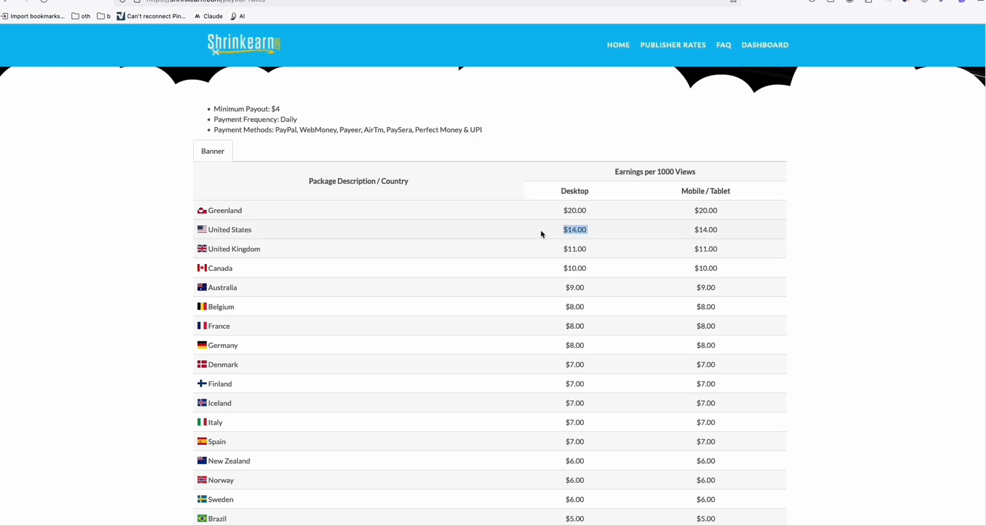
{"action": "mouse_move", "coordinate": [642, 183]}
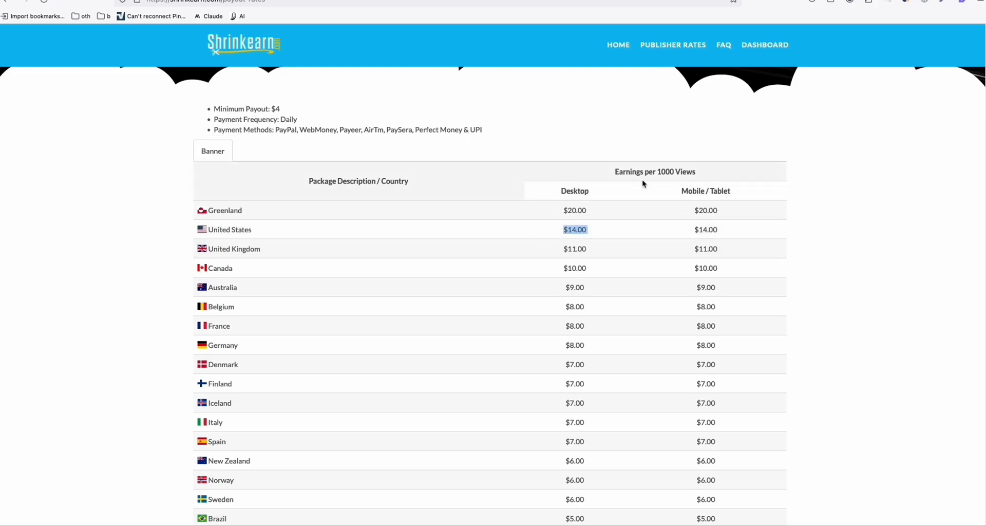
{"action": "mouse_move", "coordinate": [618, 219]}
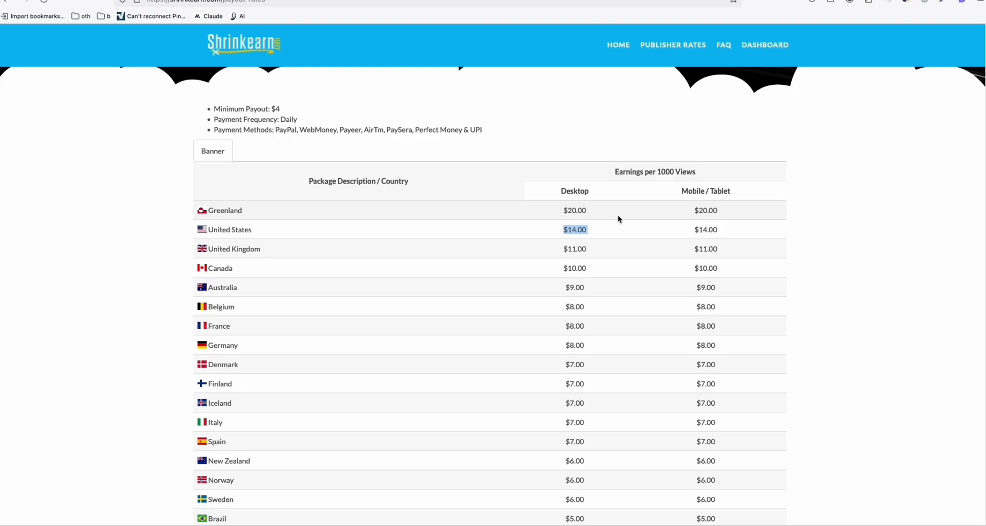
{"action": "mouse_move", "coordinate": [613, 243]}
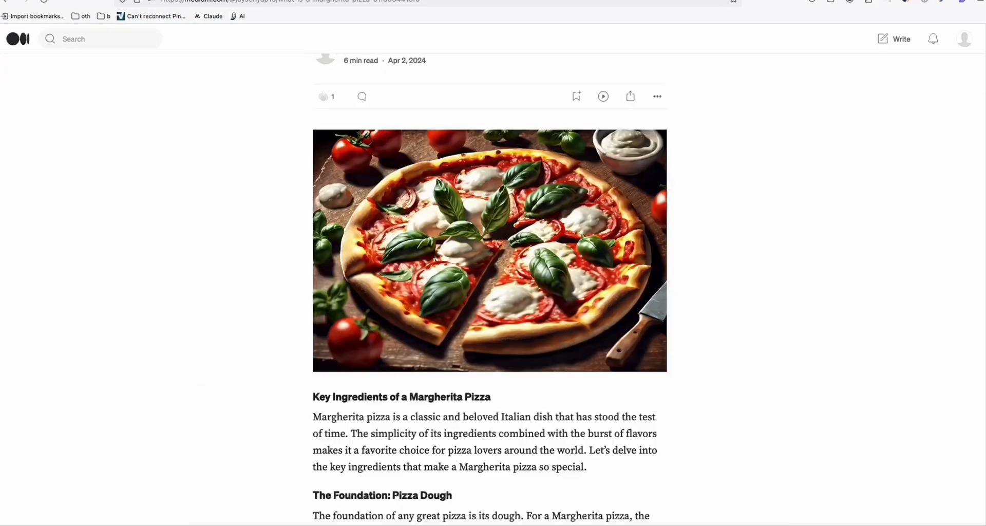
{"action": "scroll", "scroll_direction": "up", "scroll_amount": 3}
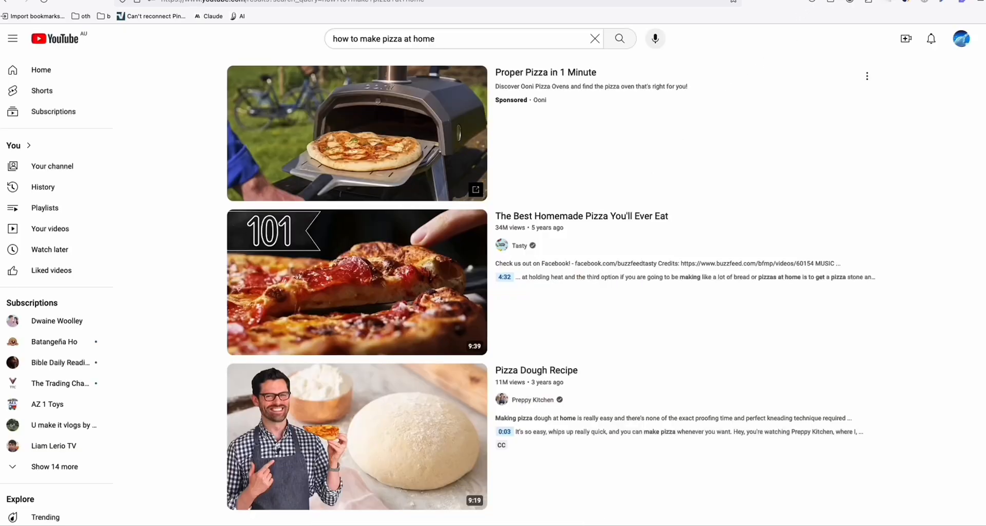
{"action": "mouse_move", "coordinate": [956, 378]}
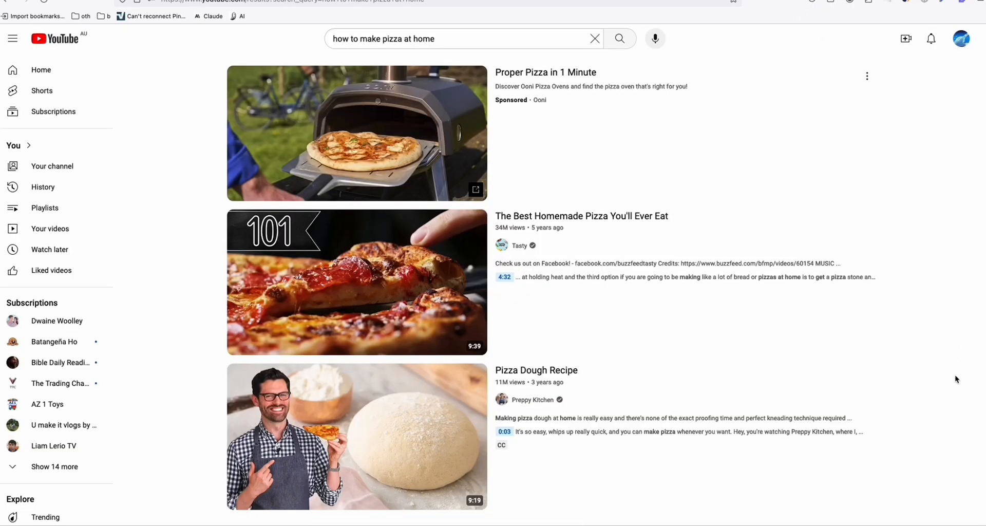
Copy the link address of 'The Best Homemade Pizza You'll Ever Eat' from the search results.
{"action": "scroll", "scroll_direction": "down", "scroll_amount": 3}
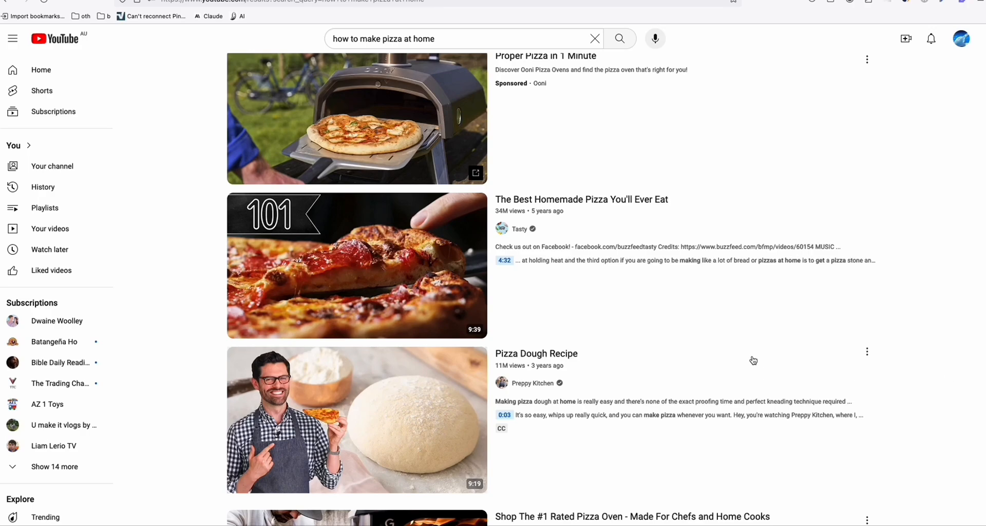
{"action": "mouse_move", "coordinate": [356, 265]}
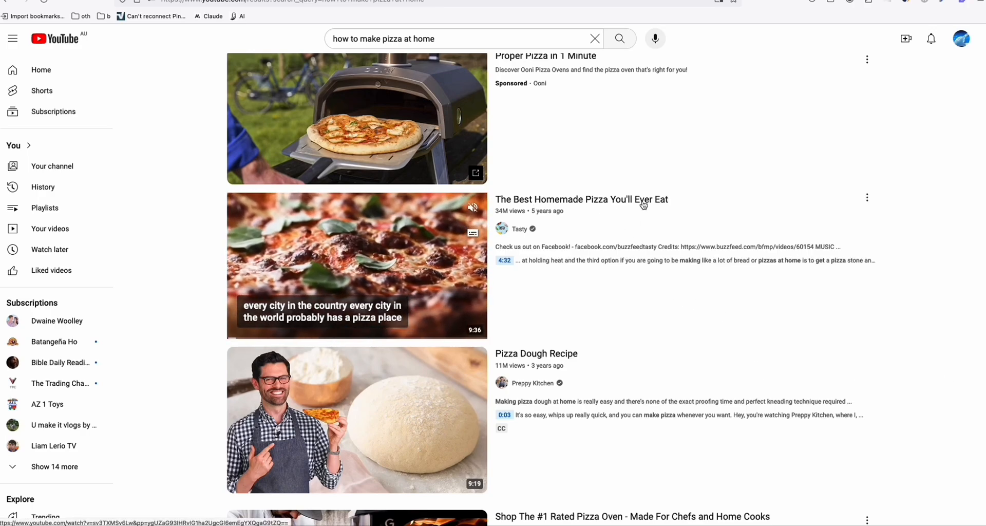
{"action": "right_click", "coordinate": [356, 265]}
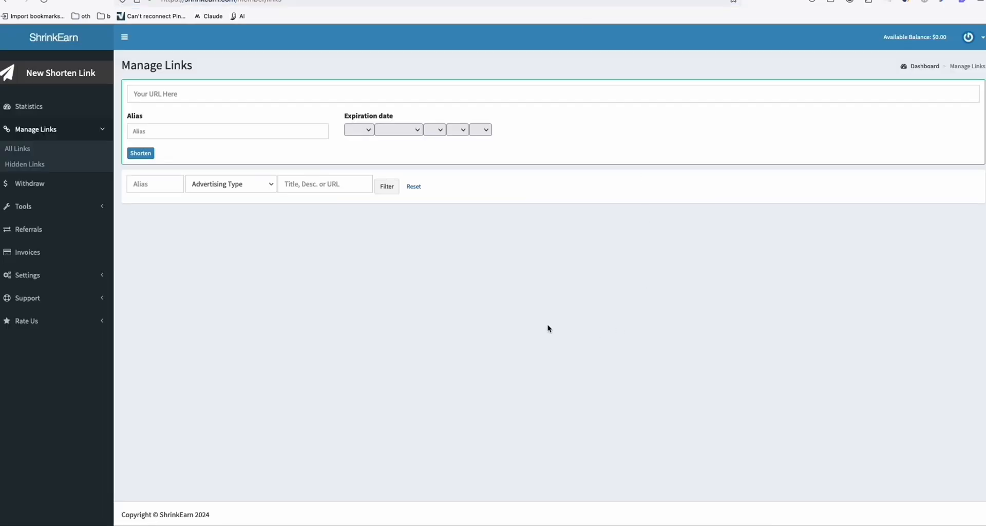
{"action": "type", "text": "https://www.youtube.com/watch?v=sv3TXMSv6Lw&pp=ygUZaG93IHRvIG1ha2UgcGl6emEgYXQgaG9tZQ%3D%3D"}
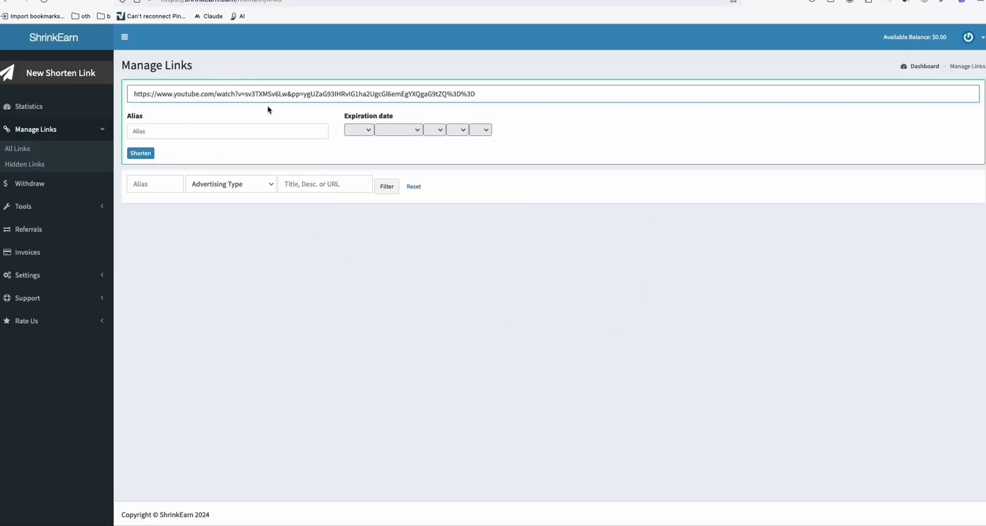
{"action": "left_click", "coordinate": [140, 153]}
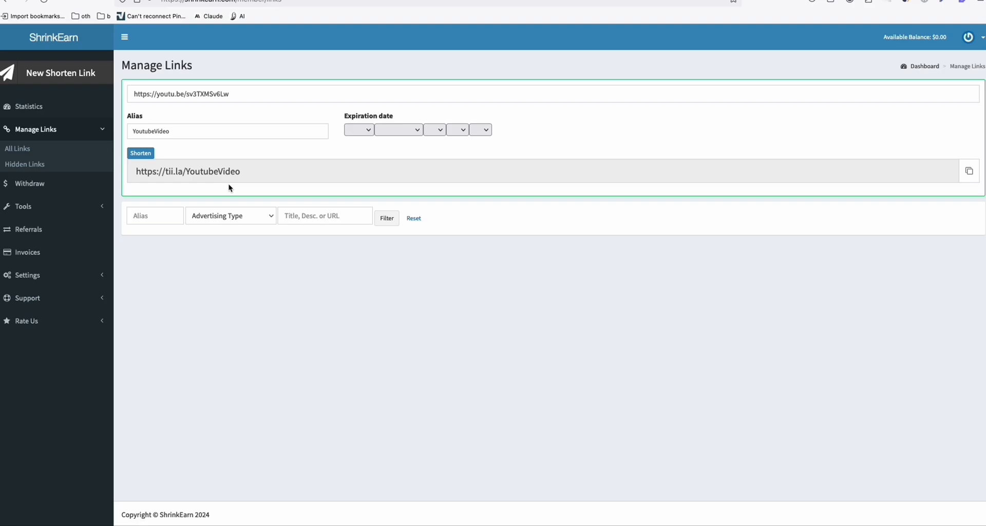
{"action": "double_click", "coordinate": [187, 171]}
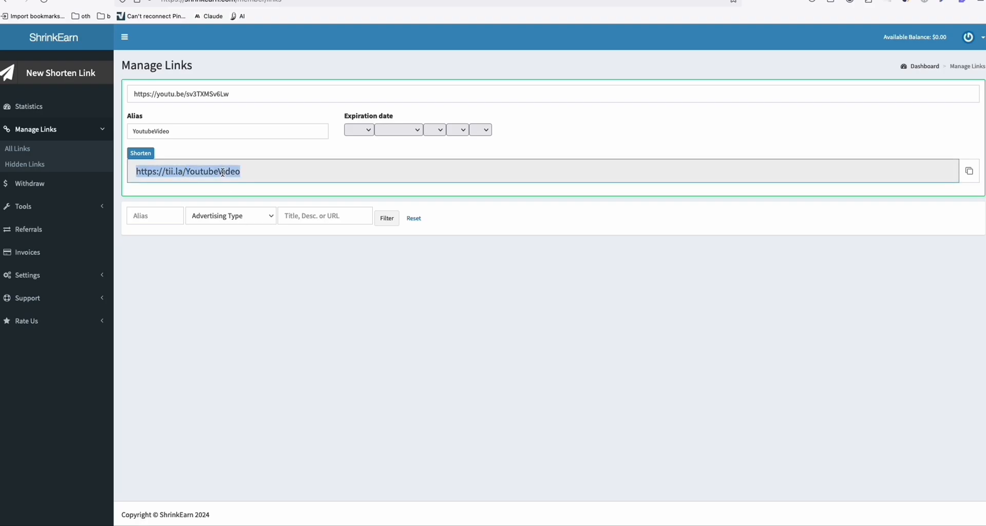
{"action": "mouse_move", "coordinate": [196, 188]}
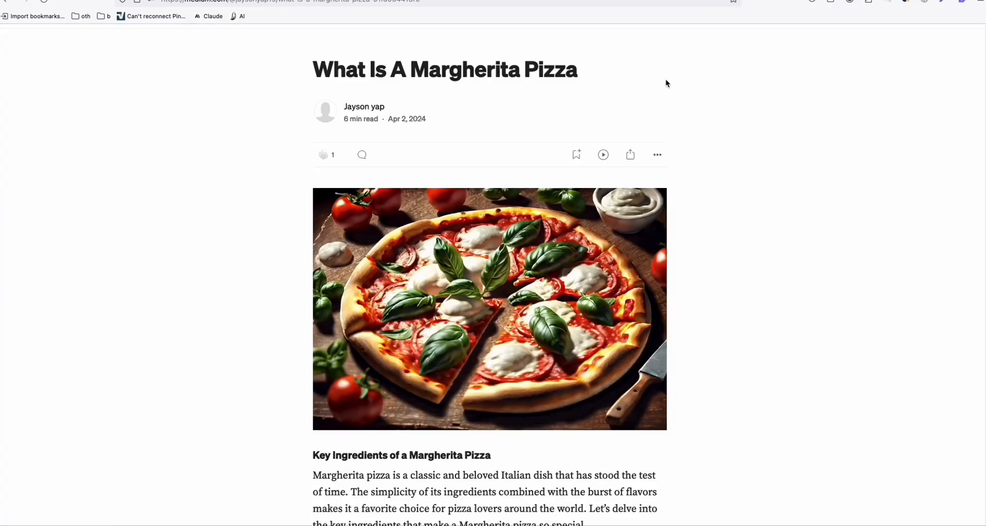
{"action": "scroll", "scroll_direction": "down", "scroll_amount": 3}
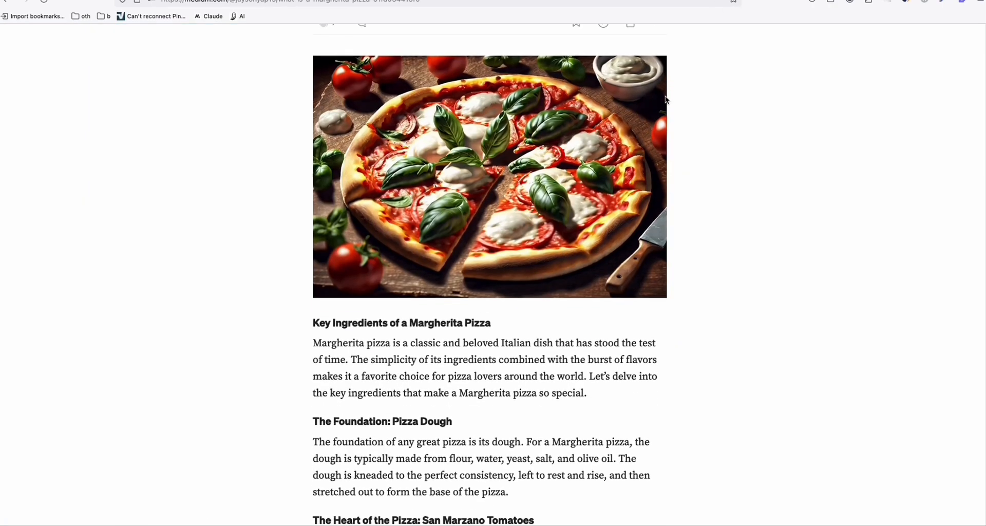
{"action": "scroll", "scroll_direction": "down", "scroll_amount": 3}
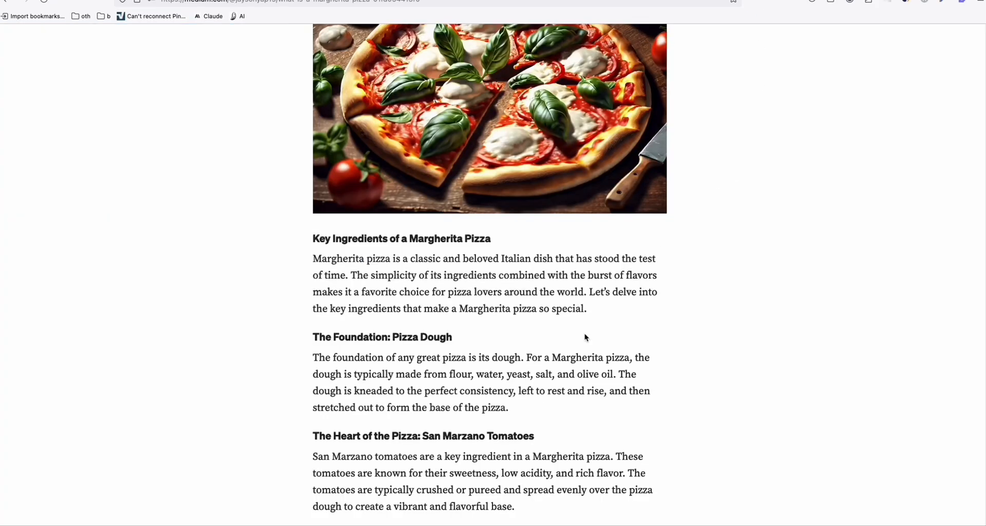
{"action": "mouse_move", "coordinate": [591, 324]}
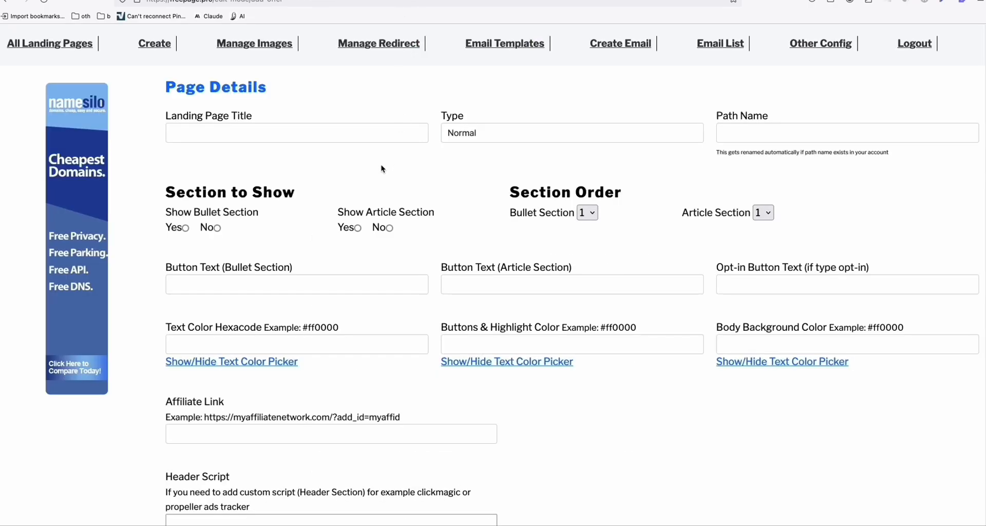
Set the title 'How to Make Pizza At home Guide' and path name pizza-at-home.
{"action": "left_click", "coordinate": [296, 133]}
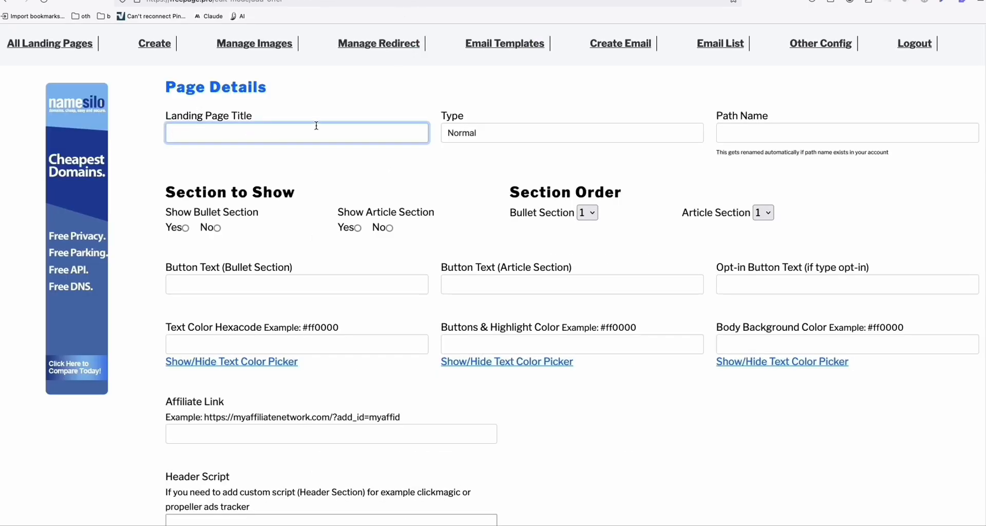
{"action": "type", "text": "How to Make P"}
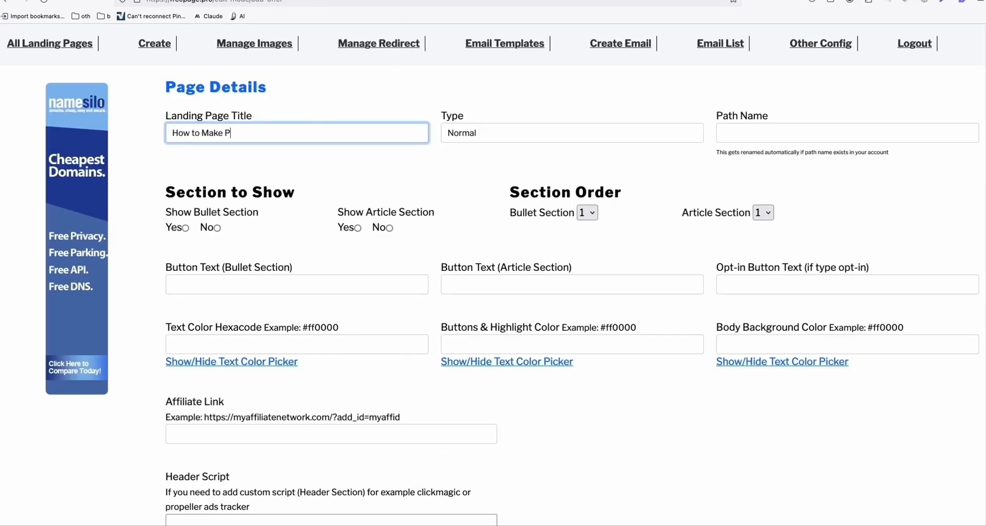
{"action": "type", "text": "izza At home"}
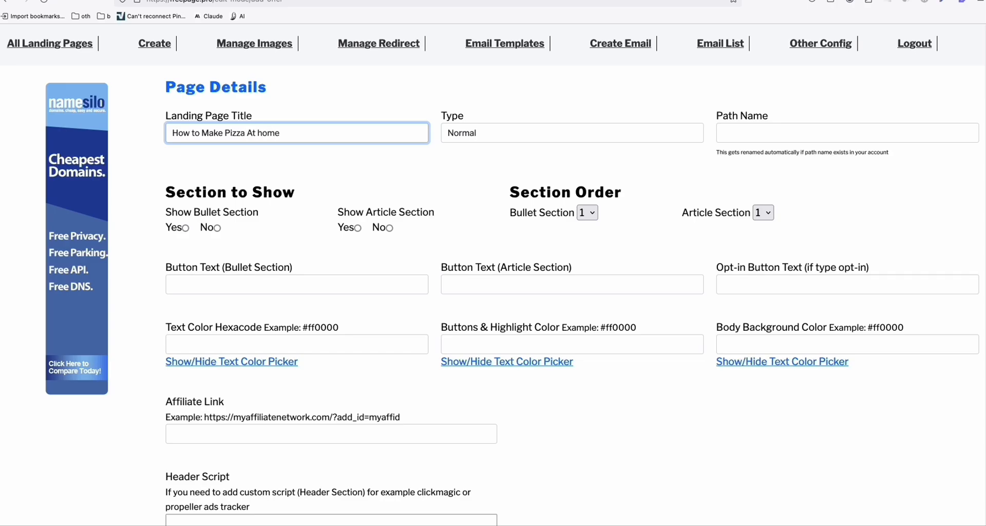
{"action": "type", "text": "Guide"}
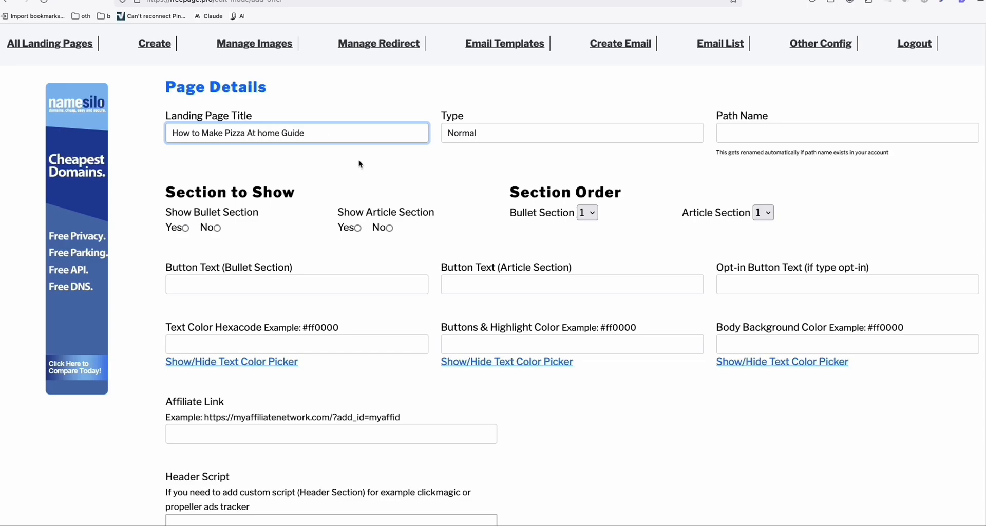
{"action": "left_click", "coordinate": [845, 133]}
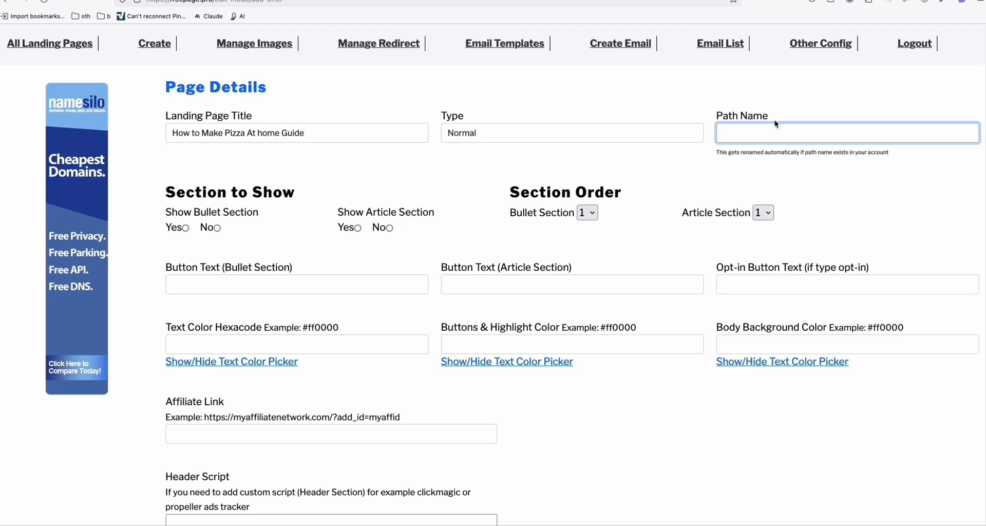
{"action": "type", "text": "pizza"}
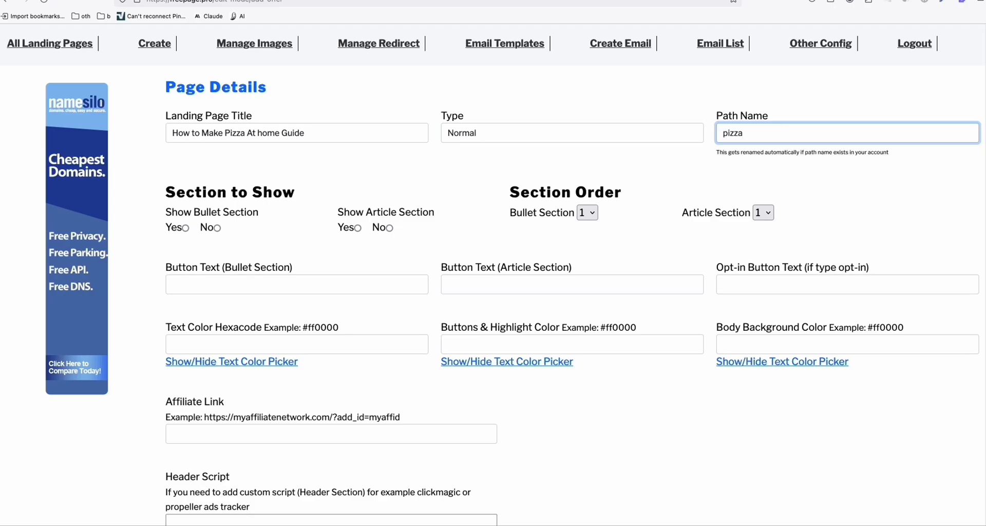
{"action": "type", "text": "-at-home"}
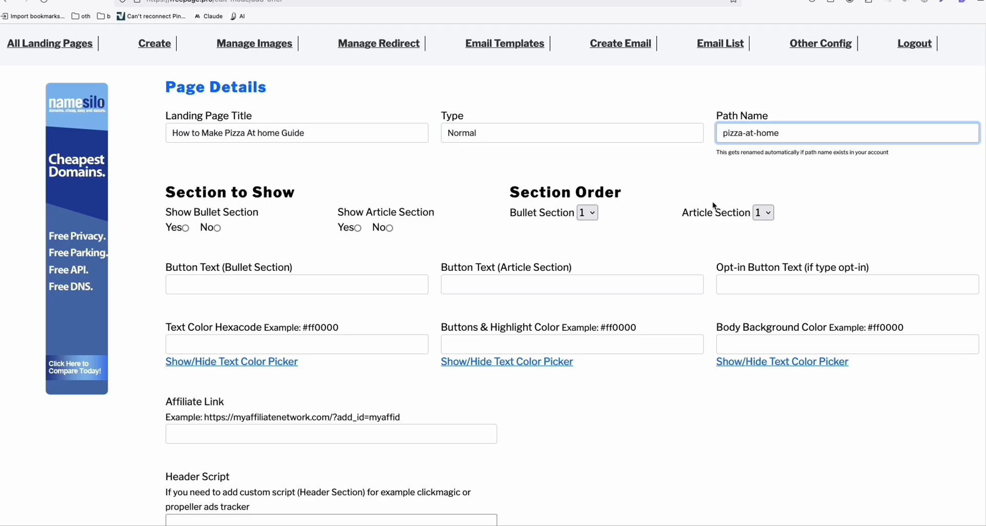
{"action": "type", "text": "Continu"}
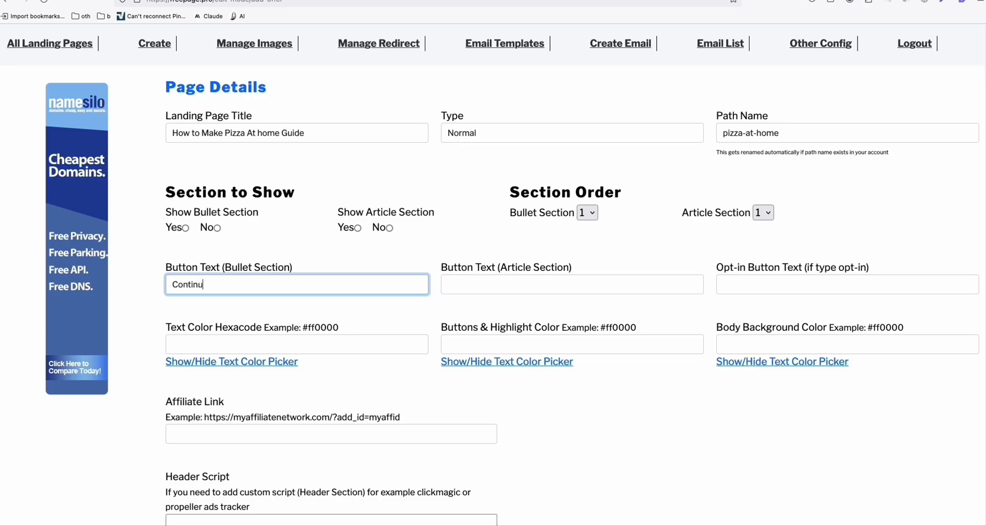
{"action": "type", "text": "Continue"}
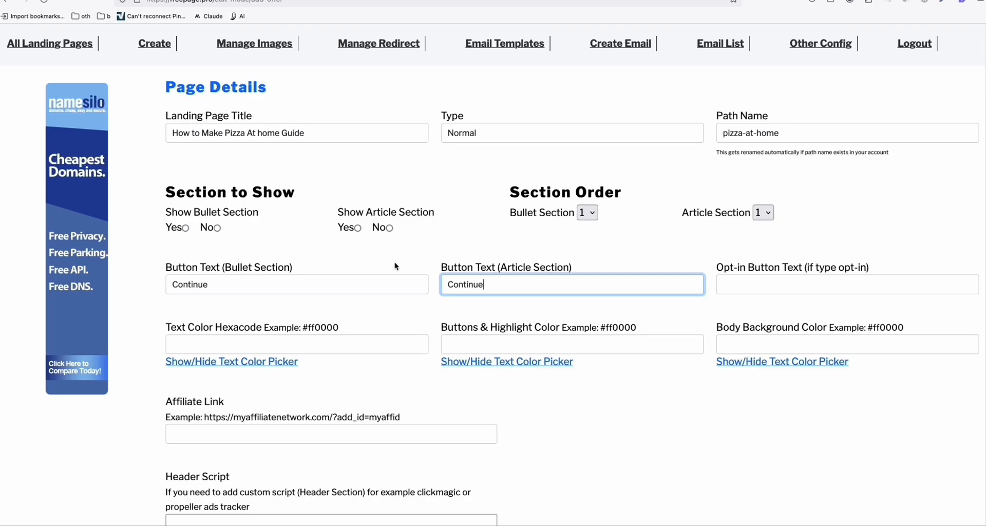
{"action": "left_click", "coordinate": [185, 227]}
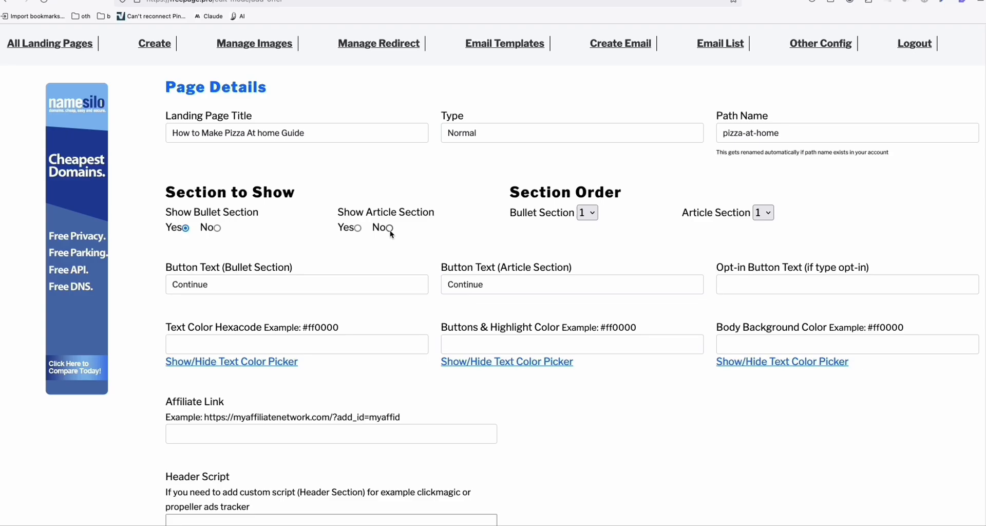
{"action": "left_click", "coordinate": [390, 227]}
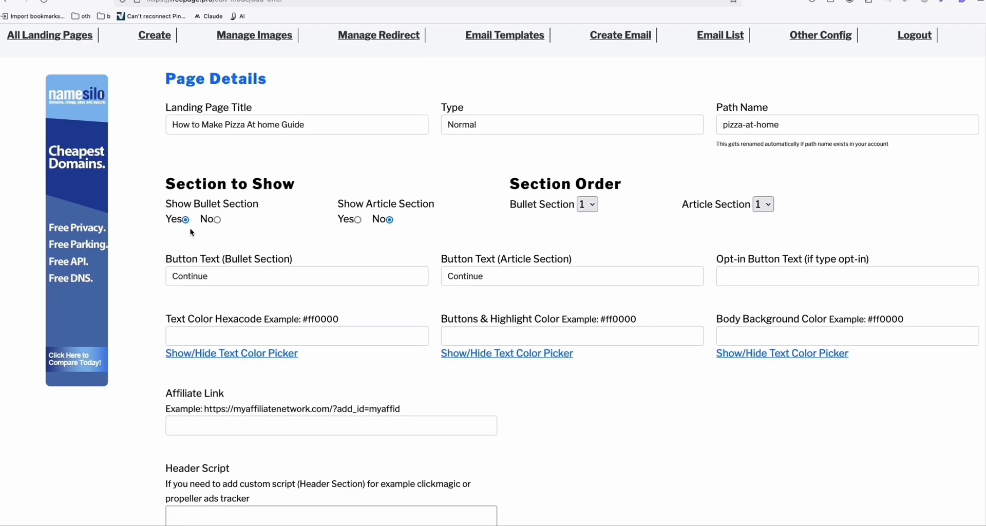
{"action": "mouse_move", "coordinate": [219, 218]}
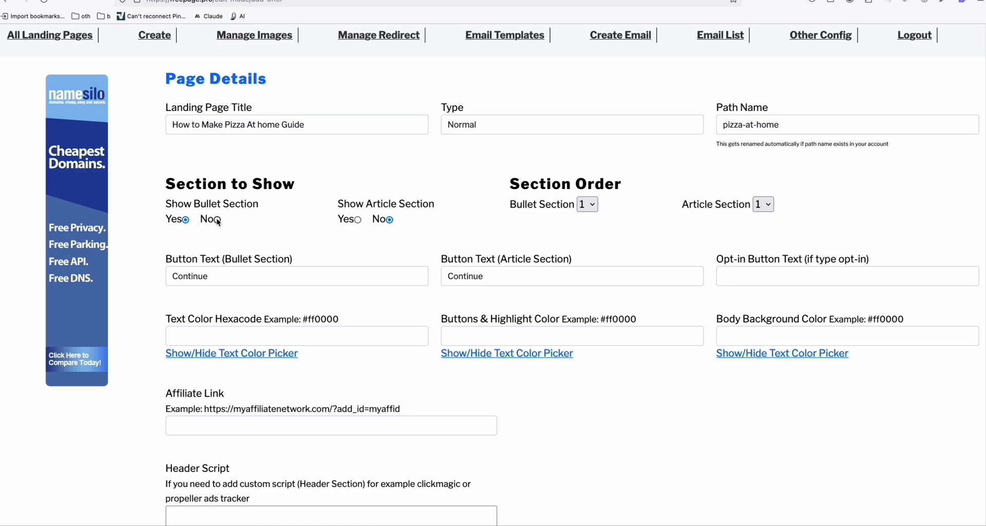
{"action": "scroll", "scroll_direction": "up", "scroll_amount": 3}
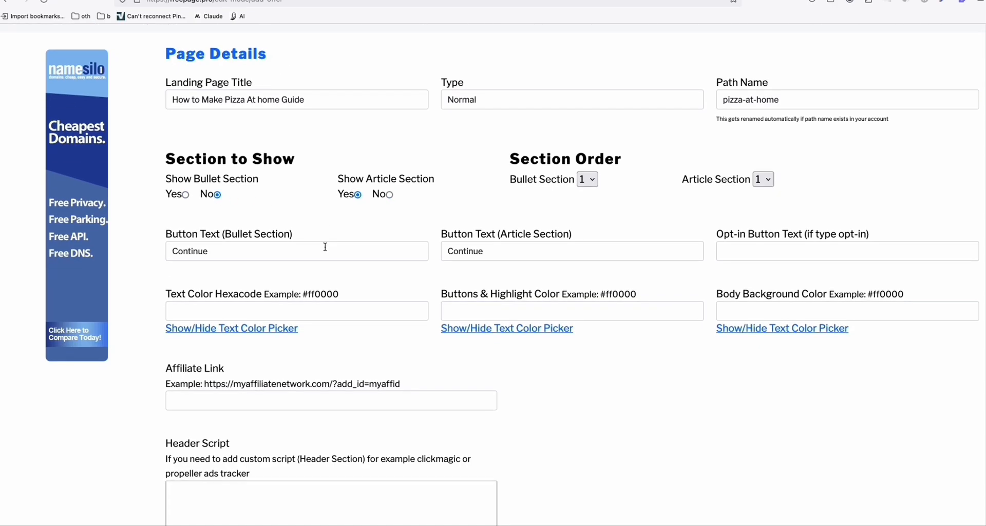
{"action": "left_click", "coordinate": [330, 383]}
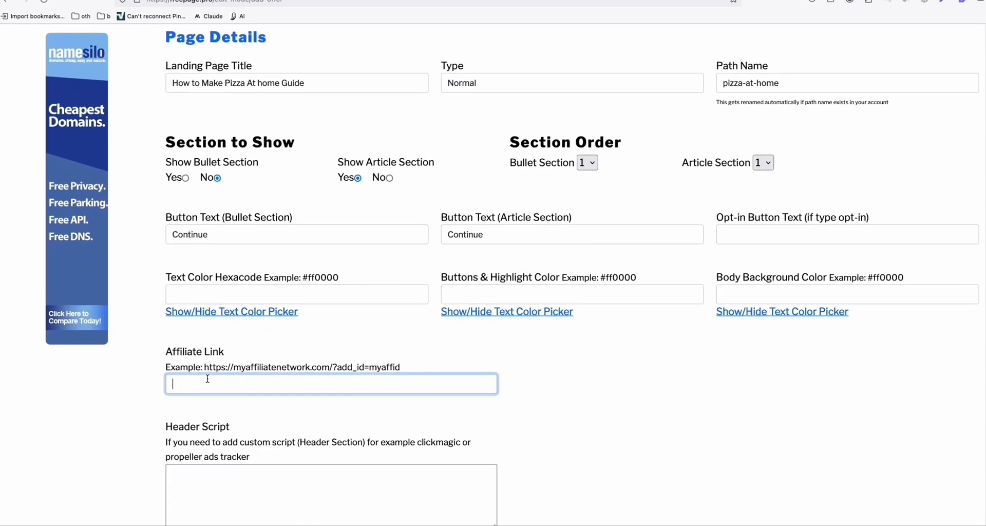
{"action": "type", "text": "https://tii.la/YoutubeVideo"}
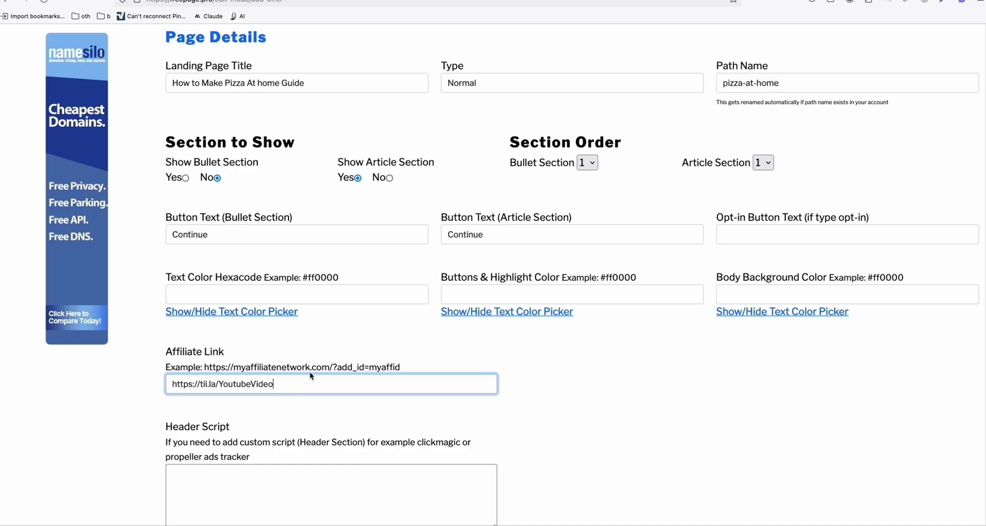
{"action": "scroll", "scroll_direction": "down", "scroll_amount": 3}
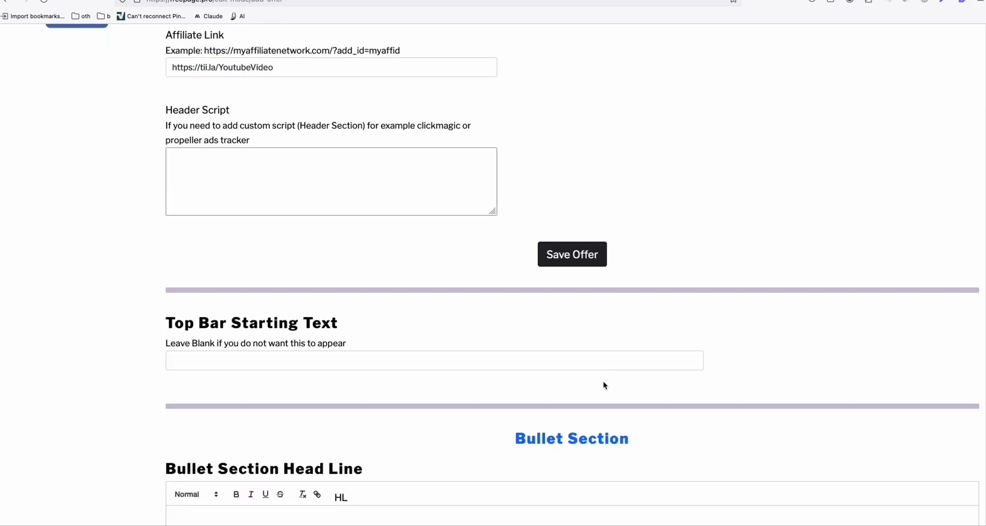
{"action": "scroll", "scroll_direction": "up", "scroll_amount": 3}
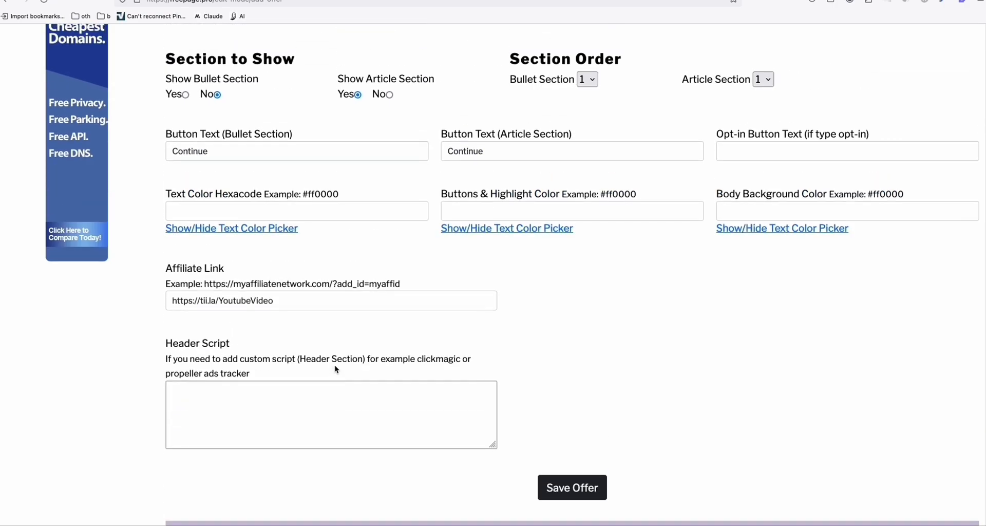
{"action": "scroll", "scroll_direction": "down", "scroll_amount": 3}
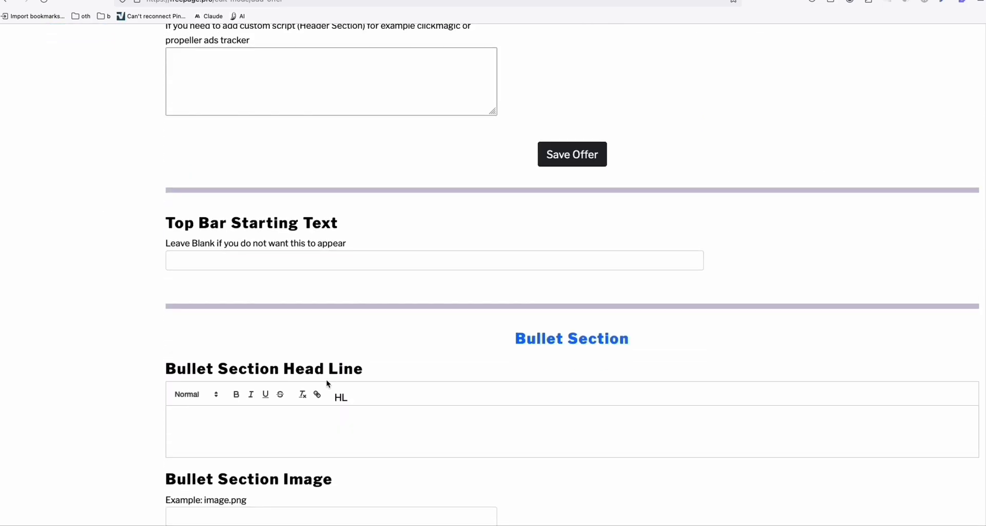
{"action": "scroll", "scroll_direction": "up", "scroll_amount": 3}
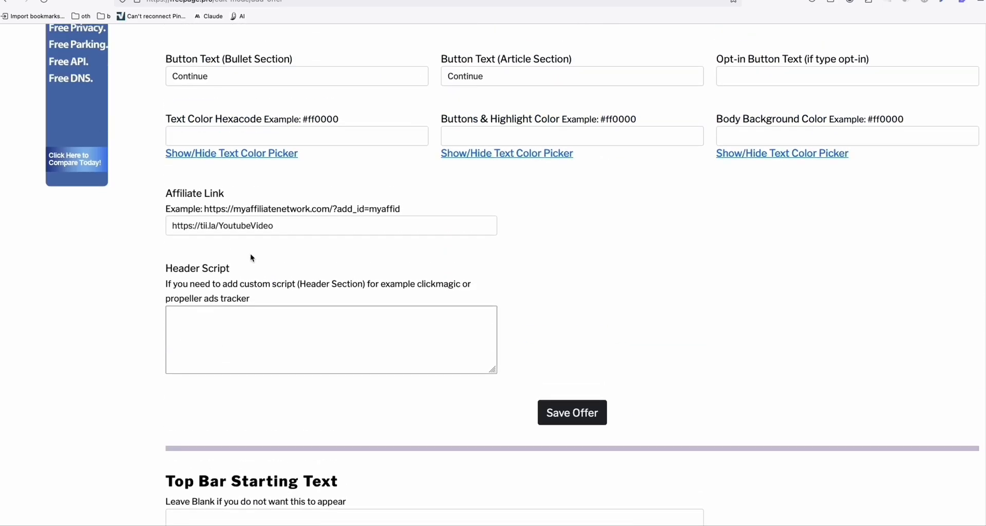
{"action": "scroll", "scroll_direction": "up", "scroll_amount": 3}
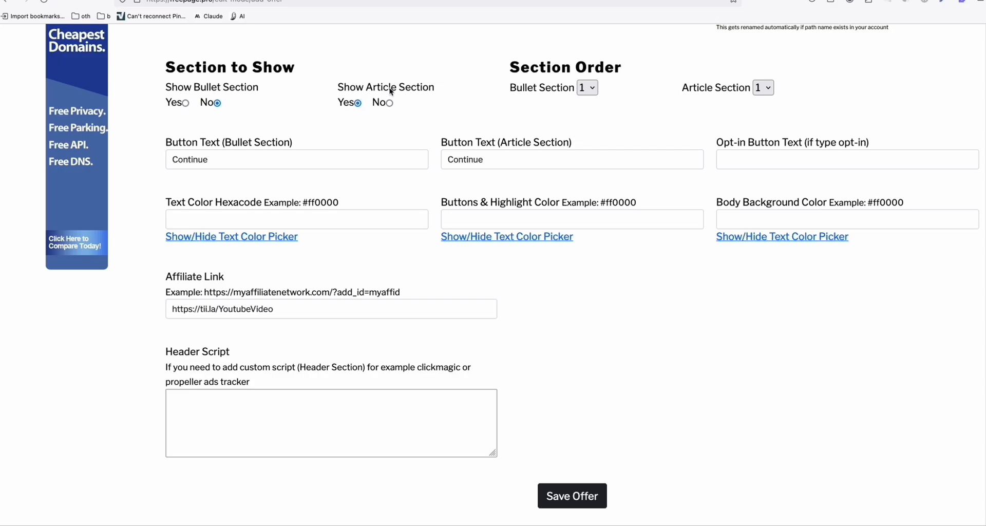
{"action": "scroll", "scroll_direction": "up", "scroll_amount": 3}
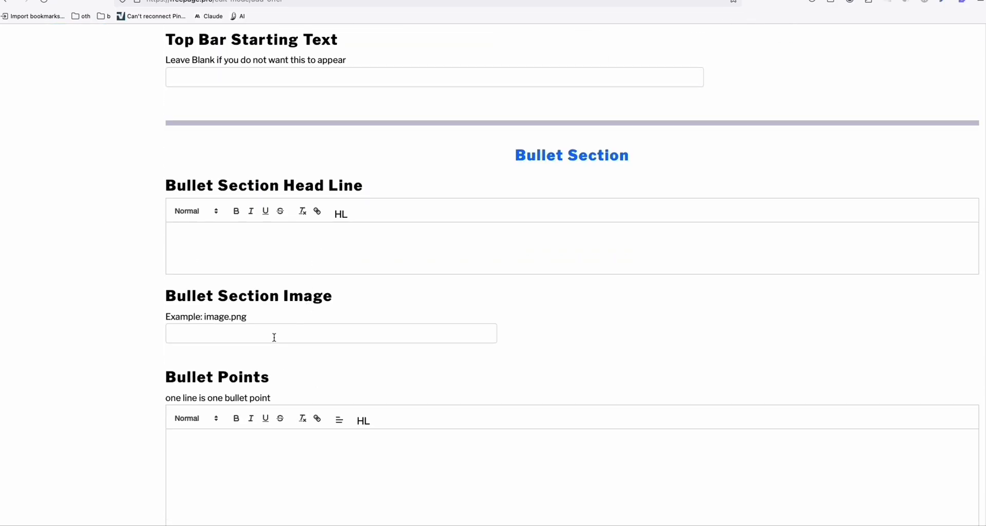
{"action": "scroll", "scroll_direction": "down", "scroll_amount": 3}
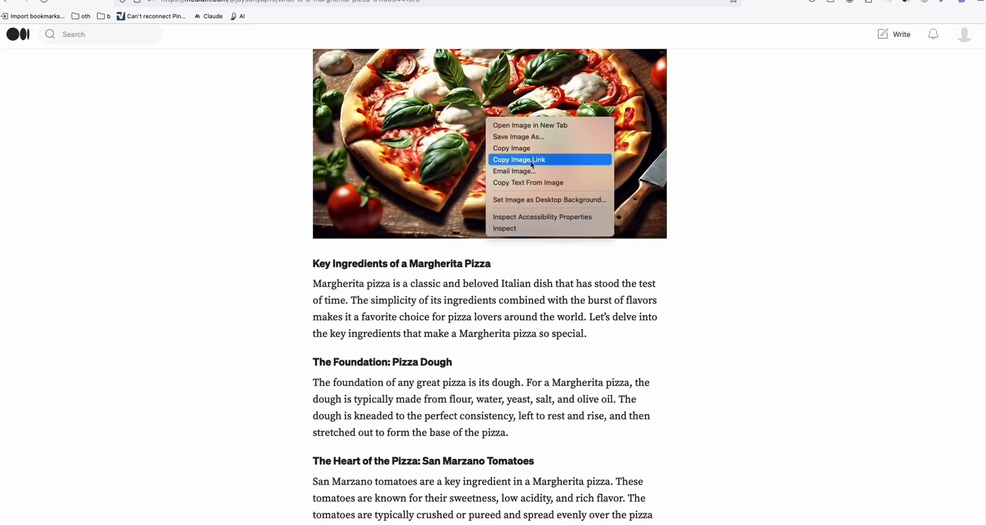
Copy the pizza image link from the Margherita article and return to the FreePage form.
{"action": "left_click", "coordinate": [518, 159]}
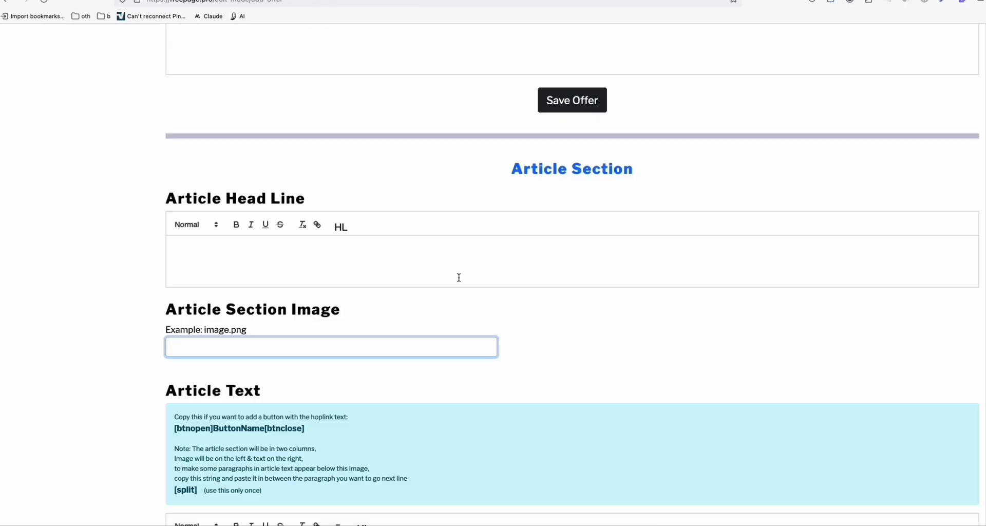
{"action": "scroll", "scroll_direction": "up", "scroll_amount": 3}
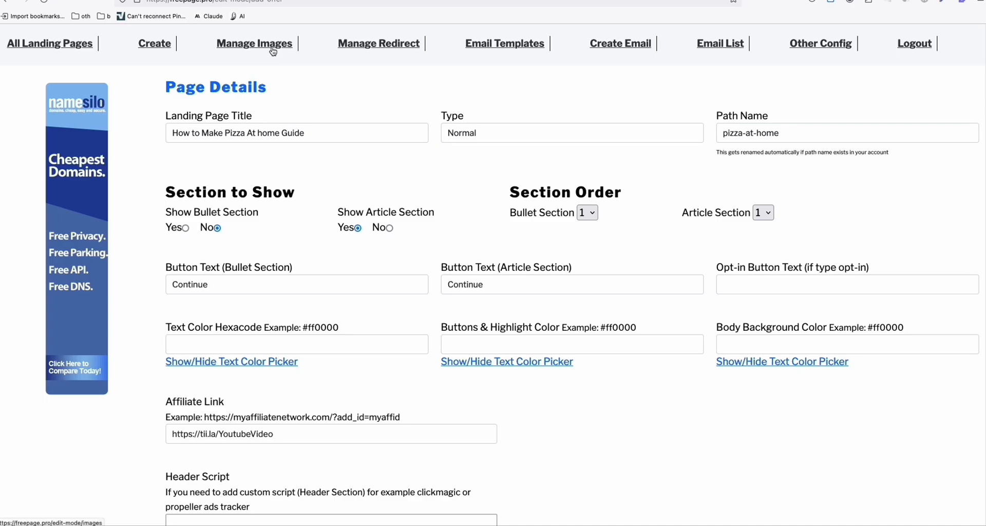
Upload the pizza image in Manage Images and select its file name 1 _egaz6sktkwsjlo5unc91g.webp to copy.
{"action": "left_click", "coordinate": [254, 44]}
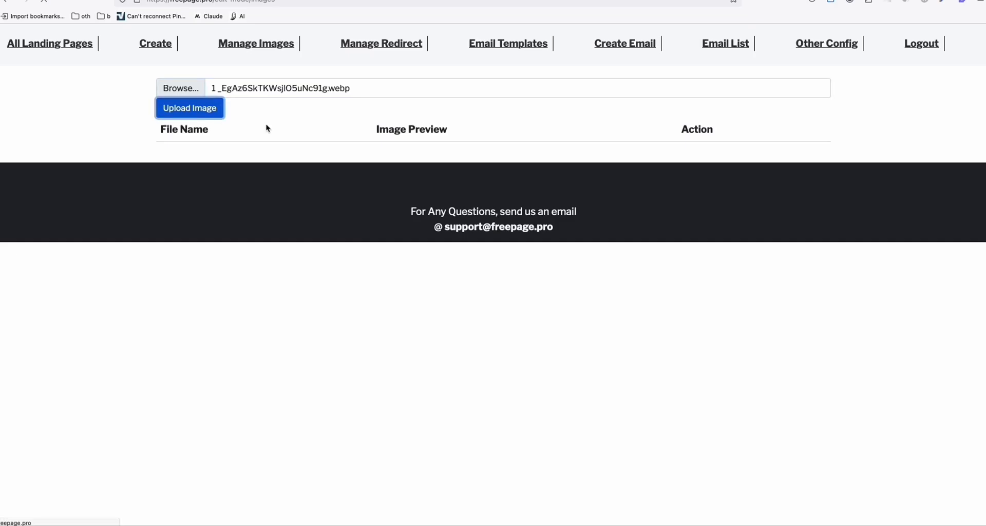
{"action": "left_click", "coordinate": [189, 108]}
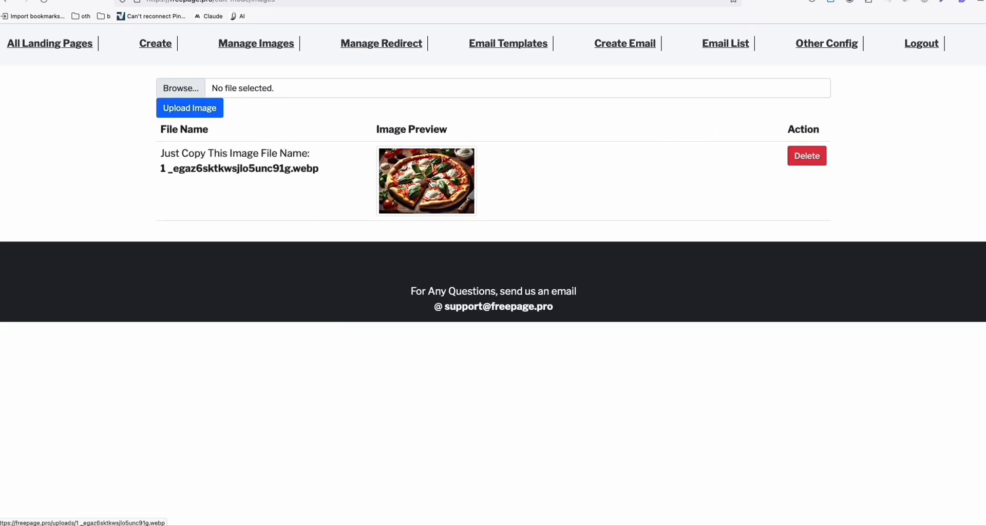
{"action": "double_click", "coordinate": [239, 168]}
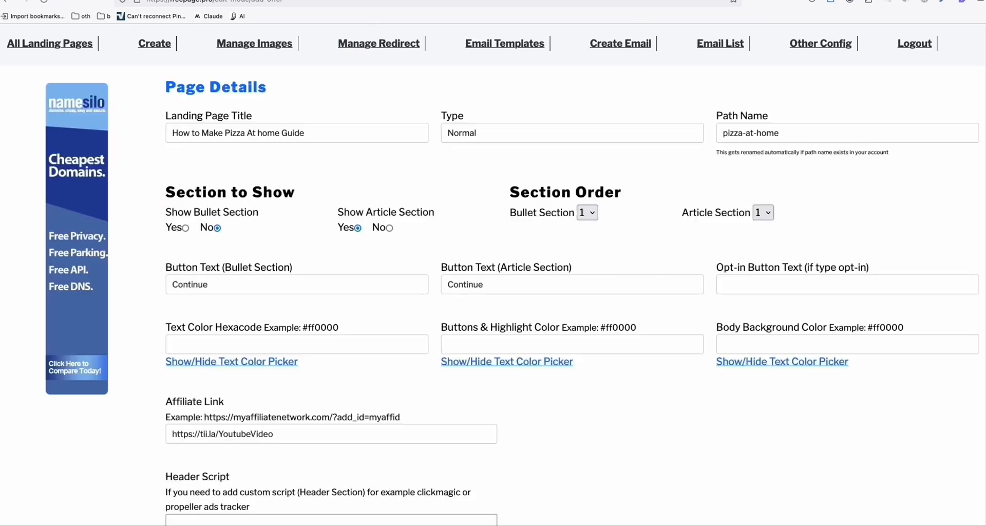
Scroll through the form to the Article Head Line, Article Section Image and Save Offer fields.
{"action": "scroll", "scroll_direction": "down", "scroll_amount": 3}
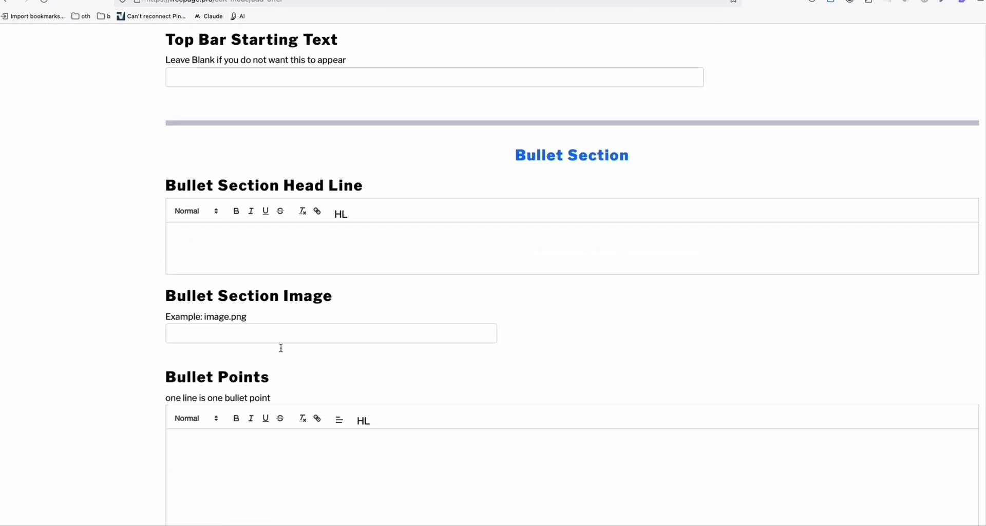
{"action": "scroll", "scroll_direction": "down", "scroll_amount": 3}
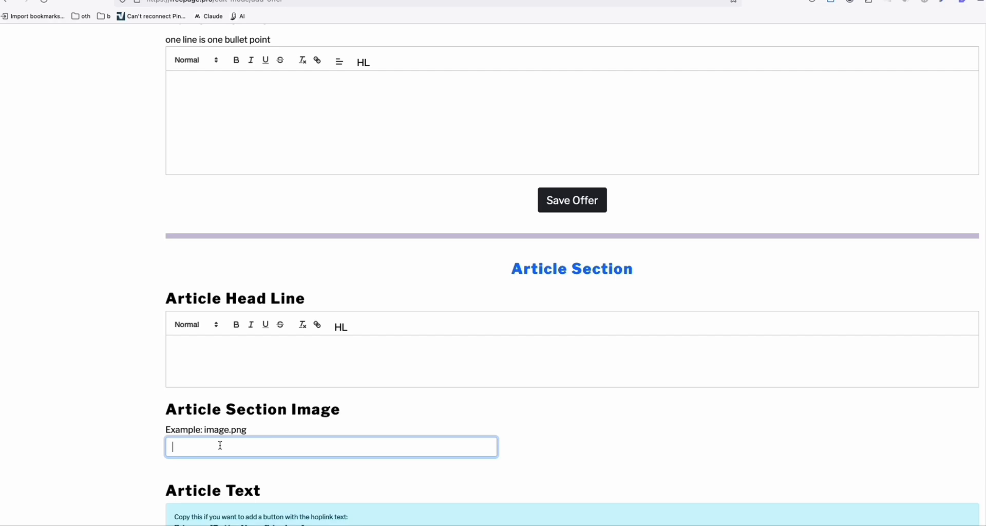
{"action": "scroll", "scroll_direction": "up", "scroll_amount": 3}
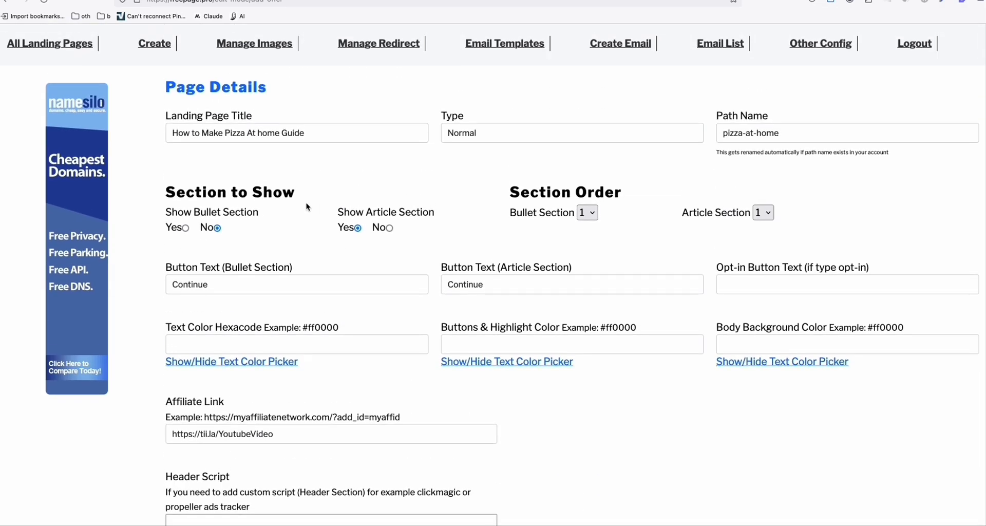
{"action": "scroll", "scroll_direction": "down", "scroll_amount": 3}
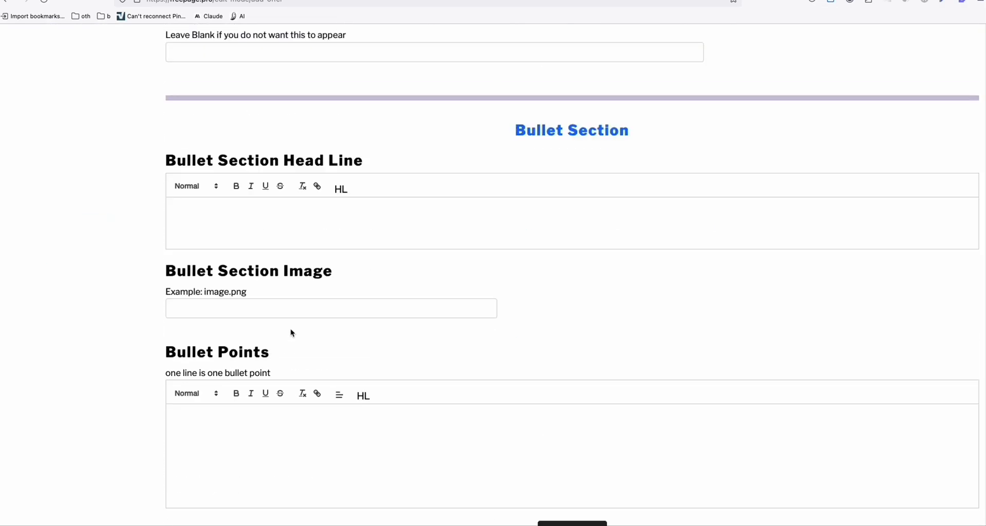
{"action": "scroll", "scroll_direction": "down", "scroll_amount": 3}
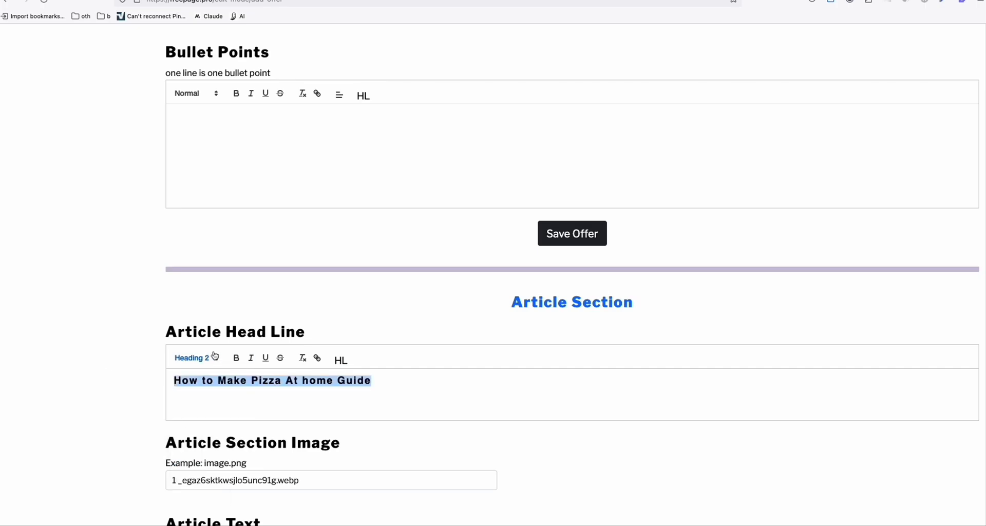
{"action": "scroll", "scroll_direction": "down", "scroll_amount": 3}
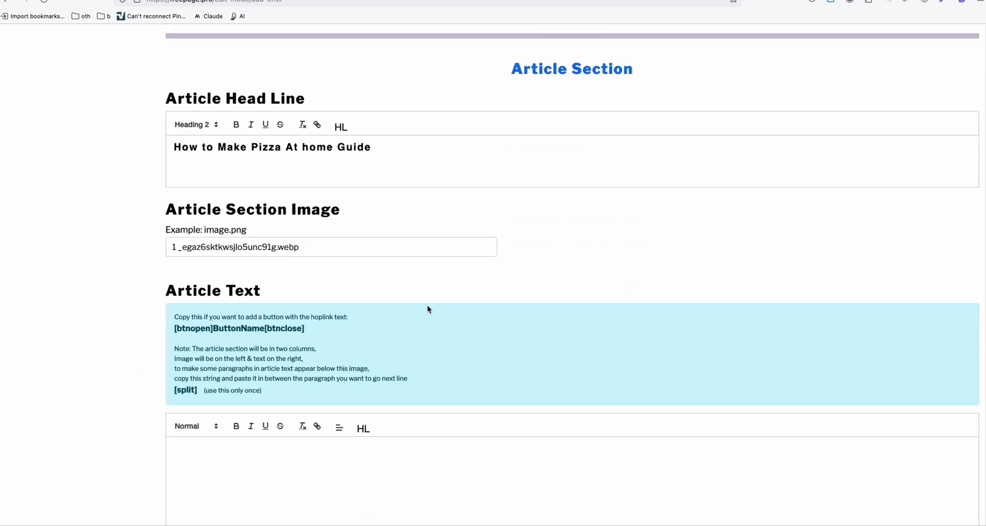
{"action": "scroll", "scroll_direction": "down", "scroll_amount": 3}
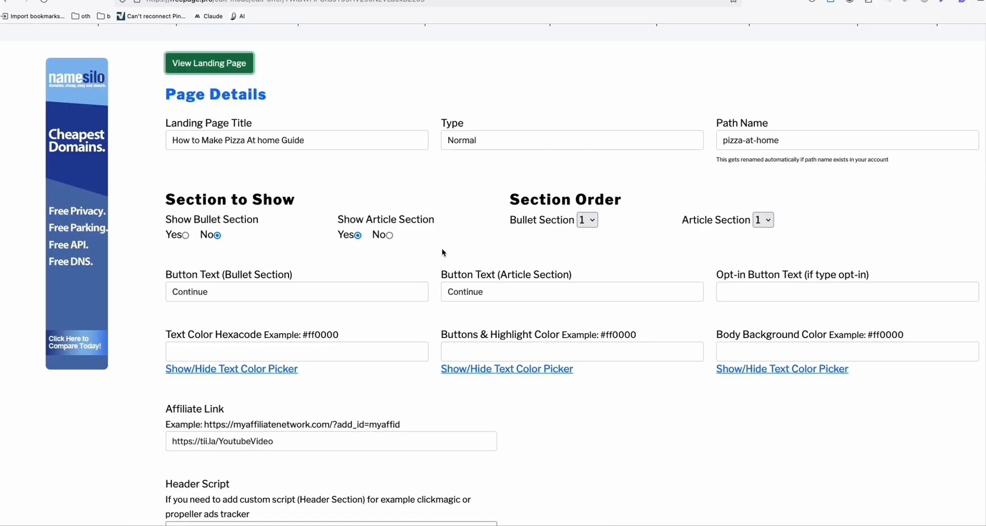
{"action": "mouse_move", "coordinate": [230, 368]}
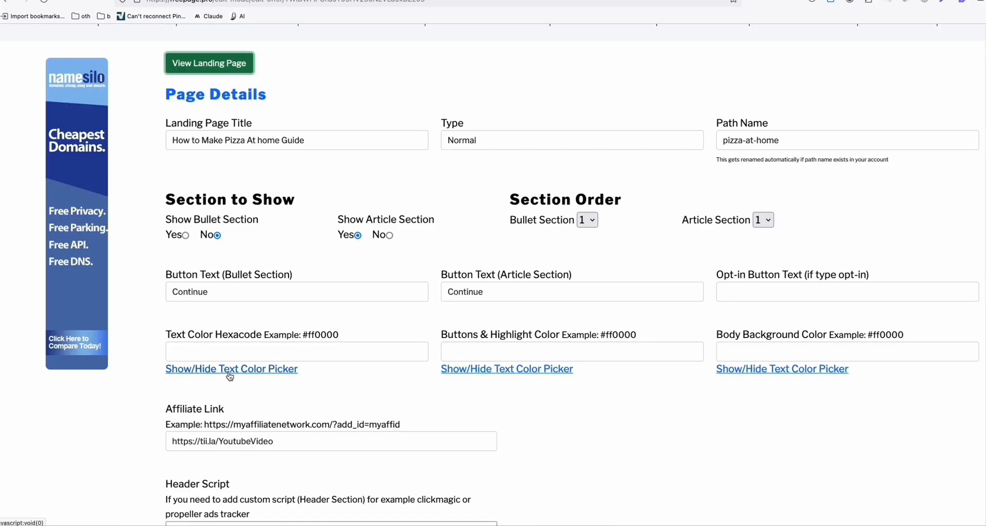
Pick blue #4258ff as the page text colour from the colour picker.
{"action": "left_click", "coordinate": [231, 369]}
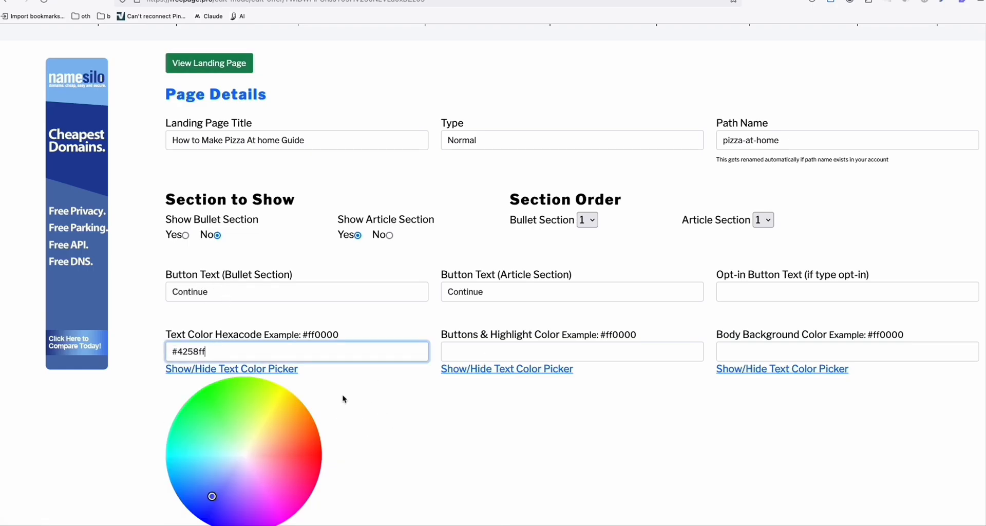
{"action": "left_click", "coordinate": [506, 368]}
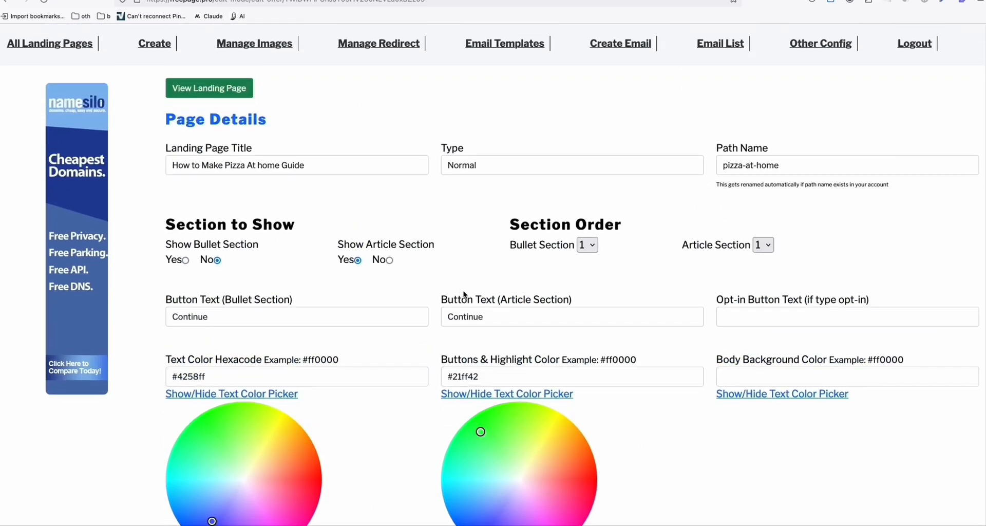
{"action": "scroll", "scroll_direction": "down", "scroll_amount": 3}
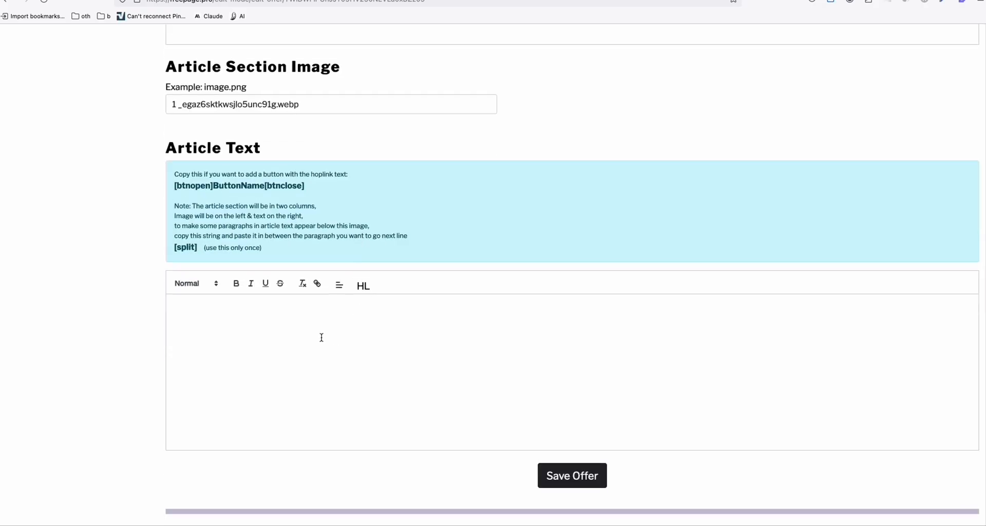
Paste the Key Ingredients of a Margherita Pizza heading and first paragraph into Article Text, centred.
{"action": "left_click", "coordinate": [321, 337]}
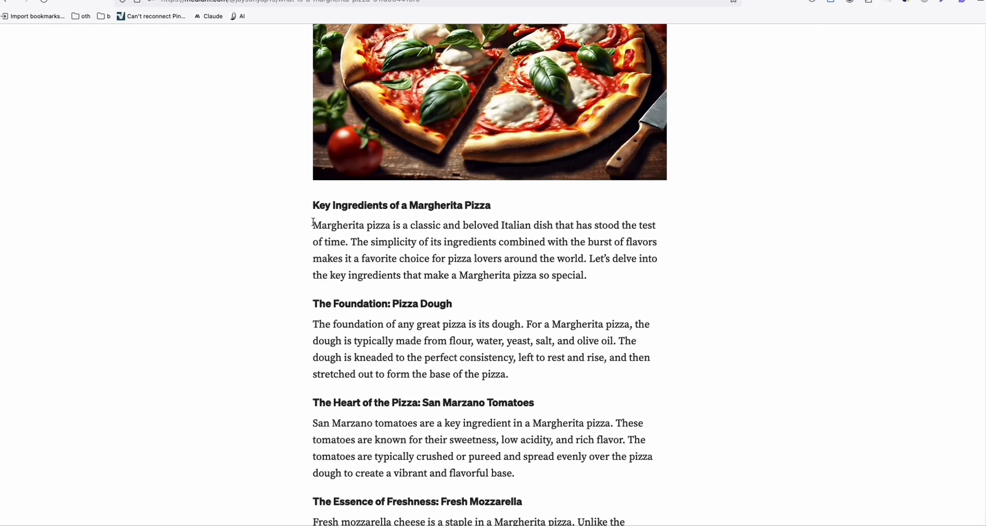
{"action": "left_click_drag", "start_coordinate": [312, 224], "coordinate": [586, 274]}
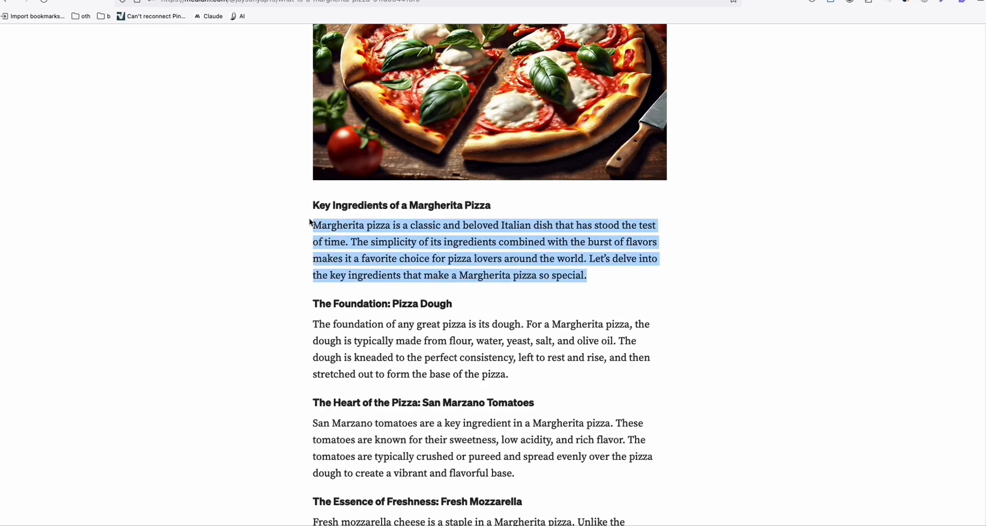
{"action": "left_click_drag", "start_coordinate": [312, 226], "coordinate": [313, 205]}
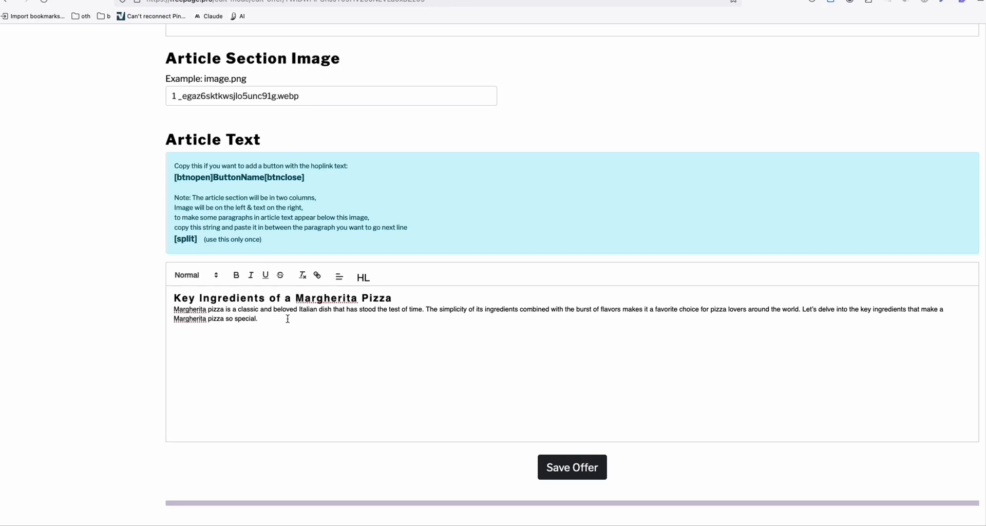
{"action": "left_click", "coordinate": [338, 276]}
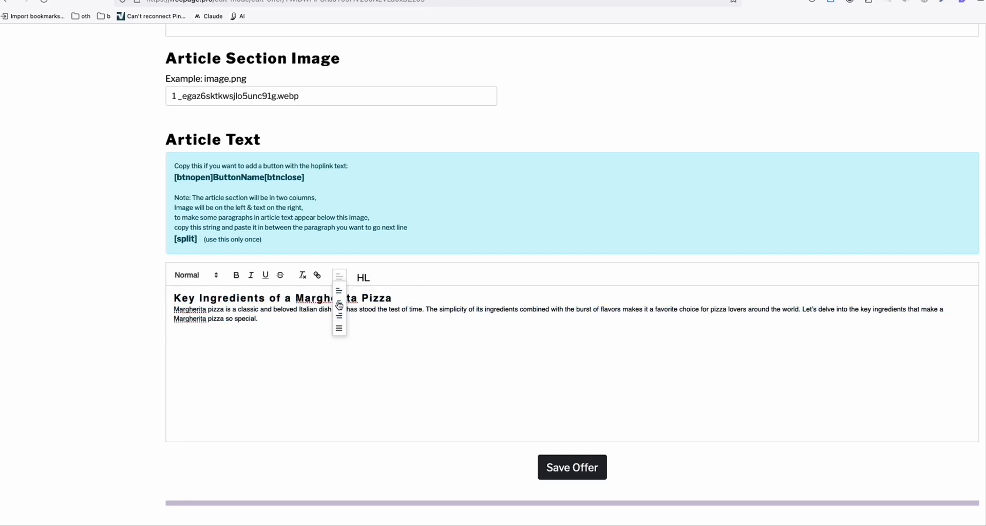
{"action": "left_click", "coordinate": [339, 304]}
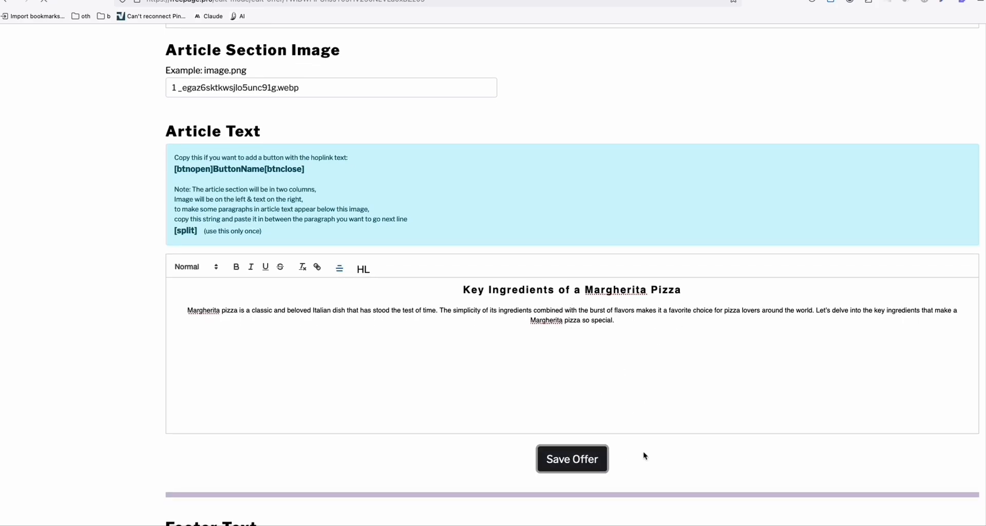
{"action": "scroll", "scroll_direction": "up", "scroll_amount": 3}
{"action": "type", "text": "Pi"}
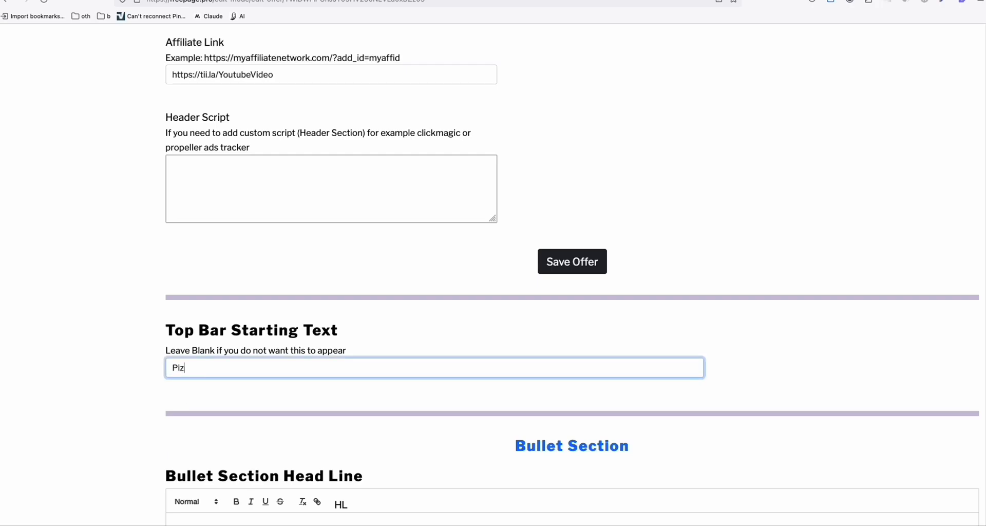
Set top bar text 'Pizza At Home', make buttons and highlights red (#ff1434), and save the offer.
{"action": "type", "text": "za At Home"}
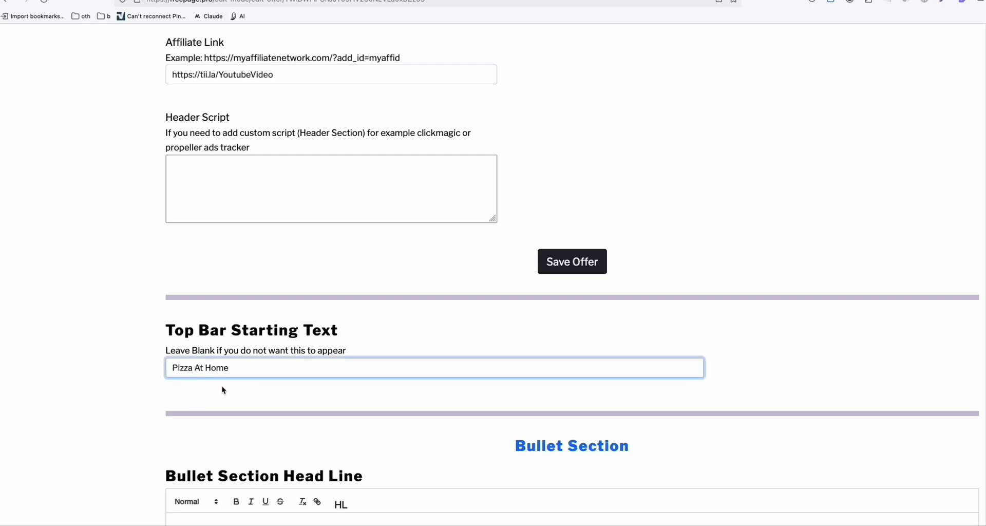
{"action": "scroll", "scroll_direction": "down", "scroll_amount": 3}
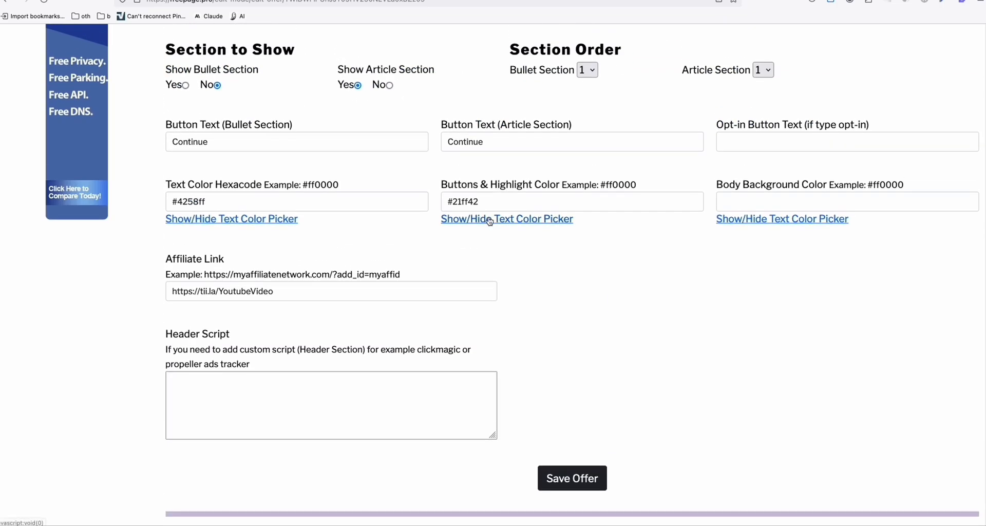
{"action": "left_click", "coordinate": [507, 219]}
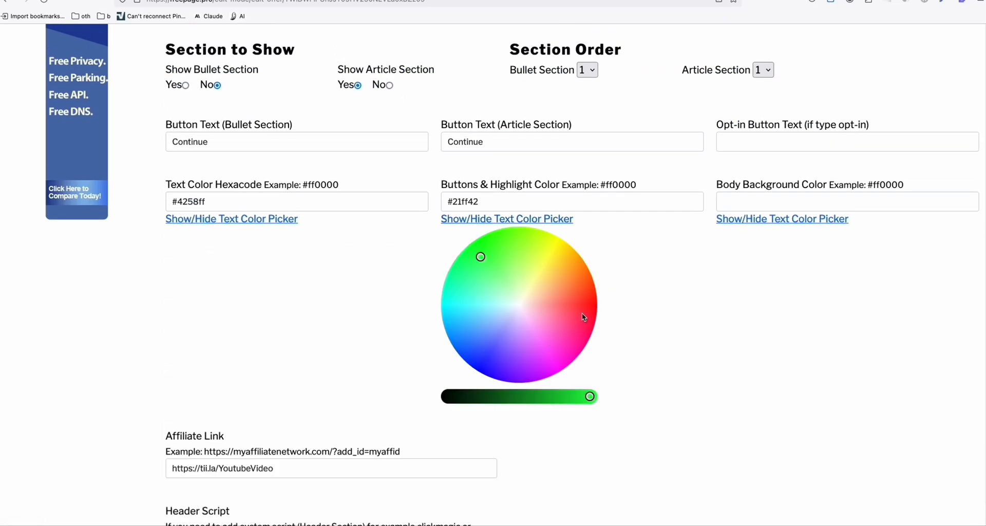
{"action": "left_click", "coordinate": [583, 313]}
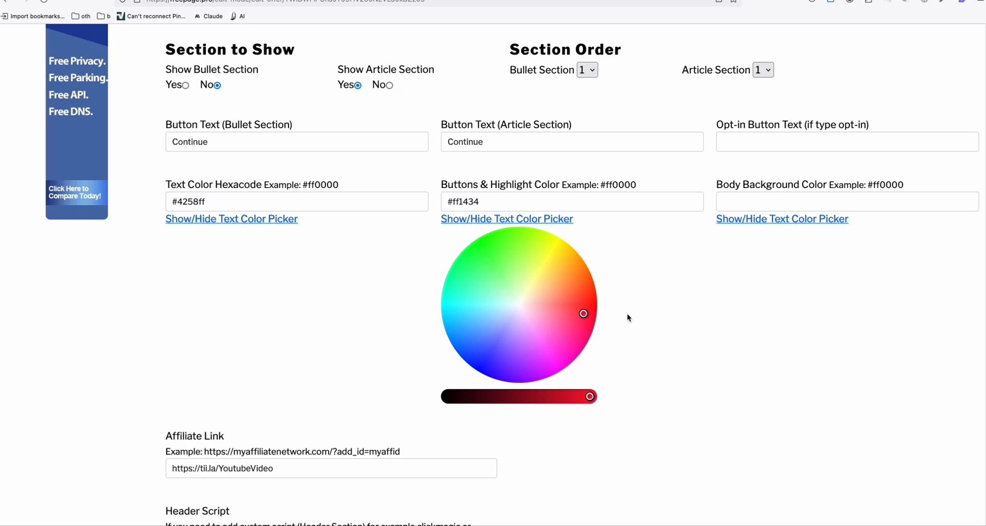
{"action": "scroll", "scroll_direction": "down", "scroll_amount": 3}
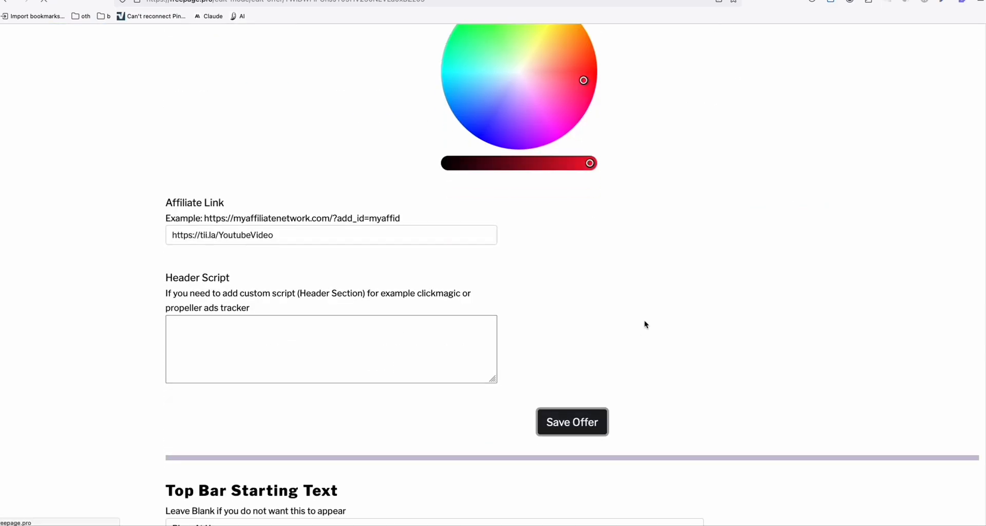
{"action": "left_click", "coordinate": [571, 422]}
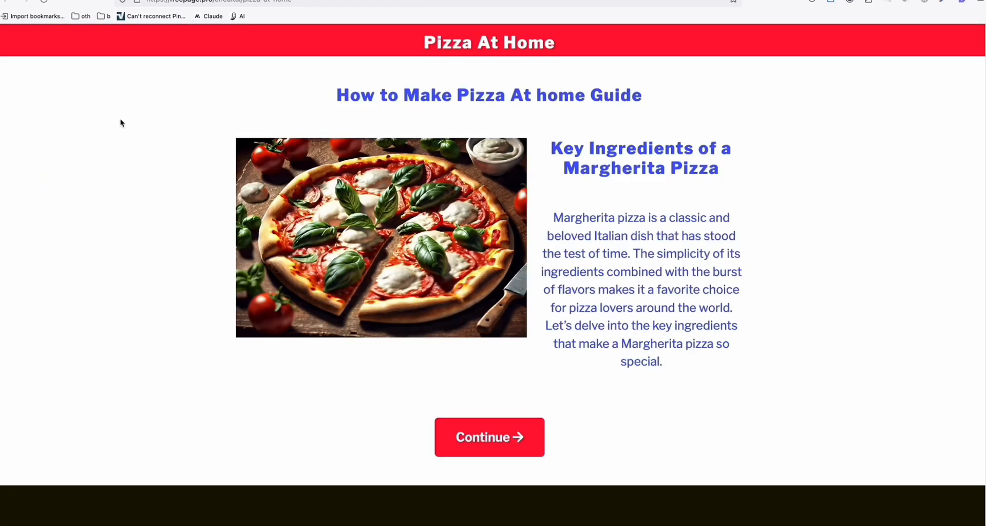
Scroll the live pizza landing page down to its freepage.pro footer and all-offers link.
{"action": "scroll", "scroll_direction": "down", "scroll_amount": 3}
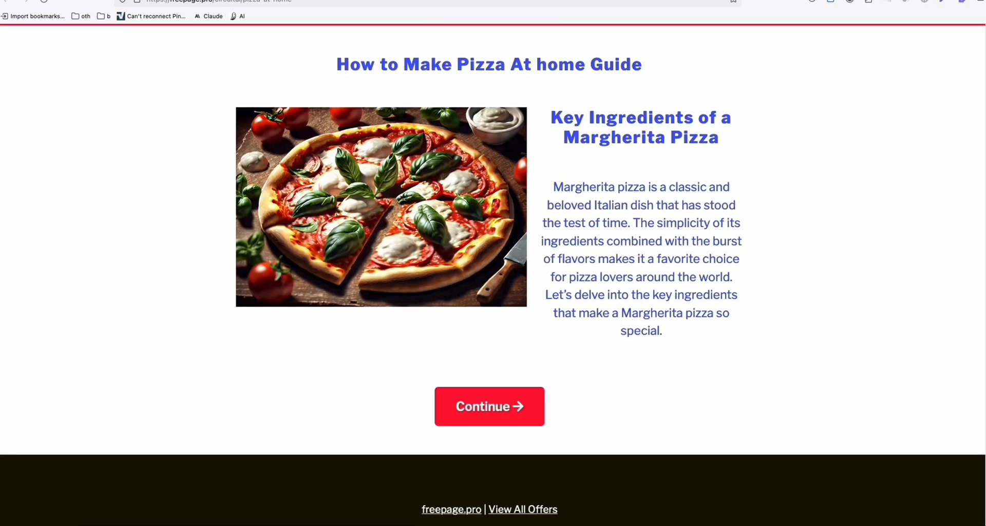
{"action": "mouse_move", "coordinate": [512, 433]}
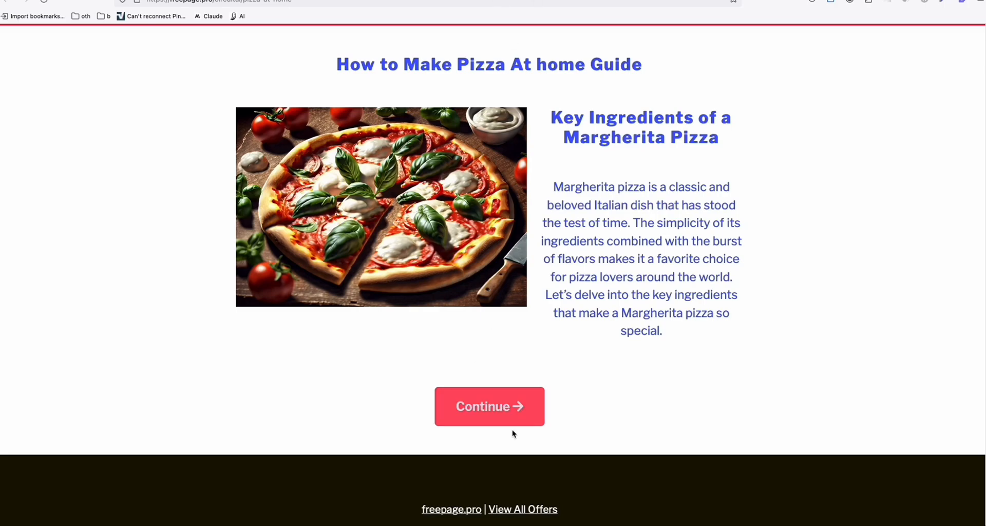
{"action": "mouse_move", "coordinate": [530, 325]}
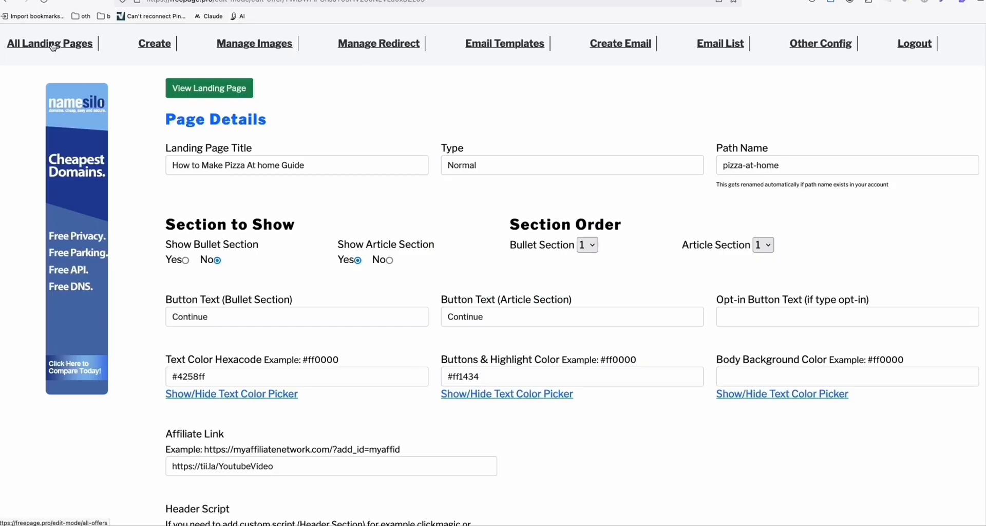
List all landing pages, copy the pizza-at-home path URL, and return to the Medium story.
{"action": "left_click", "coordinate": [49, 43]}
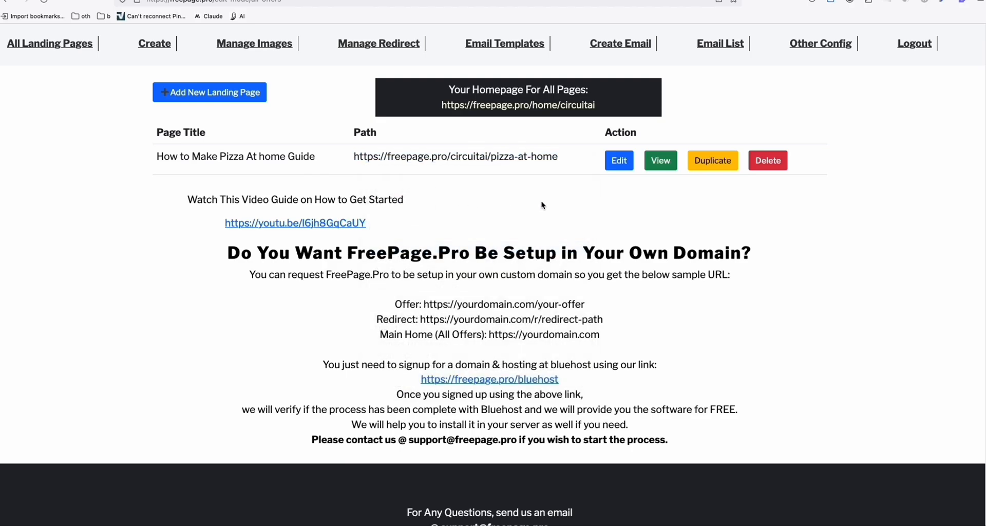
{"action": "left_click", "coordinate": [659, 160]}
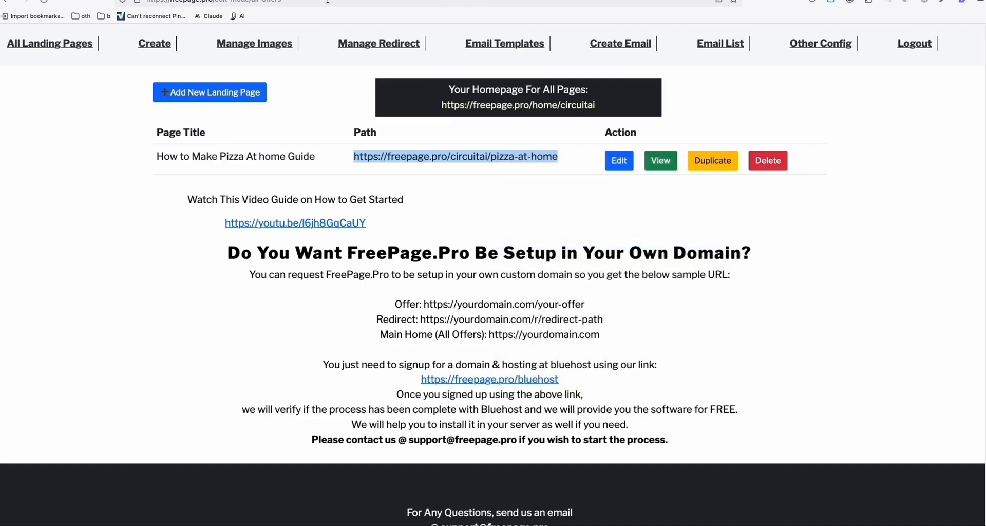
{"action": "left_click", "coordinate": [659, 160]}
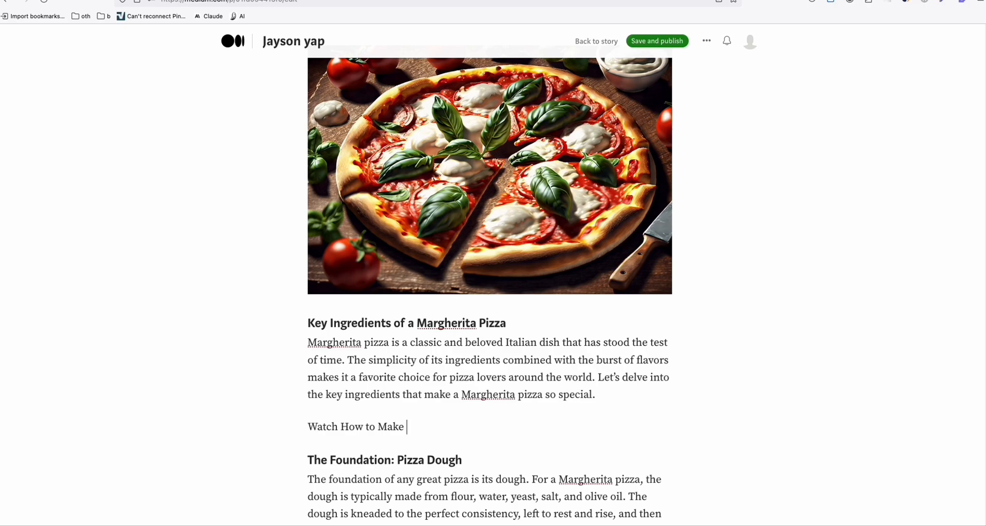
Add the linked 'Watch How to Make Pizza At Home' line and republish the Margherita story.
{"action": "type", "text": "Pizza At Home"}
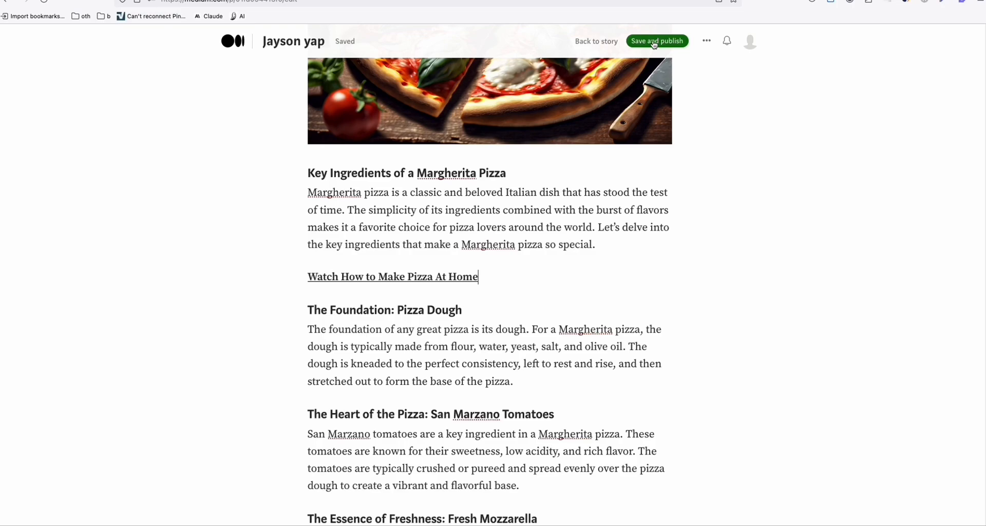
{"action": "left_click", "coordinate": [656, 41]}
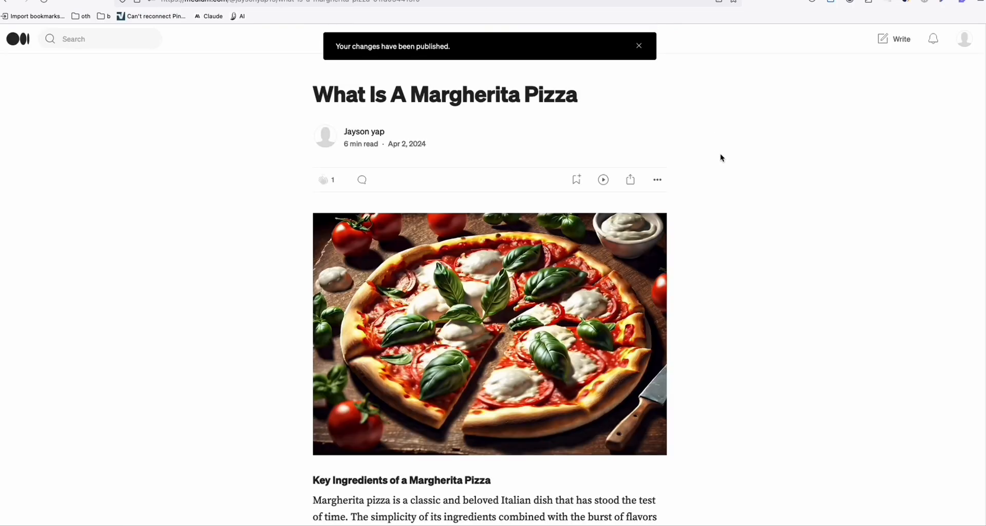
{"action": "scroll", "scroll_direction": "down", "scroll_amount": 3}
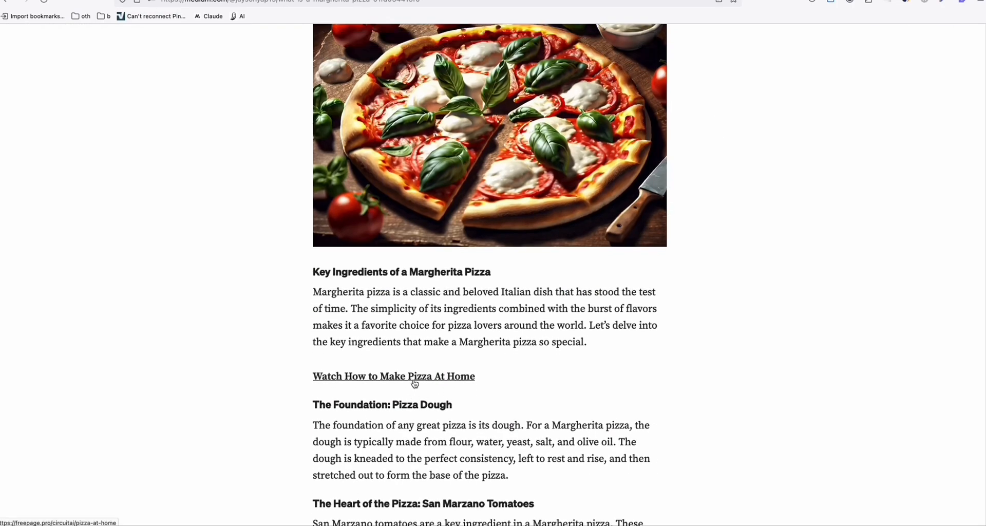
Follow the new link to the FreePage.Pro landing page, go back, and follow it again.
{"action": "left_click", "coordinate": [393, 375]}
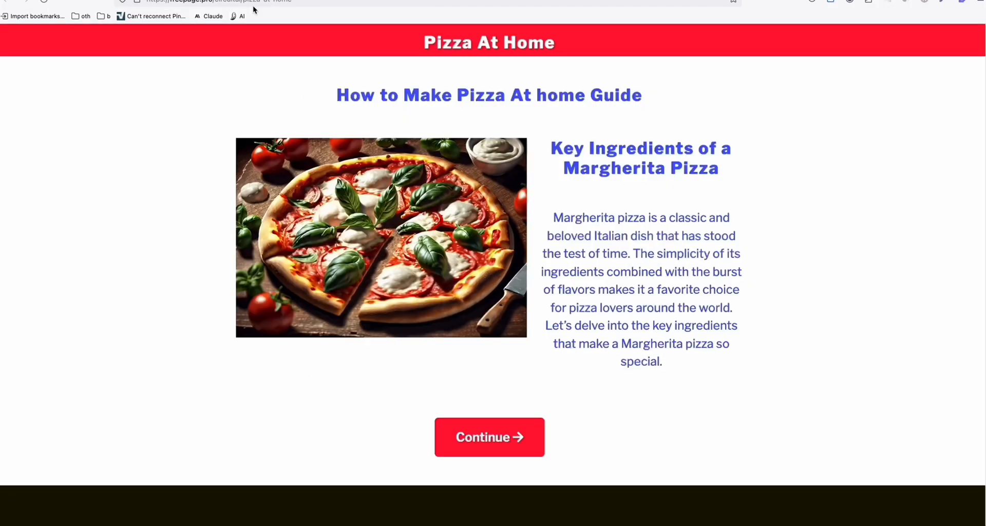
{"action": "left_click", "coordinate": [488, 436]}
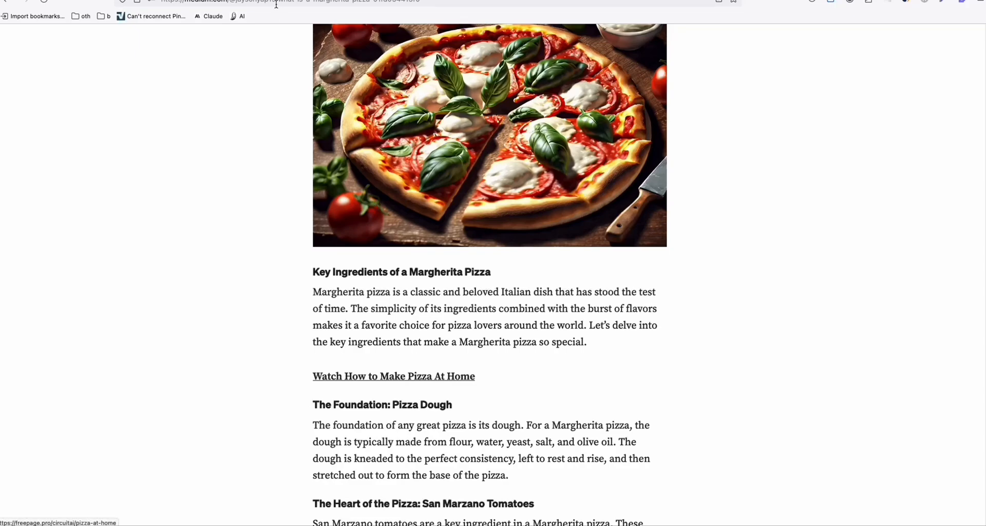
{"action": "left_click", "coordinate": [393, 375]}
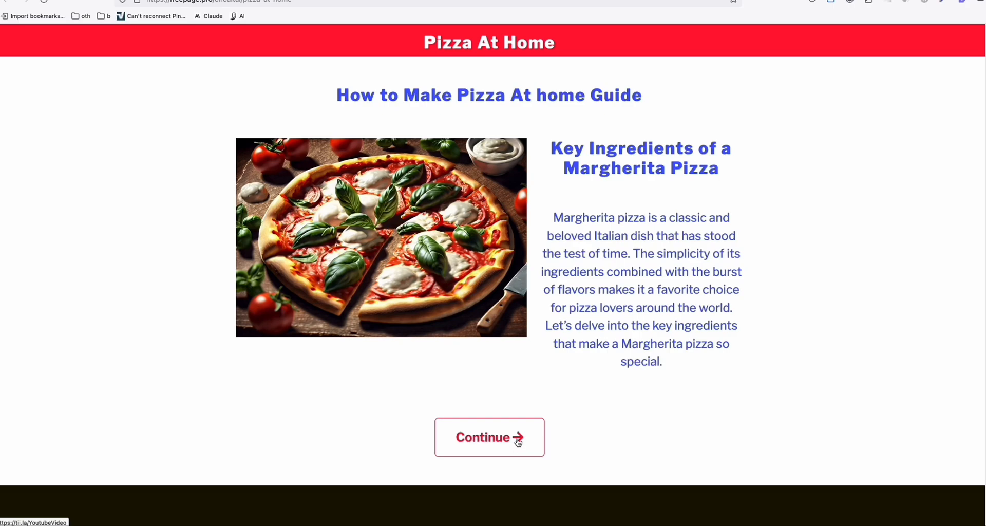
Continue from the landing page to ShrinkEarn's Publisher Rates, then bring up Medium's Your stories.
{"action": "left_click", "coordinate": [489, 437]}
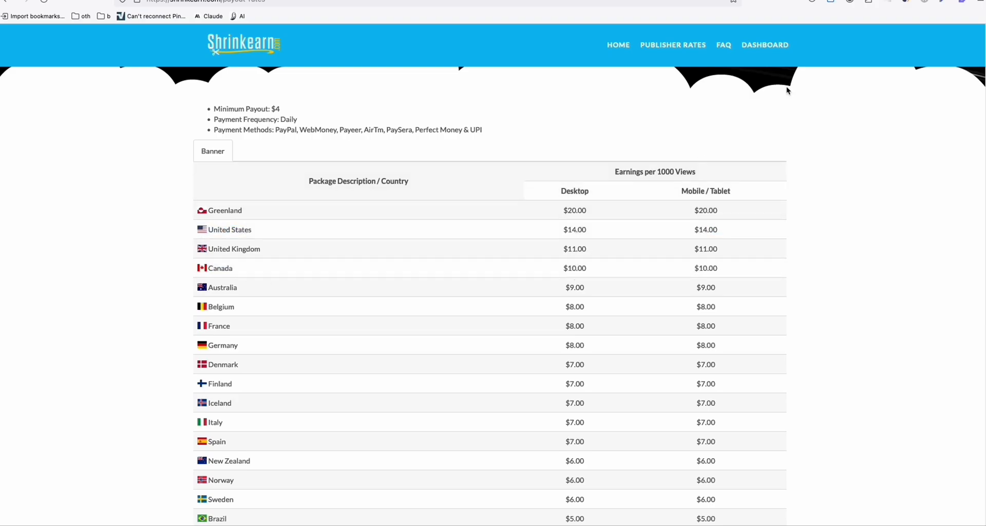
{"action": "mouse_move", "coordinate": [719, 227]}
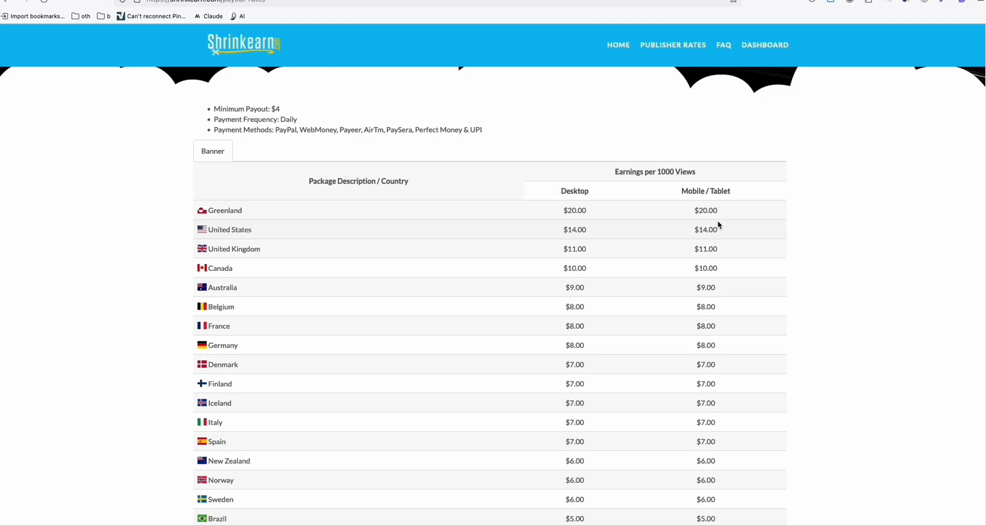
{"action": "double_click", "coordinate": [574, 229]}
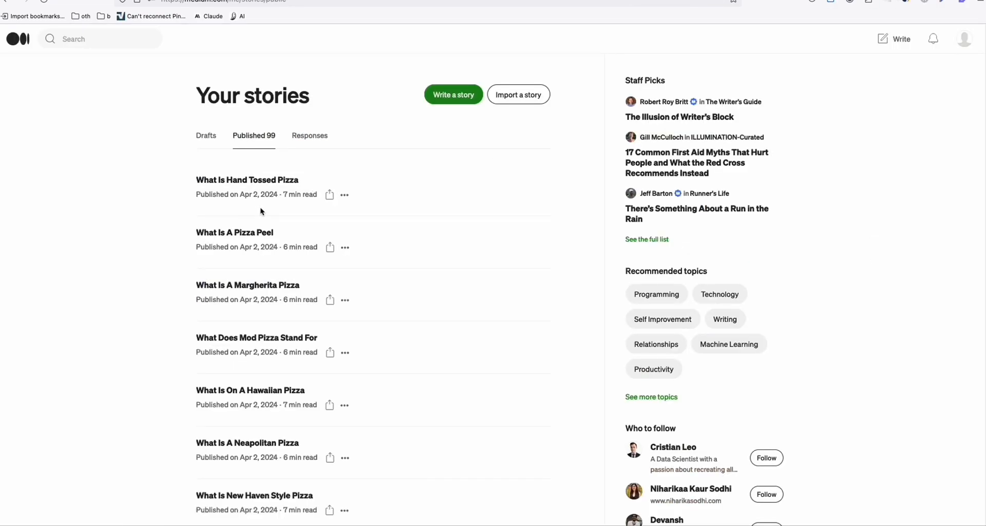
Scroll ShrinkEarn's Manage Links to the tii.la/YoutubeVideo short link for the pizza video.
{"action": "scroll", "scroll_direction": "down", "scroll_amount": 3}
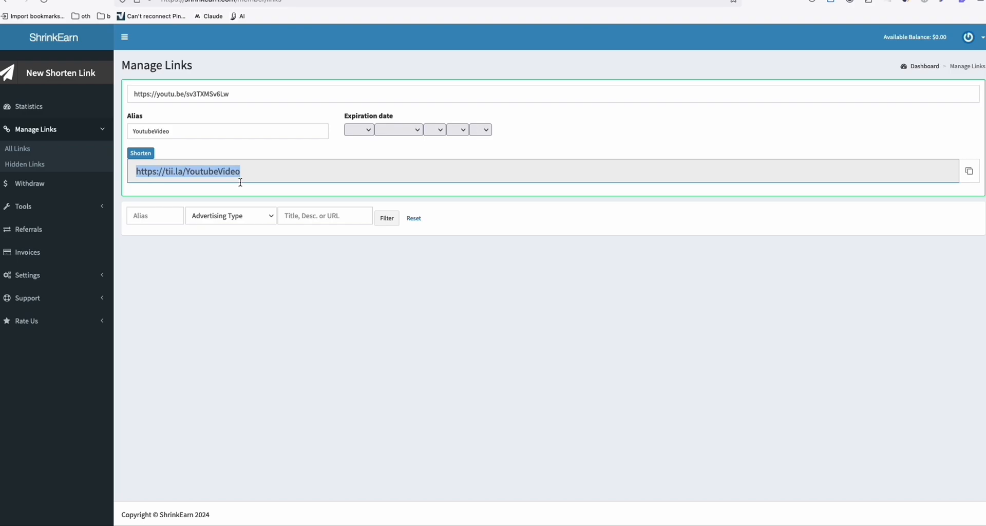
{"action": "mouse_move", "coordinate": [252, 191]}
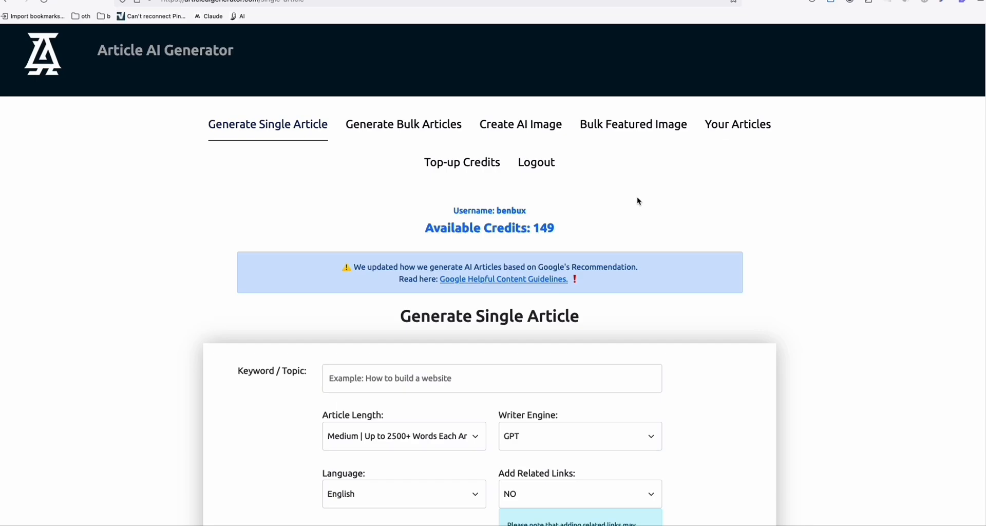
Switch to Generate Bulk Articles and fill the nine People-also-ask pizza questions as keywords.
{"action": "left_click", "coordinate": [403, 124]}
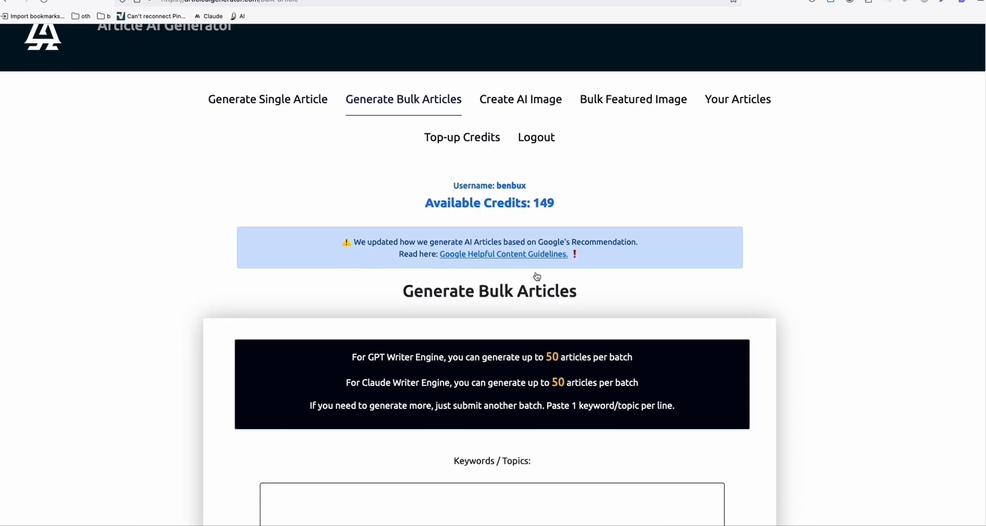
{"action": "scroll", "scroll_direction": "down", "scroll_amount": 3}
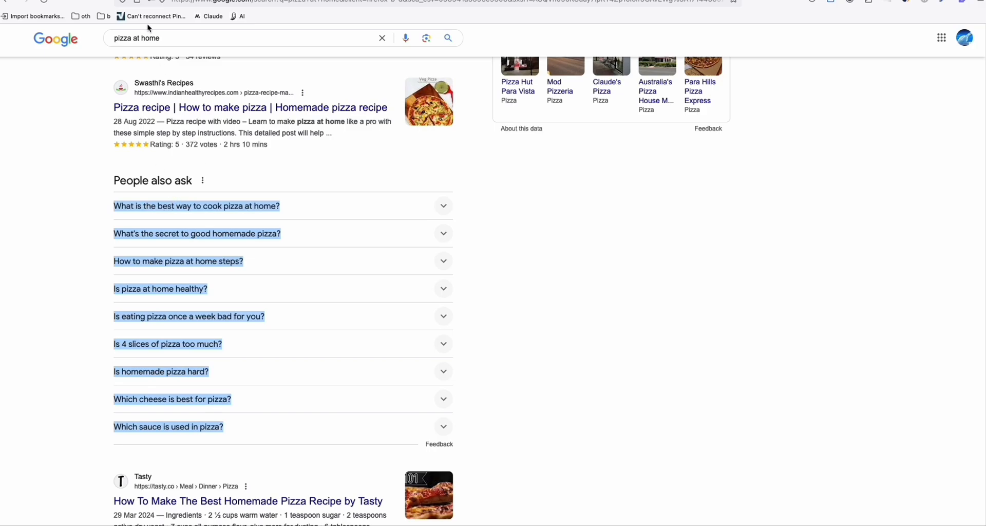
{"action": "mouse_move", "coordinate": [126, 208]}
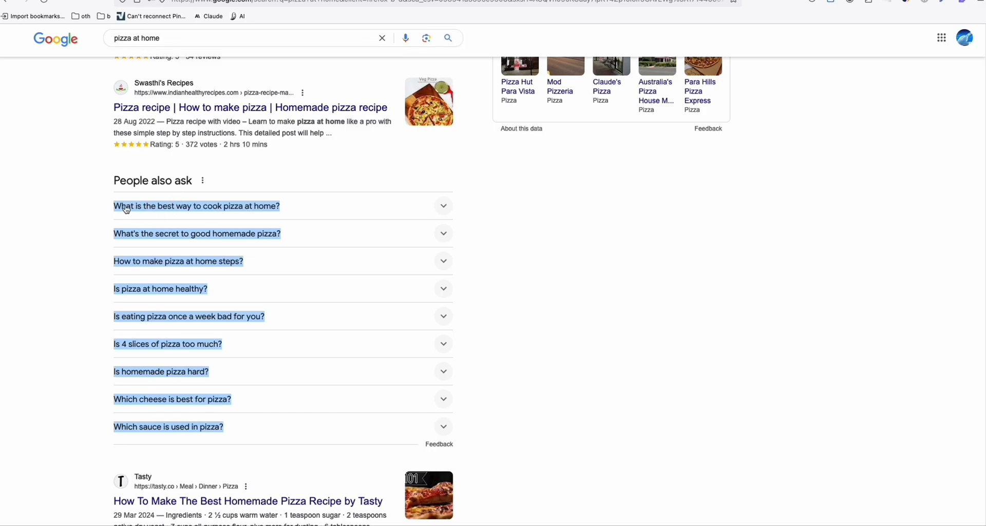
{"action": "mouse_move", "coordinate": [126, 212]}
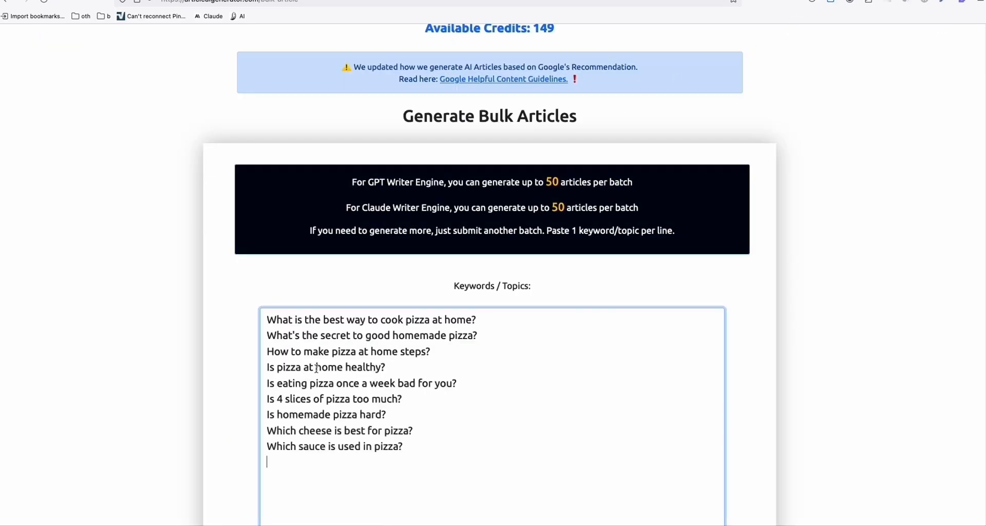
{"action": "scroll", "scroll_direction": "down", "scroll_amount": 3}
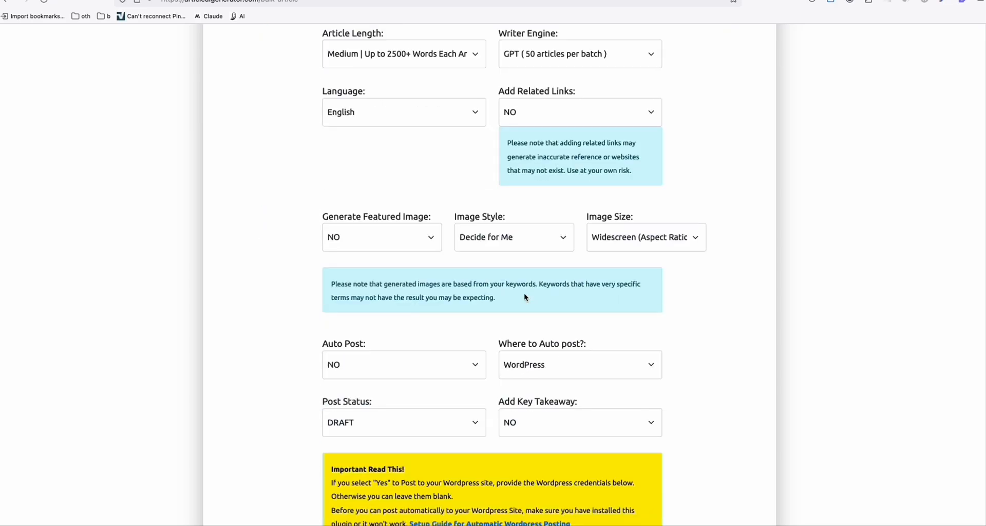
Set Auto Post YES to Medium.com as PUBLISHED using the Pizza Medium Account.
{"action": "left_click", "coordinate": [404, 364]}
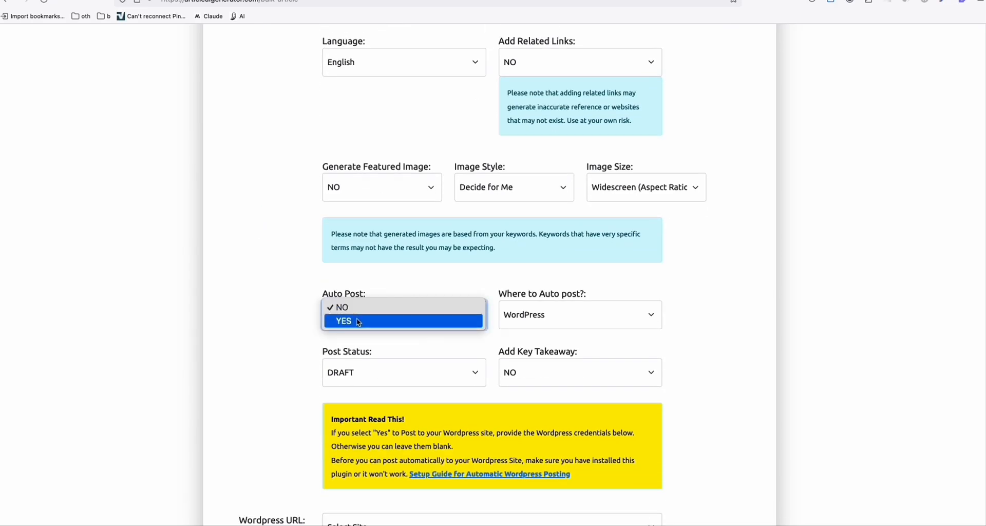
{"action": "left_click", "coordinate": [344, 321]}
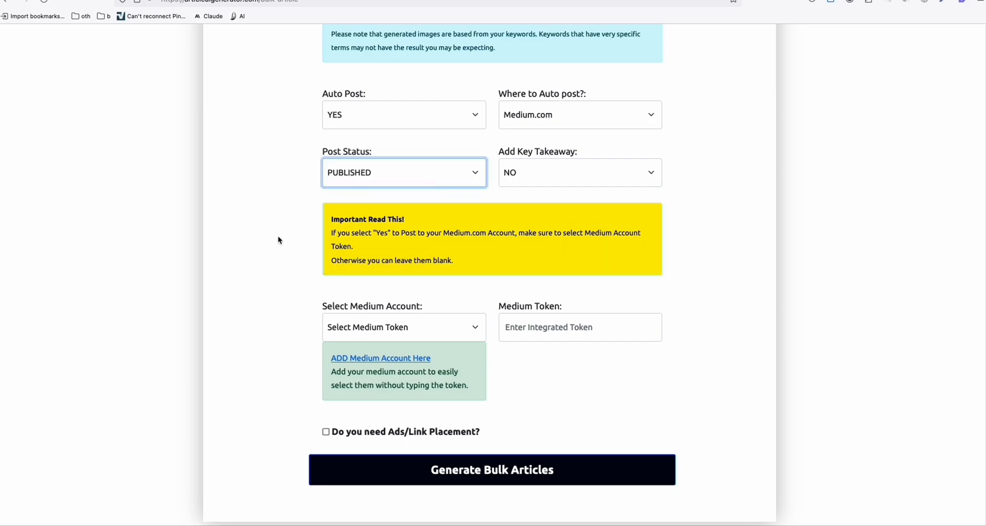
{"action": "left_click", "coordinate": [404, 327]}
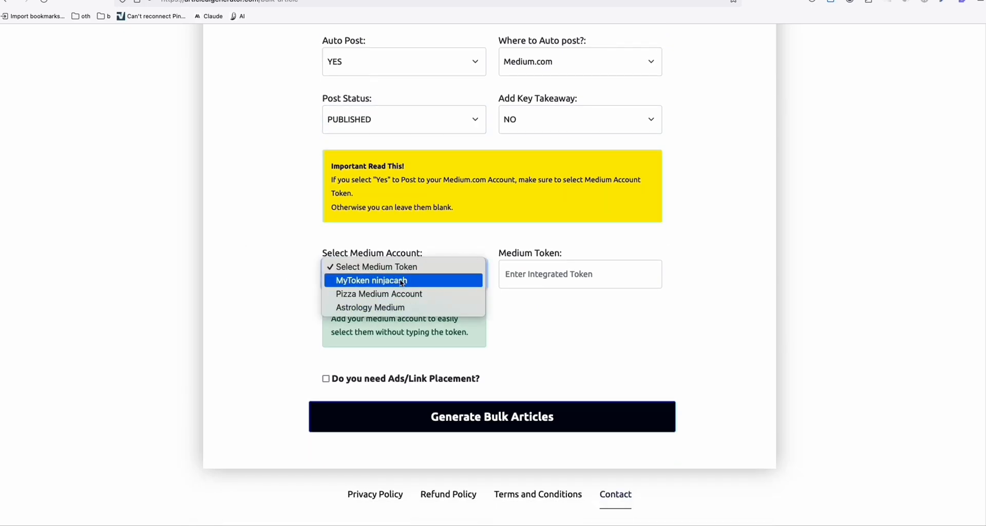
{"action": "mouse_move", "coordinate": [379, 294]}
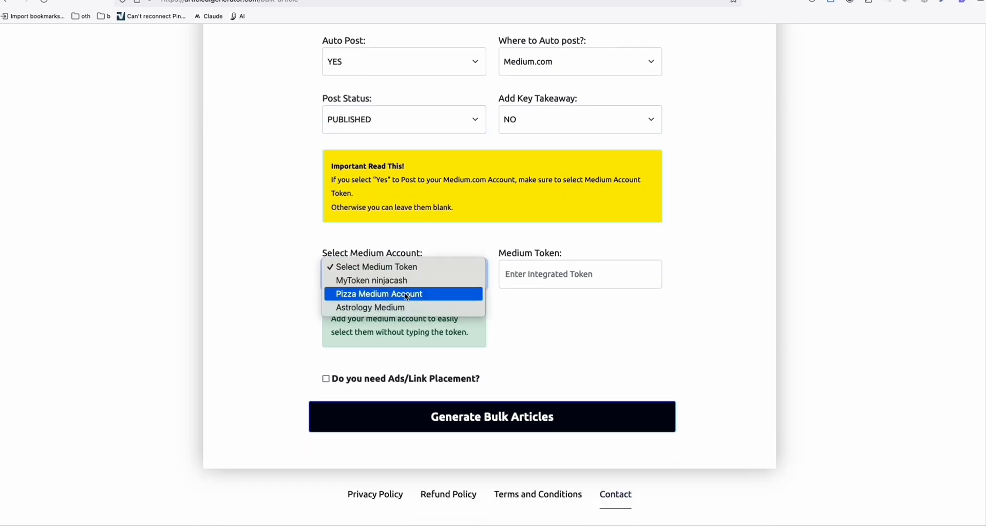
{"action": "left_click", "coordinate": [378, 294]}
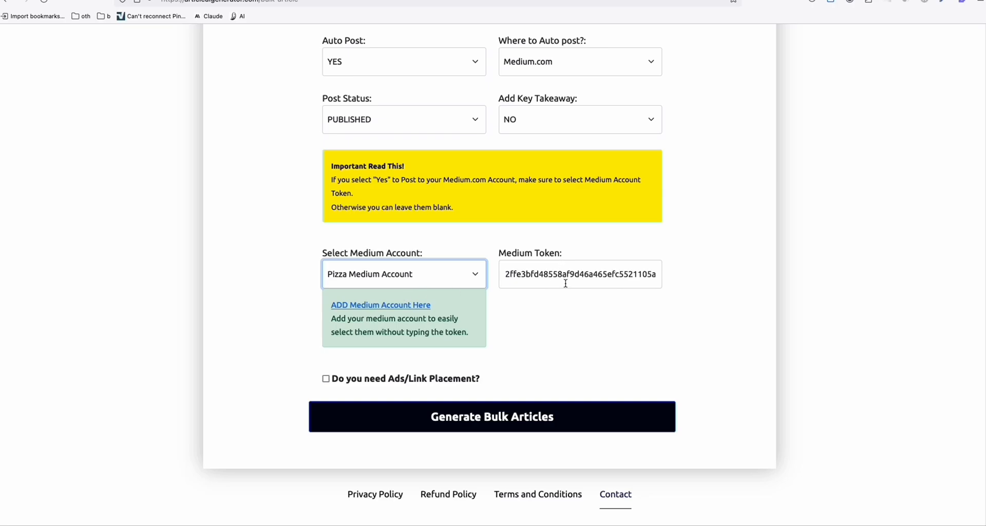
{"action": "mouse_move", "coordinate": [356, 381]}
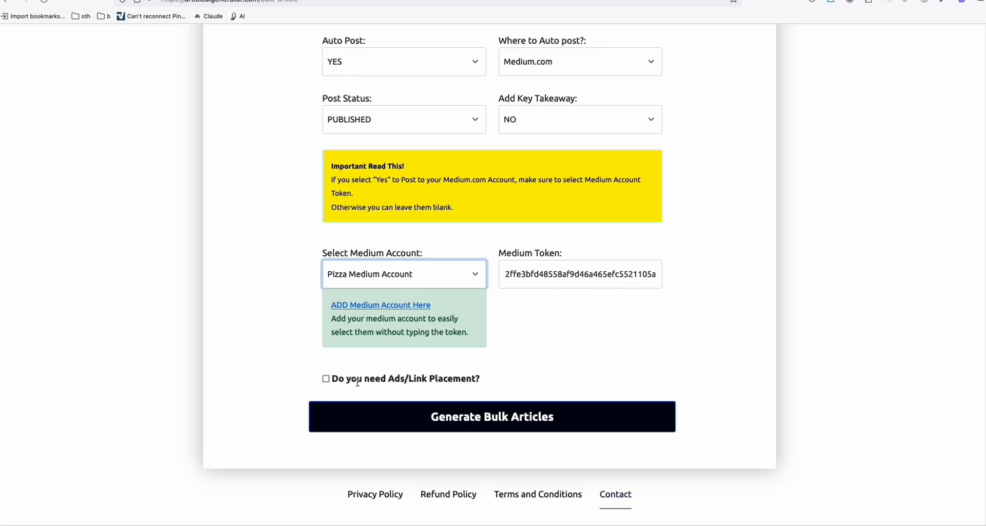
Enable ads/link placement with Heading 3 link text 'Watch How to Make Pizza At Home'.
{"action": "left_click", "coordinate": [326, 378]}
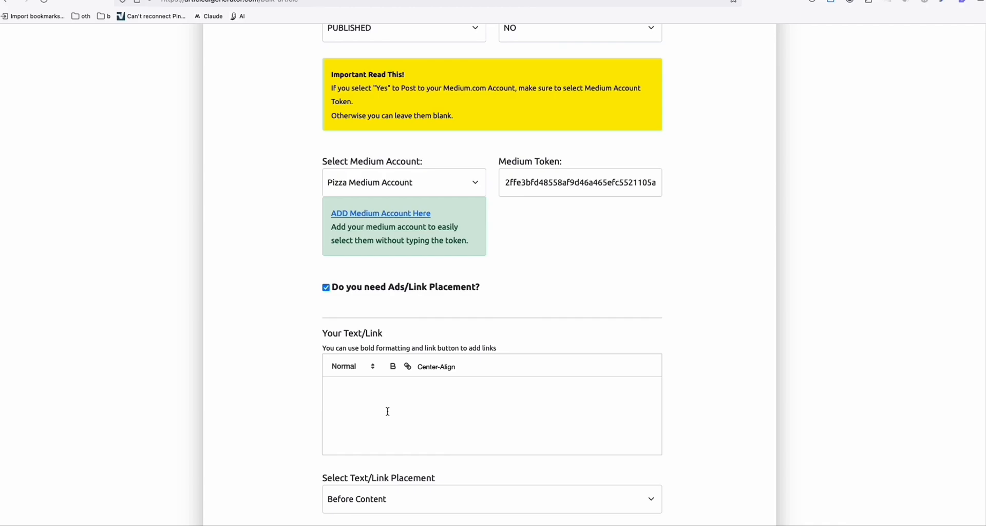
{"action": "left_click", "coordinate": [388, 411]}
{"action": "type", "text": "Wat"}
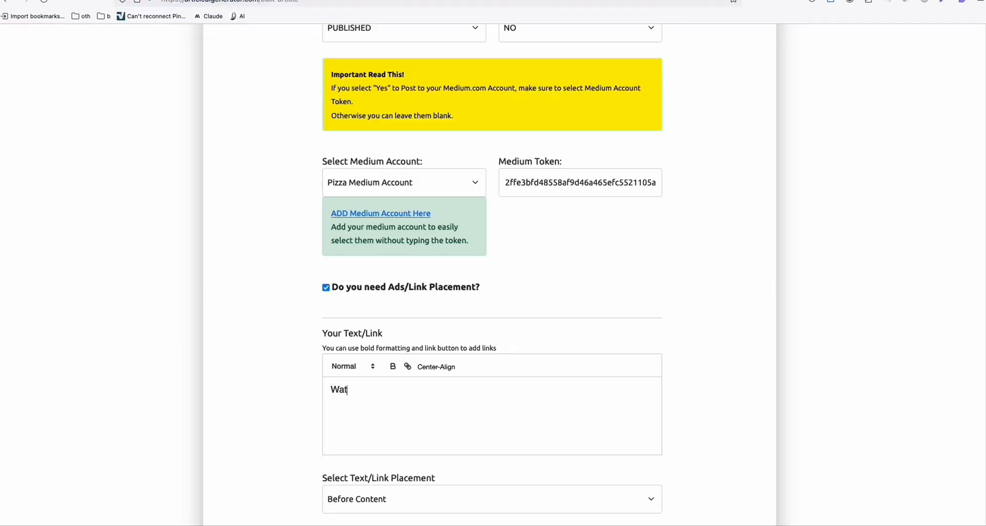
{"action": "type", "text": "ch Here T"}
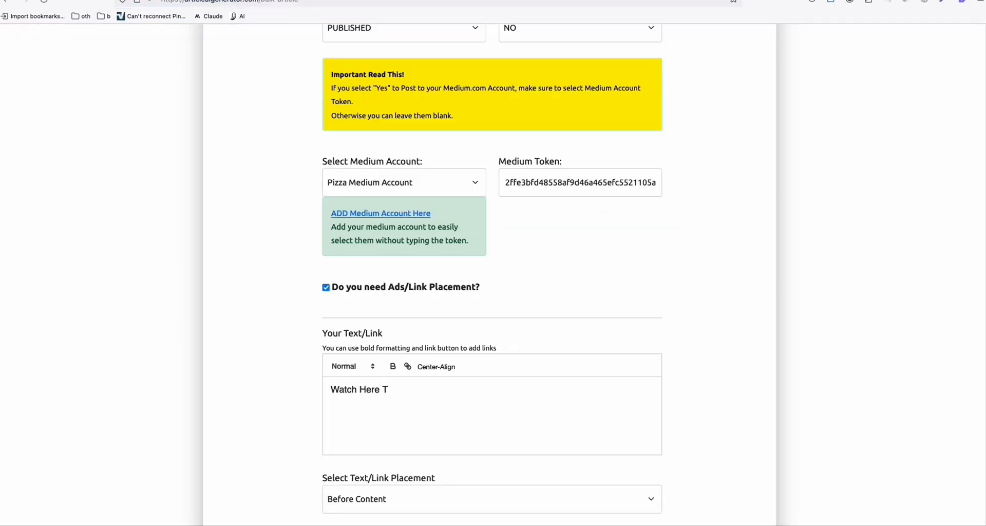
{"action": "key", "text": "Backspace"}
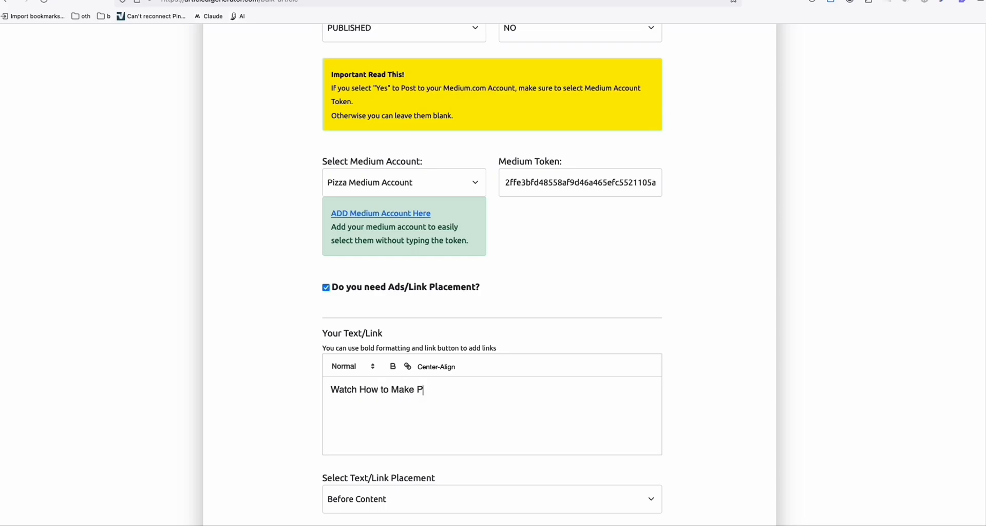
{"action": "type", "text": "izza At Home"}
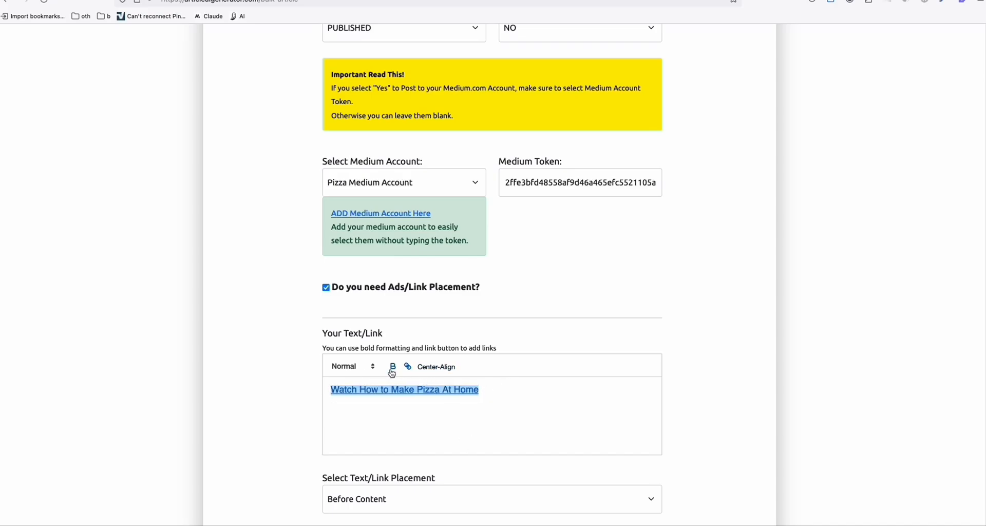
{"action": "left_click", "coordinate": [353, 366]}
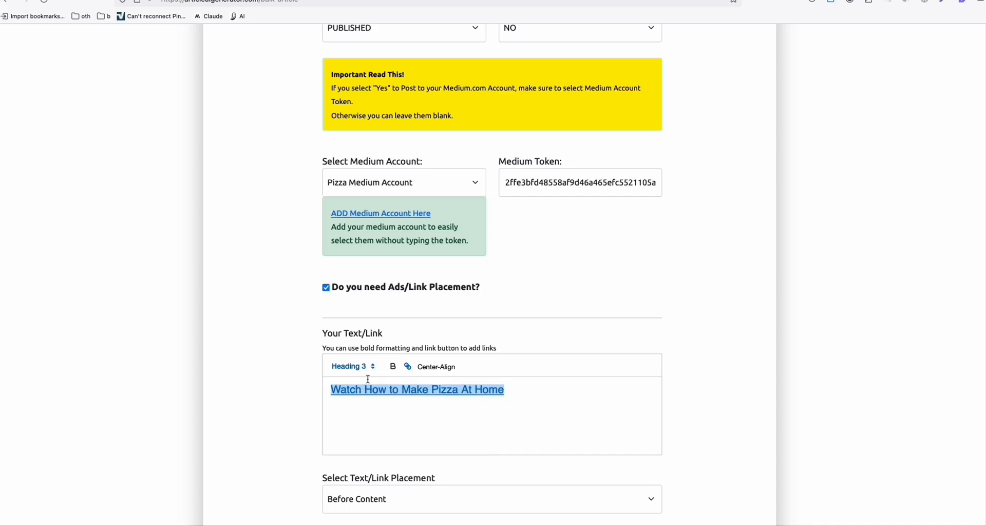
Set the link placement to Every 4 Paragraphs and review the rest of the bulk form.
{"action": "scroll", "scroll_direction": "down", "scroll_amount": 3}
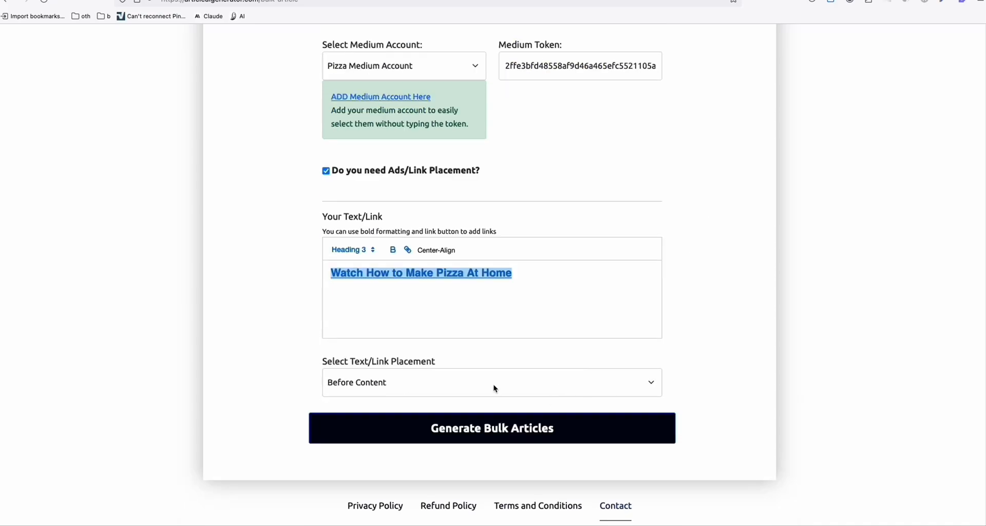
{"action": "left_click", "coordinate": [491, 382]}
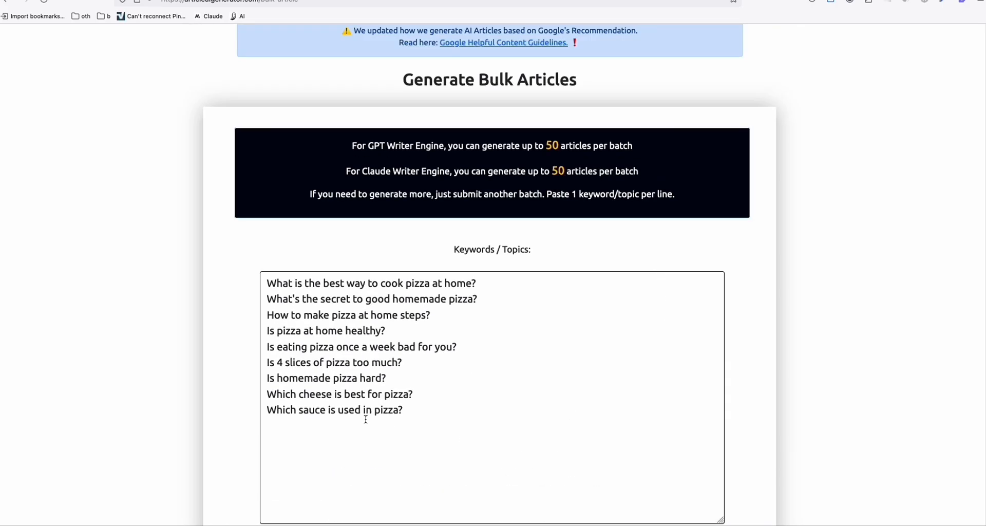
{"action": "scroll", "scroll_direction": "down", "scroll_amount": 3}
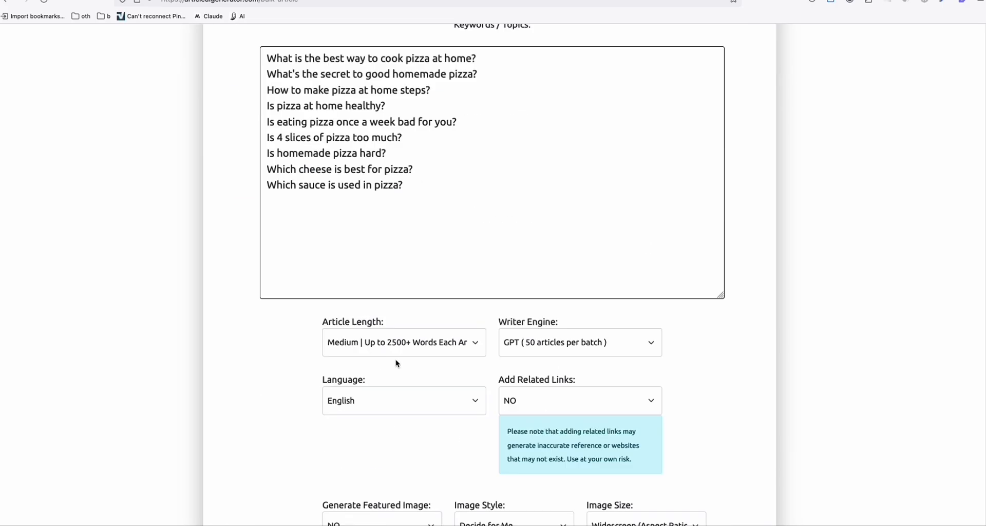
{"action": "scroll", "scroll_direction": "down", "scroll_amount": 3}
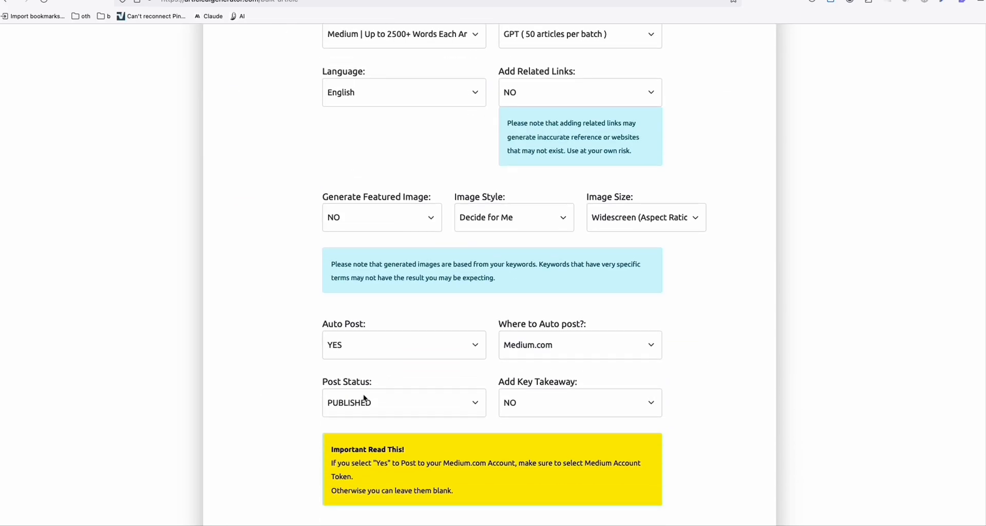
{"action": "scroll", "scroll_direction": "down", "scroll_amount": 3}
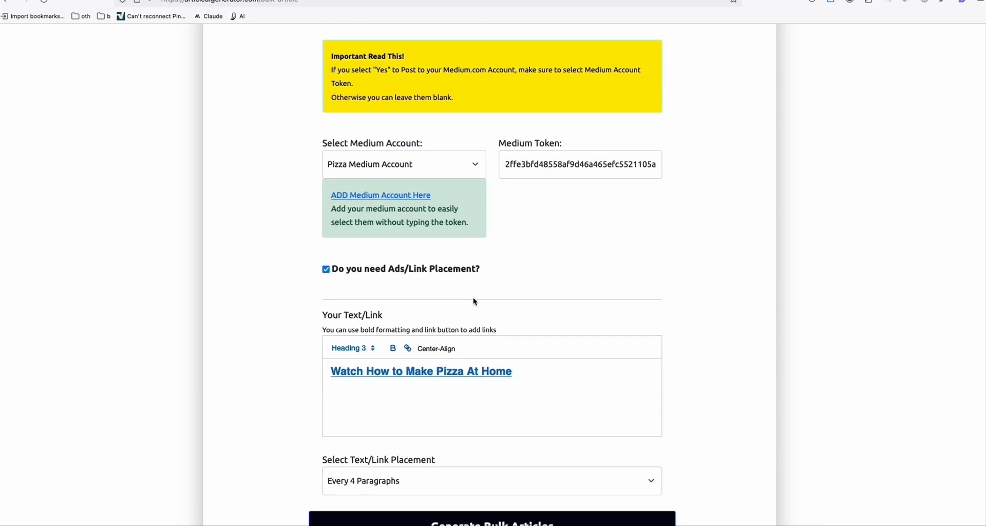
{"action": "scroll", "scroll_direction": "up", "scroll_amount": 3}
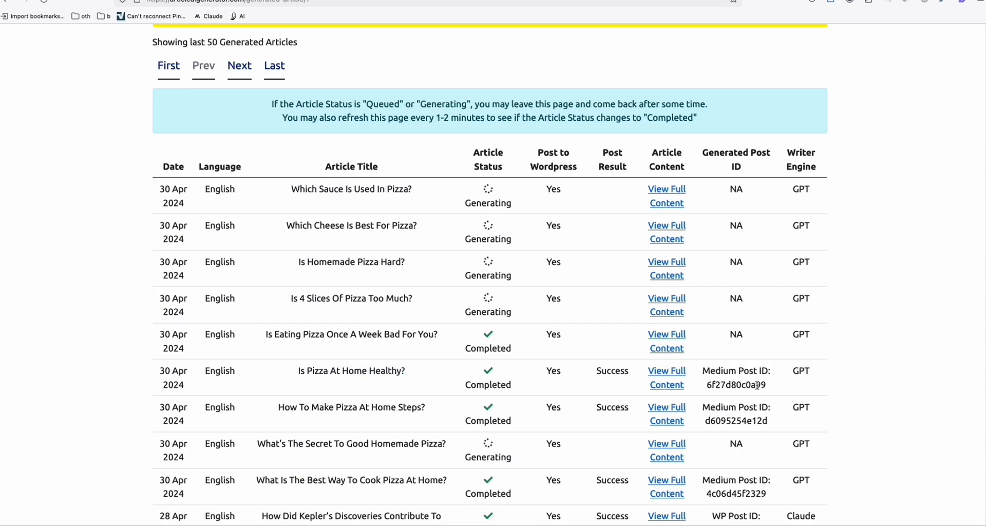
Select a generated pizza article's Medium post ID in the Generated Articles table.
{"action": "double_click", "coordinate": [736, 384]}
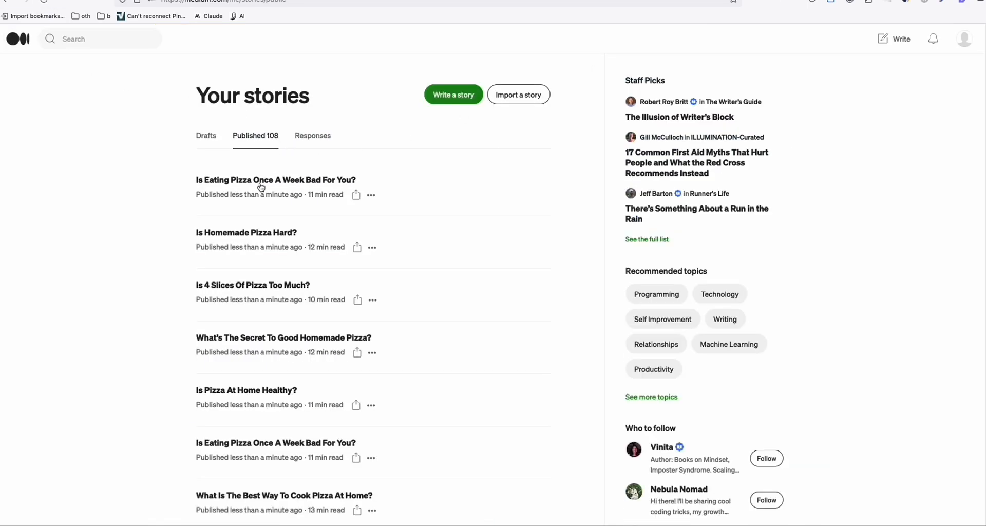
From Your stories, view 'Is Eating Pizza Once A Week Bad For You?' and follow its 'Watch How to Make Pizza At Home' link.
{"action": "left_click", "coordinate": [275, 179]}
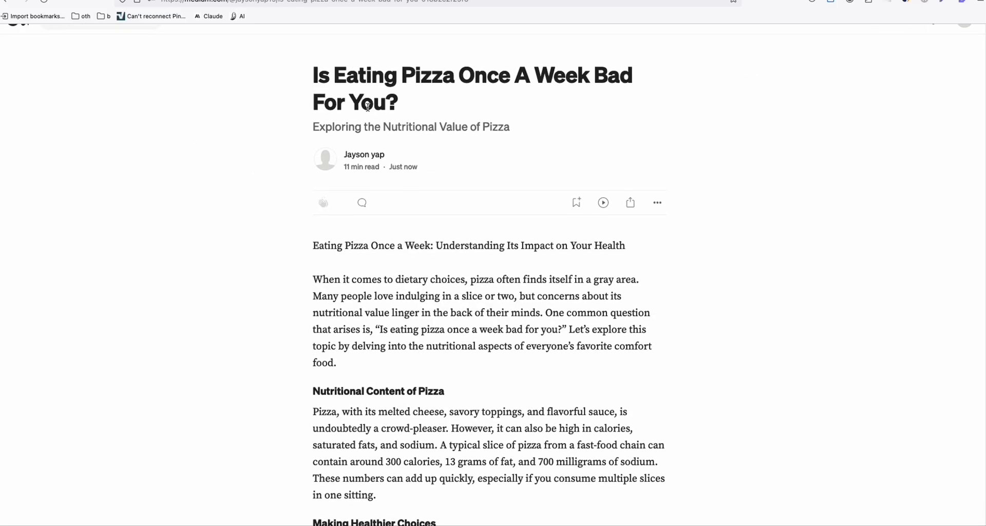
{"action": "scroll", "scroll_direction": "down", "scroll_amount": 3}
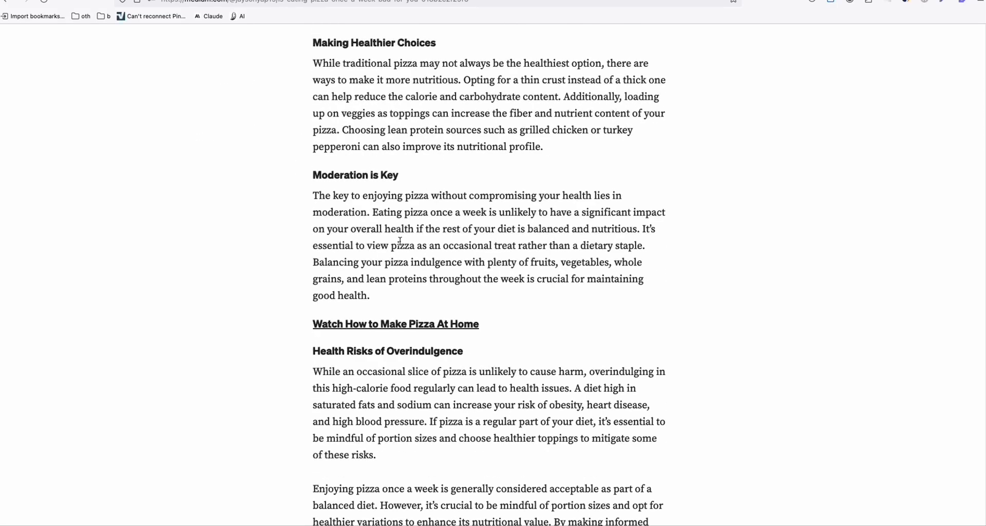
{"action": "mouse_move", "coordinate": [386, 324]}
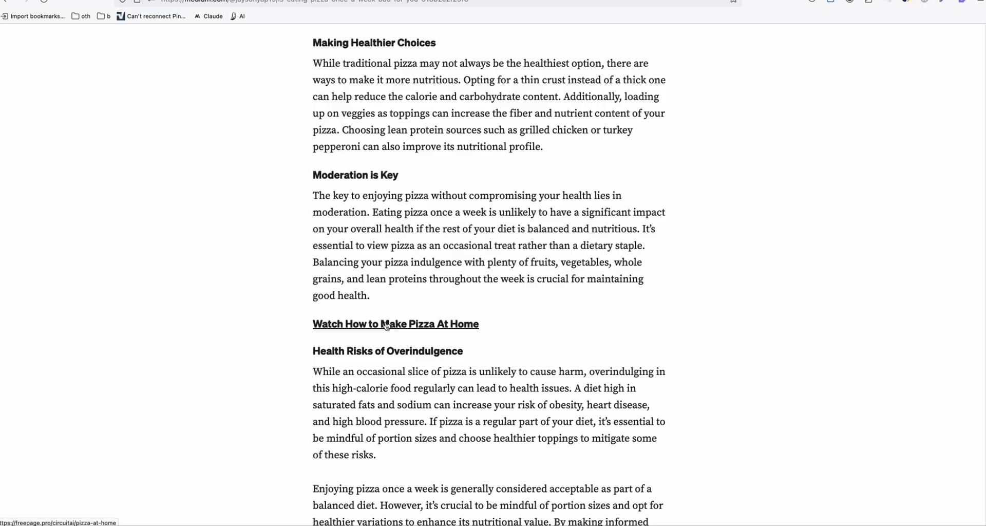
{"action": "mouse_move", "coordinate": [391, 330]}
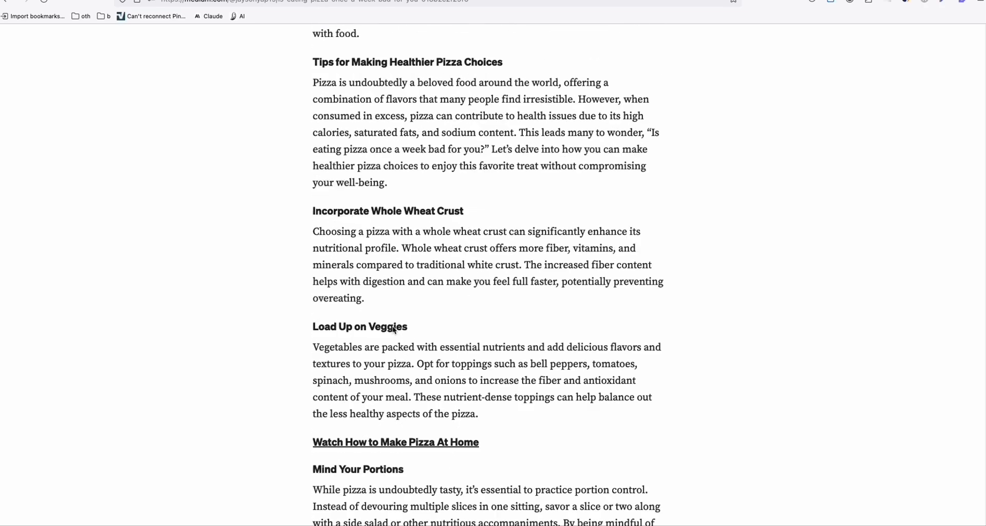
{"action": "left_click", "coordinate": [395, 441]}
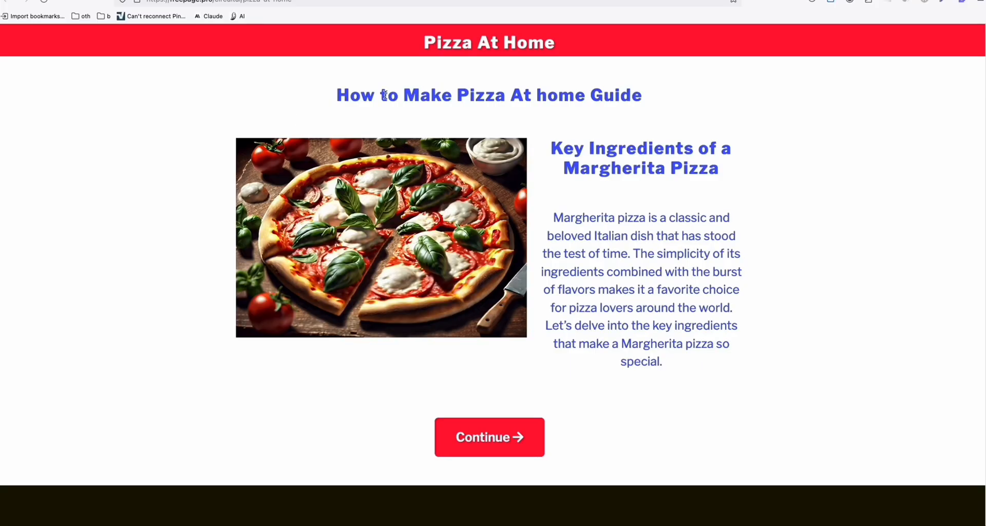
{"action": "mouse_move", "coordinate": [540, 157]}
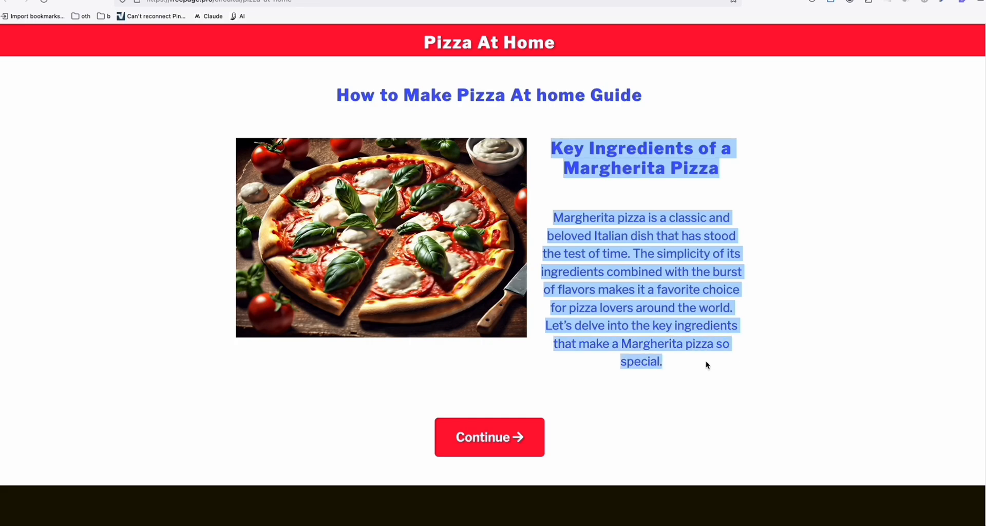
{"action": "left_click", "coordinate": [695, 350]}
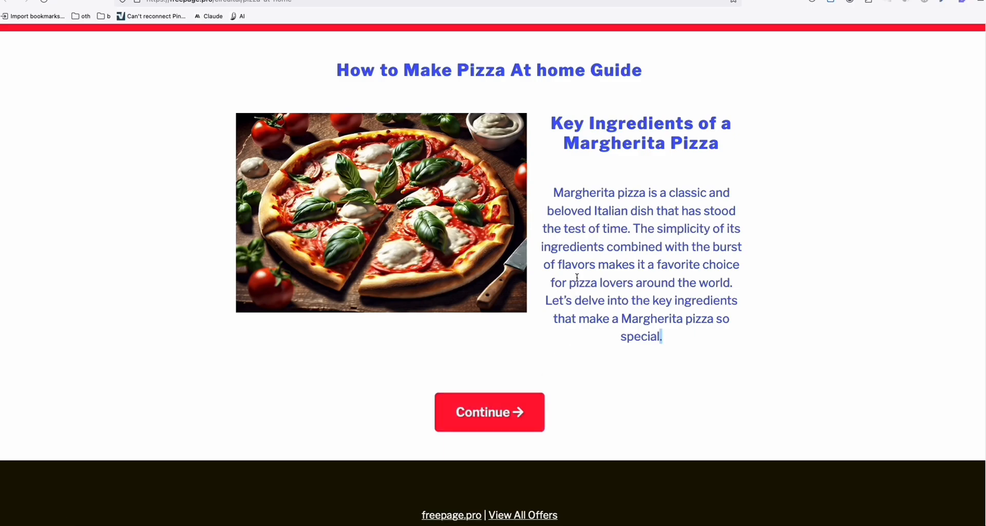
{"action": "mouse_move", "coordinate": [597, 278]}
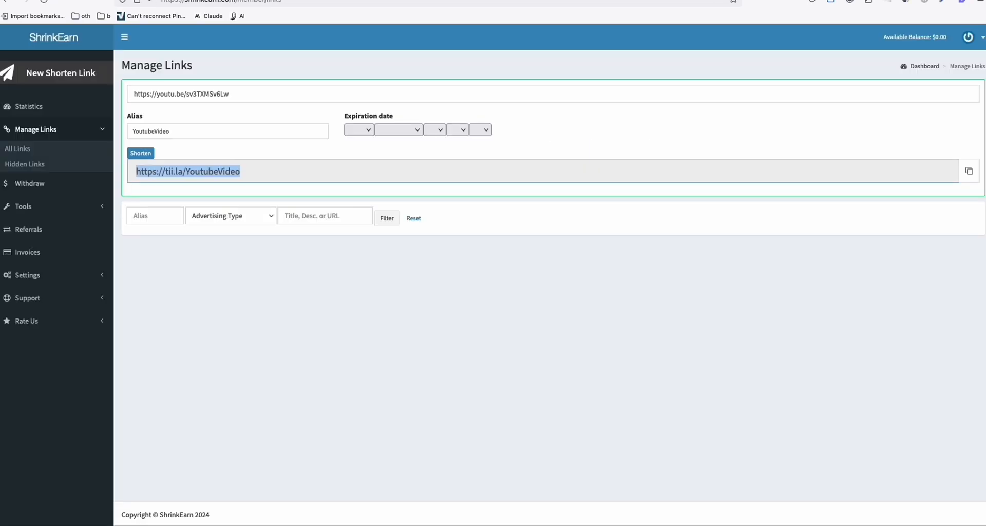
{"action": "mouse_move", "coordinate": [64, 70]}
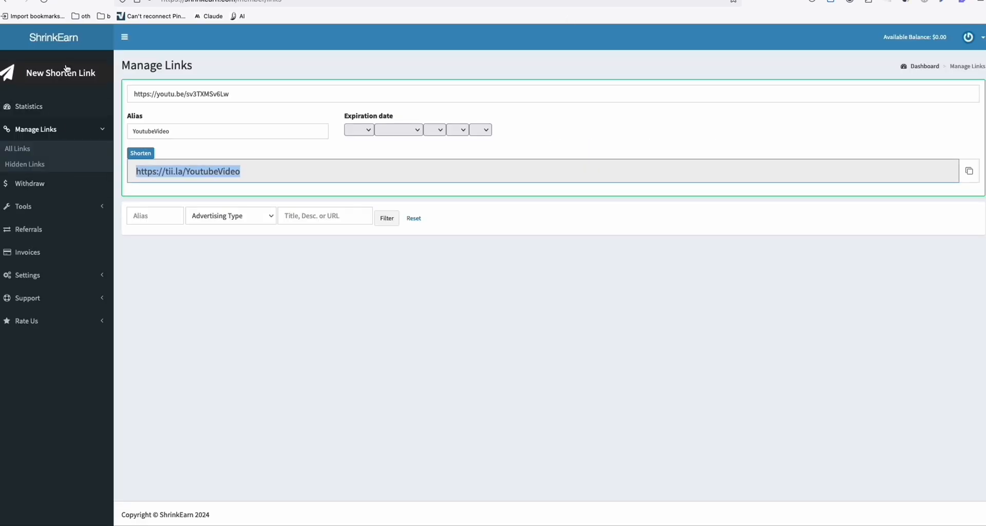
{"action": "mouse_move", "coordinate": [212, 204]}
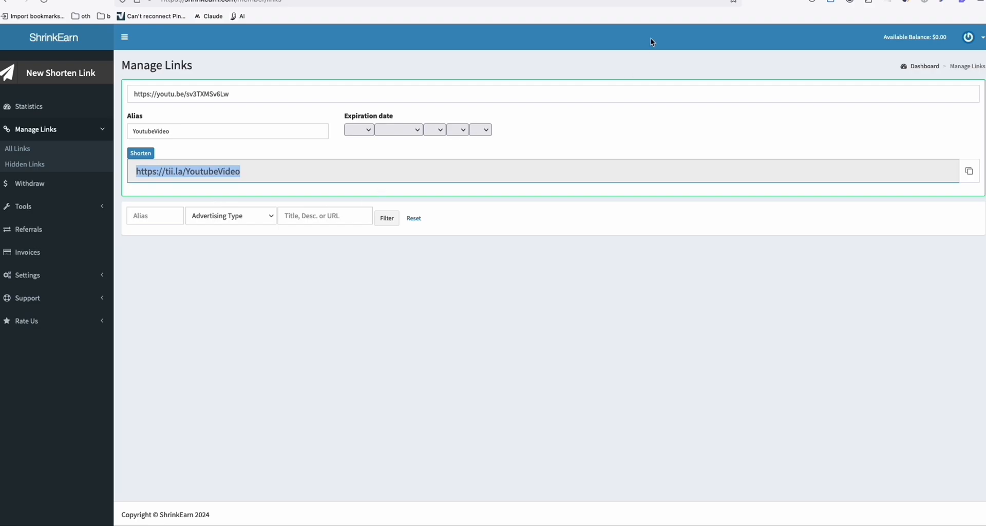
{"action": "mouse_move", "coordinate": [719, 4]}
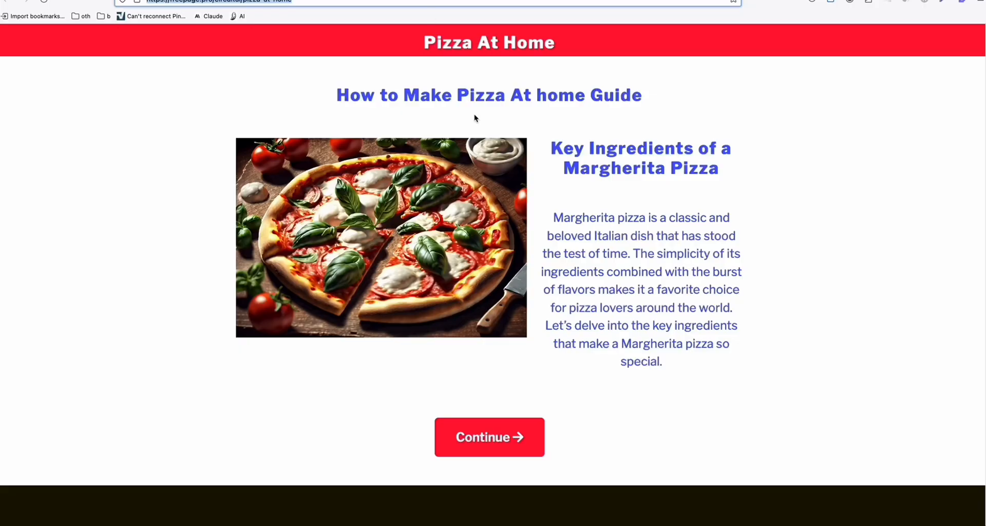
{"action": "mouse_move", "coordinate": [484, 17]}
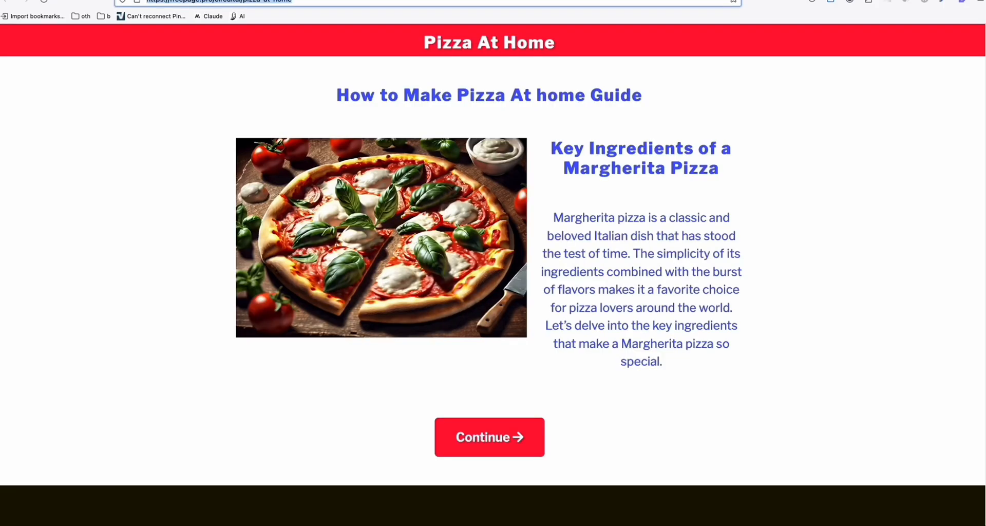
{"action": "mouse_move", "coordinate": [283, 11]}
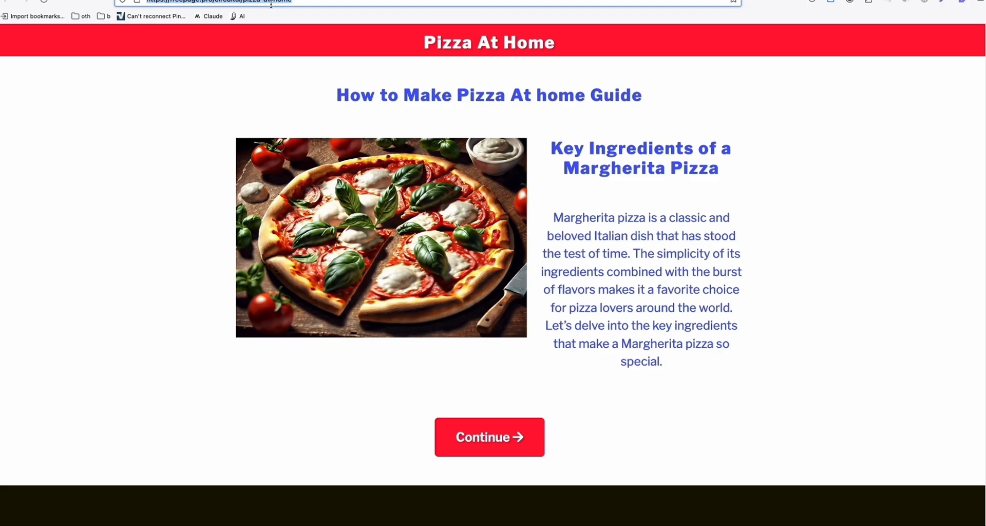
{"action": "double_click", "coordinate": [355, 95]}
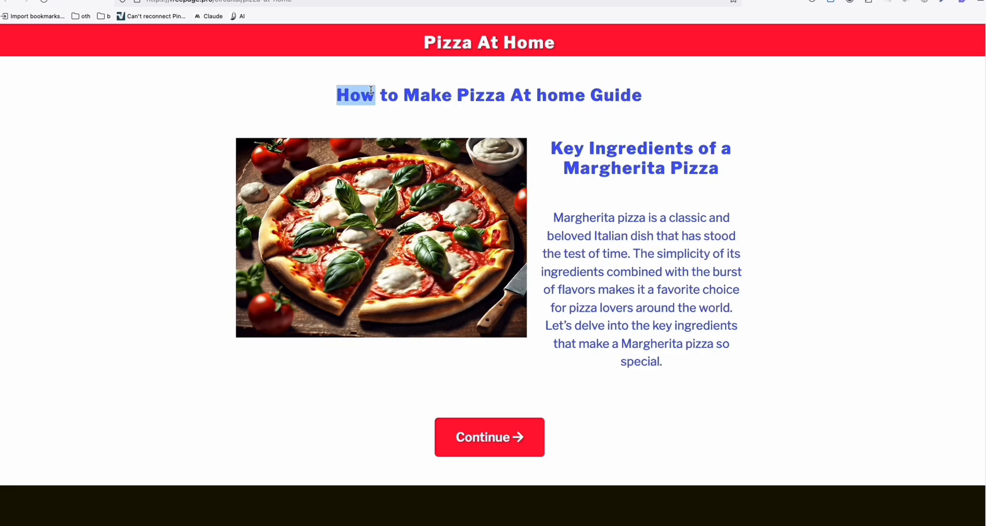
{"action": "left_click", "coordinate": [355, 95]}
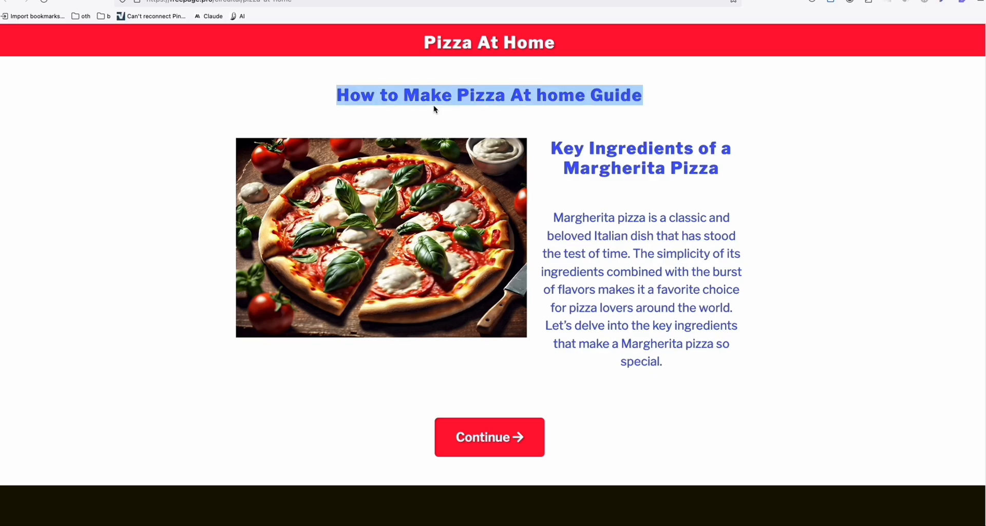
{"action": "mouse_move", "coordinate": [655, 427]}
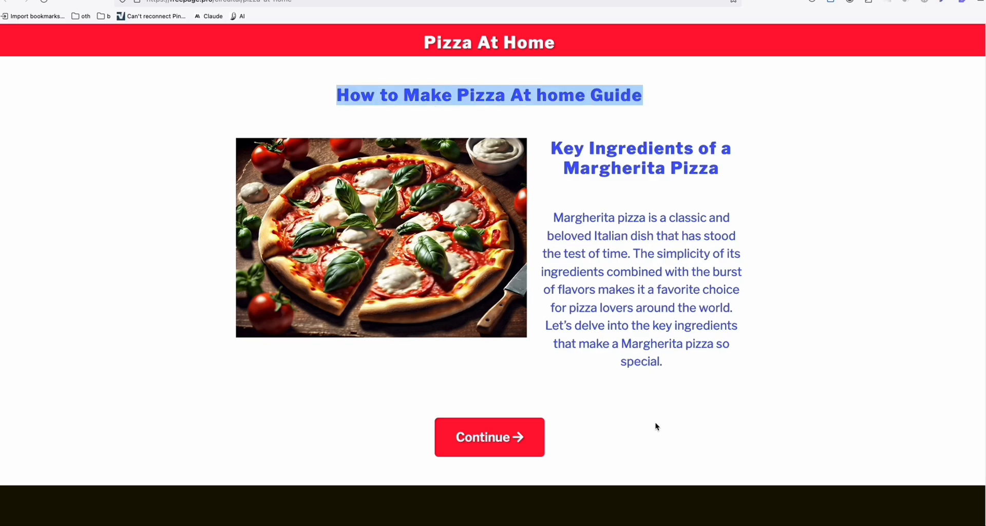